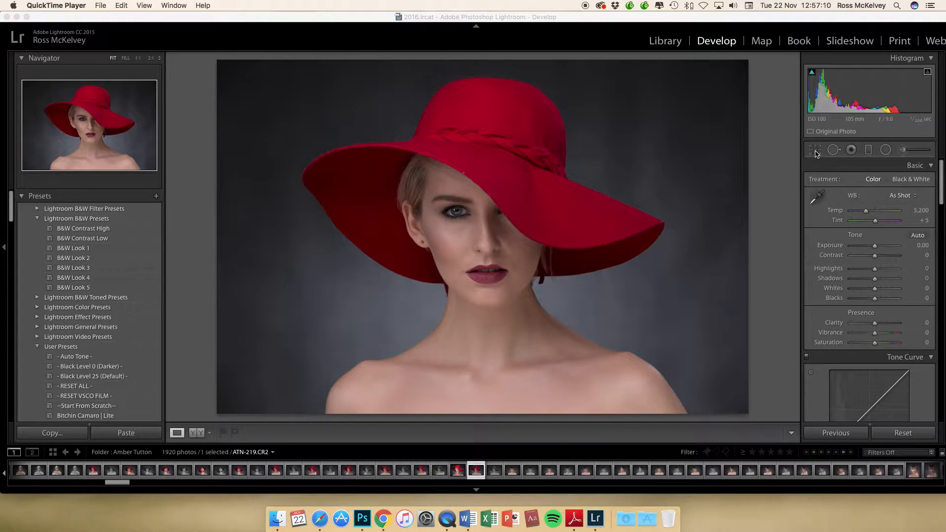
Crop the red-hat portrait to a tighter, near-square frame in Lightroom
click(815, 150)
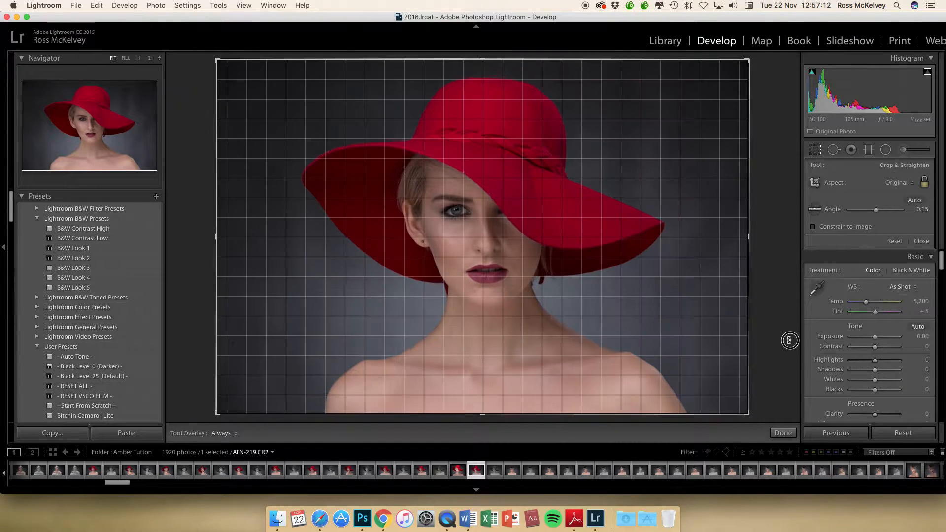
drag(791, 339, 247, 268)
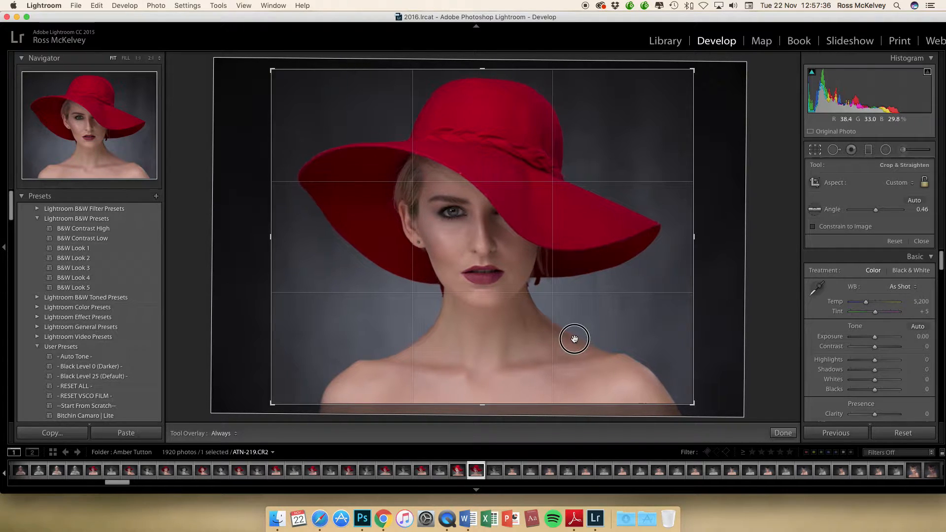
Commit the crop, lifting Shadows to +35 and Blacks to +5 in the Basic panel
click(783, 433)
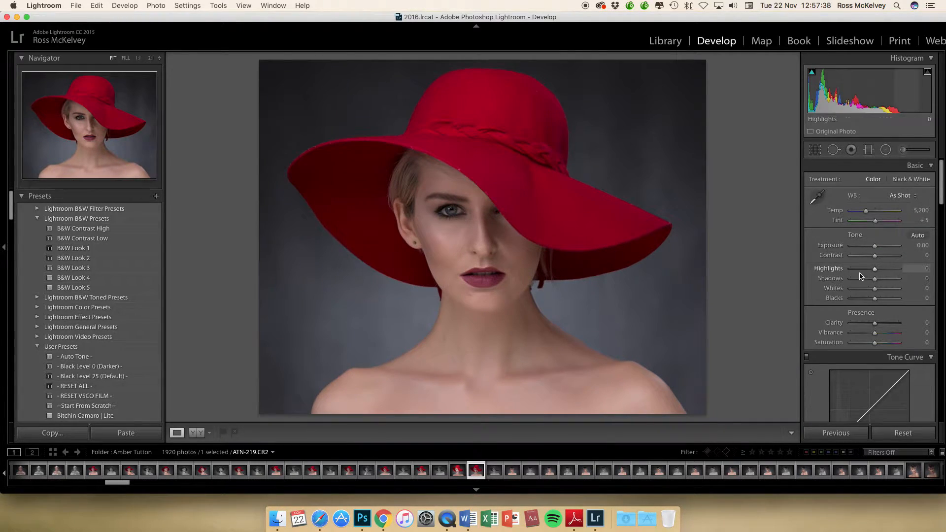
mouse_move(831, 278)
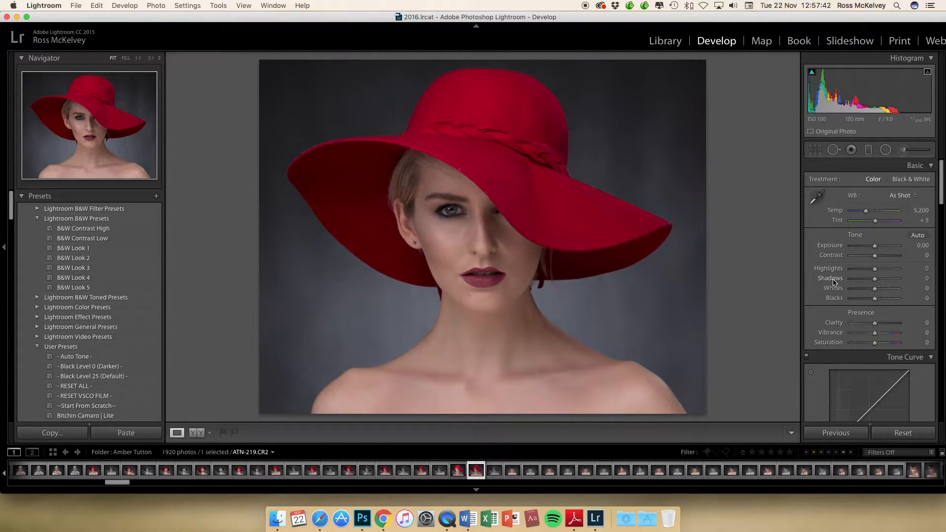
drag(874, 278, 890, 278)
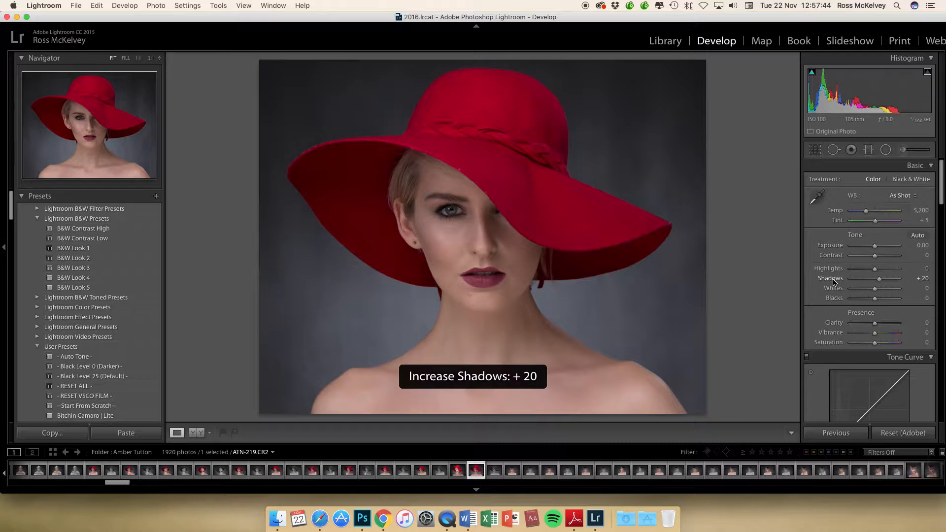
drag(881, 277, 888, 278)
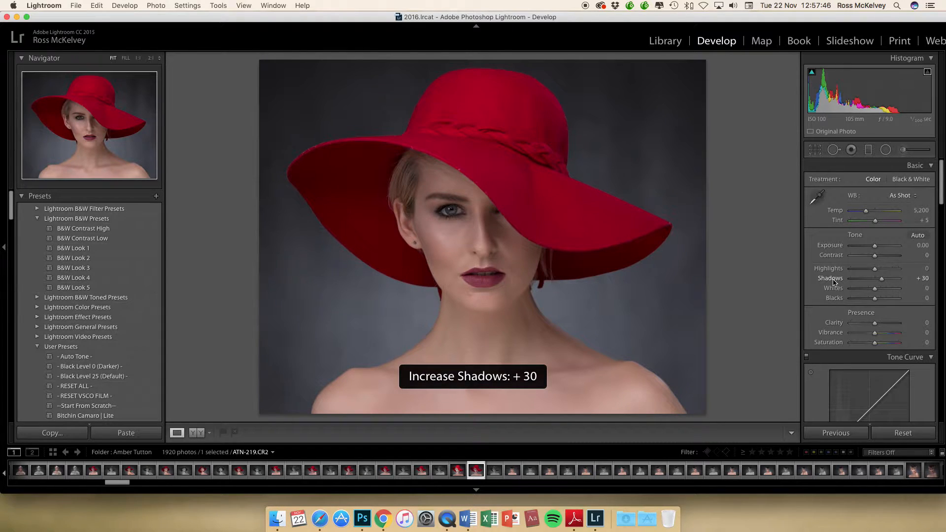
drag(881, 278, 887, 278)
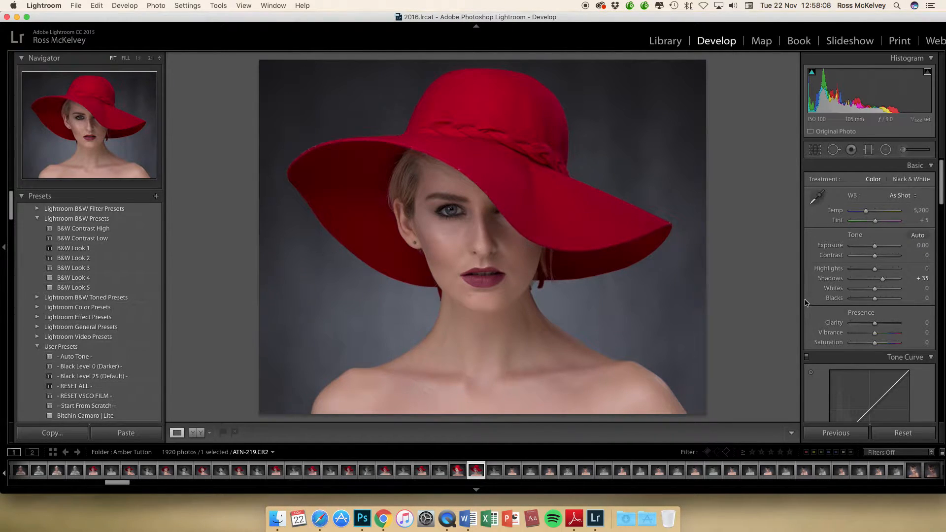
mouse_move(829, 268)
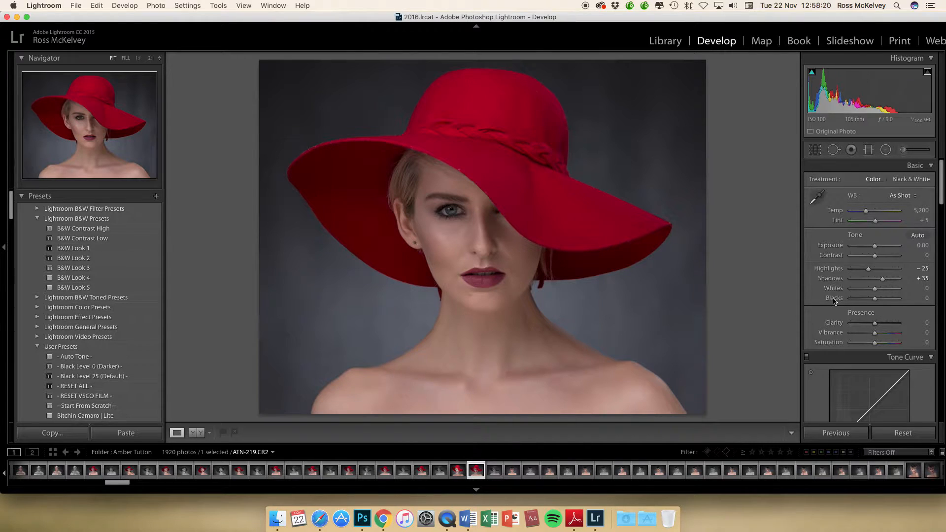
drag(876, 298, 881, 299)
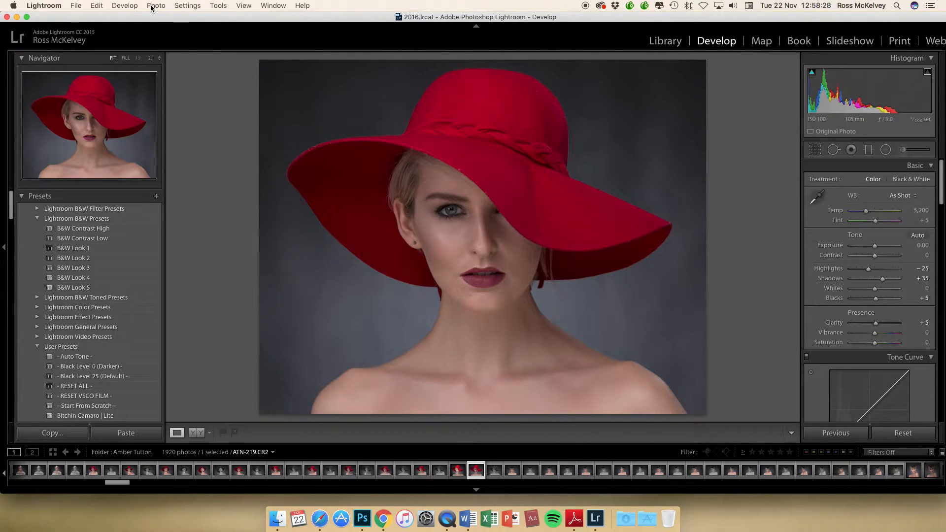
Send the portrait to Photoshop and disable the trial masked layer's mask
click(156, 6)
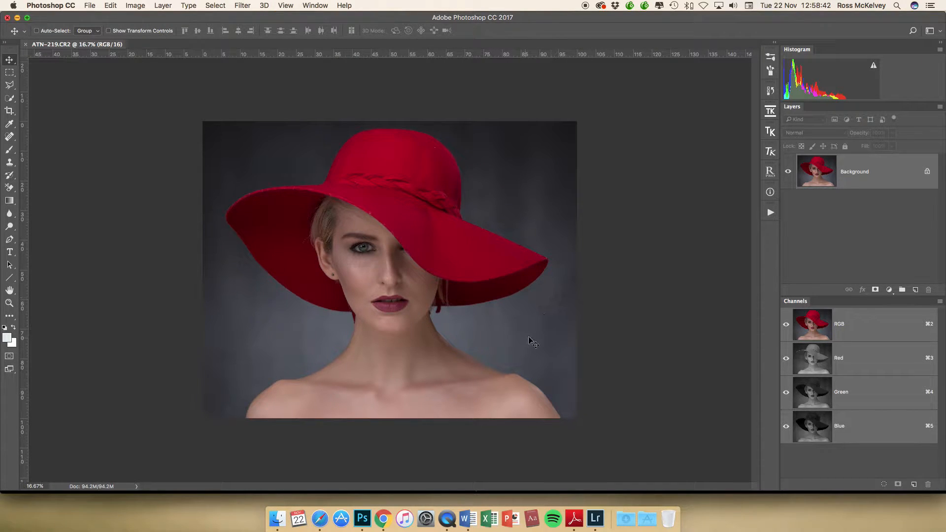
mouse_move(374, 243)
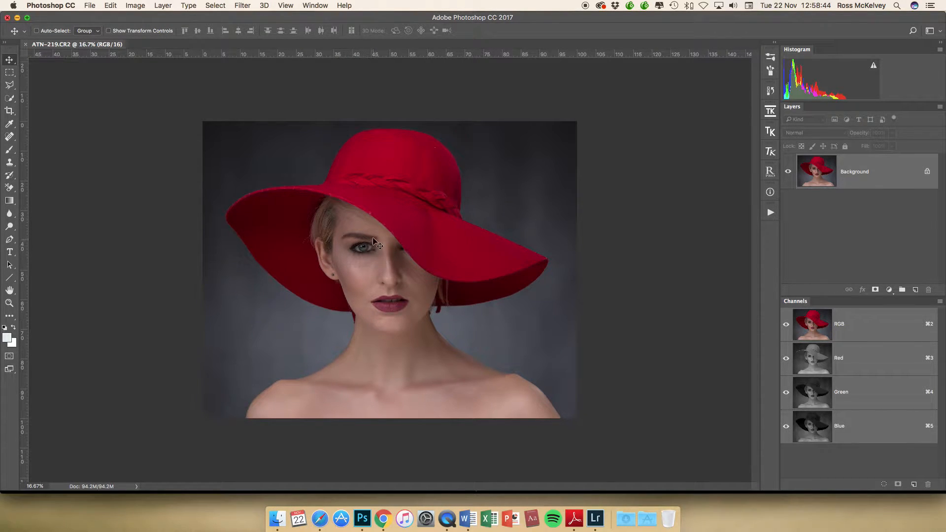
mouse_move(322, 404)
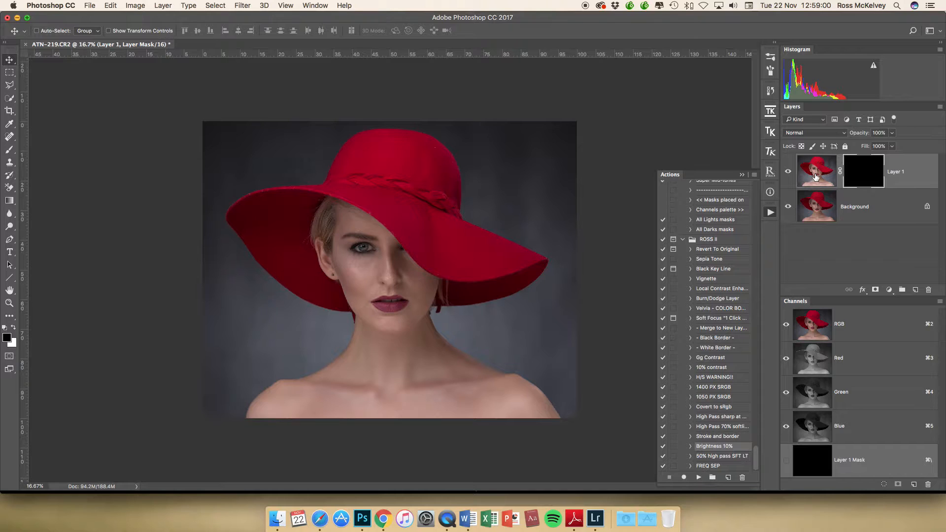
click(863, 171)
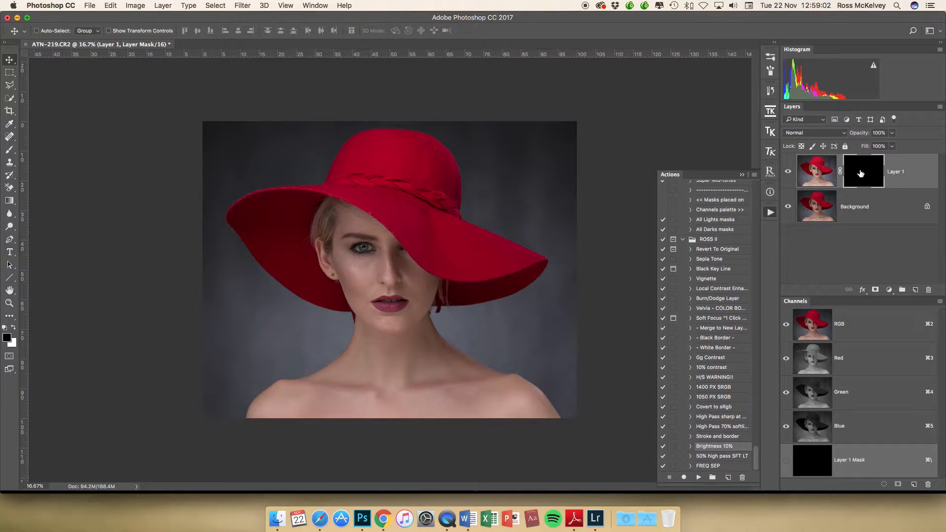
click(840, 171)
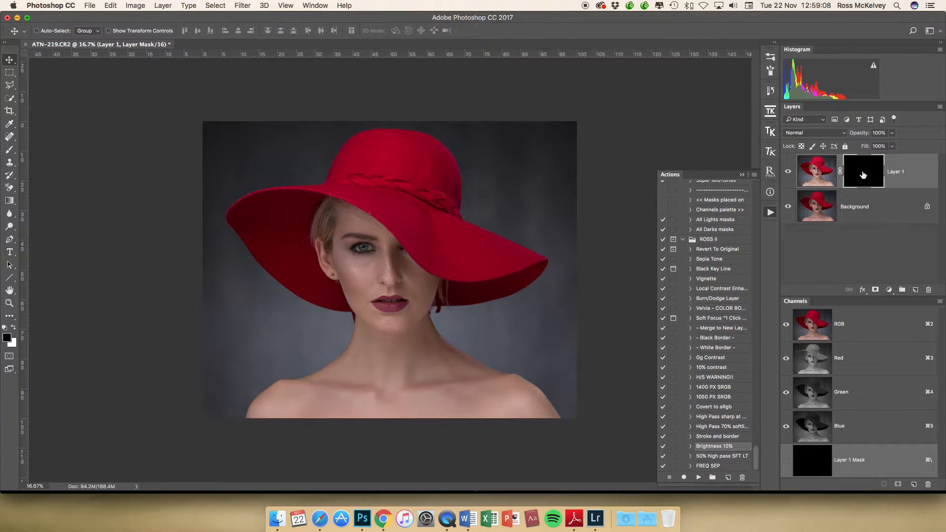
click(863, 171)
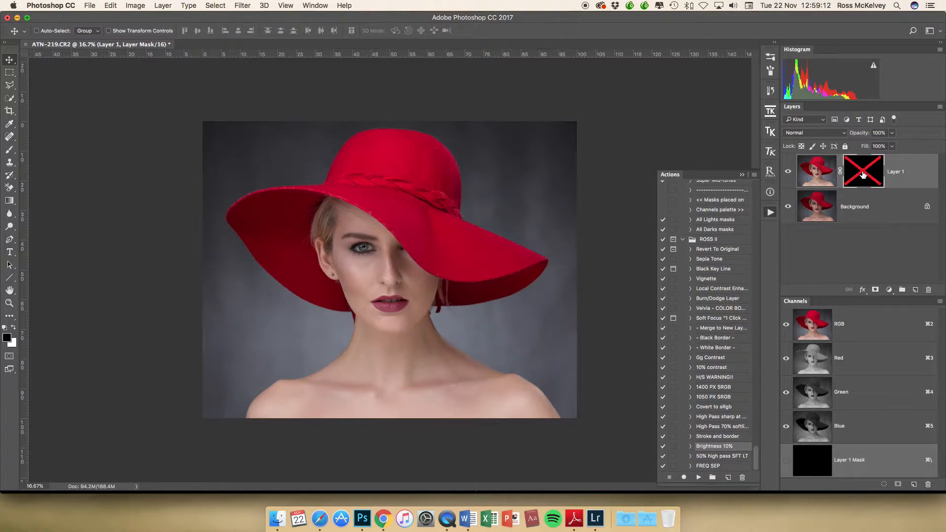
click(863, 171)
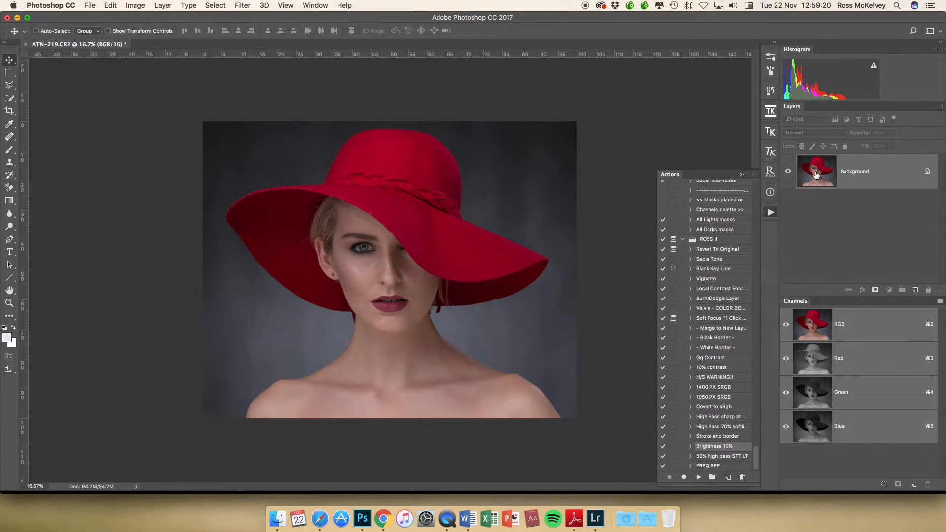
Duplicate the background layer and set Curves to display ink percentages
key(cmd+j)
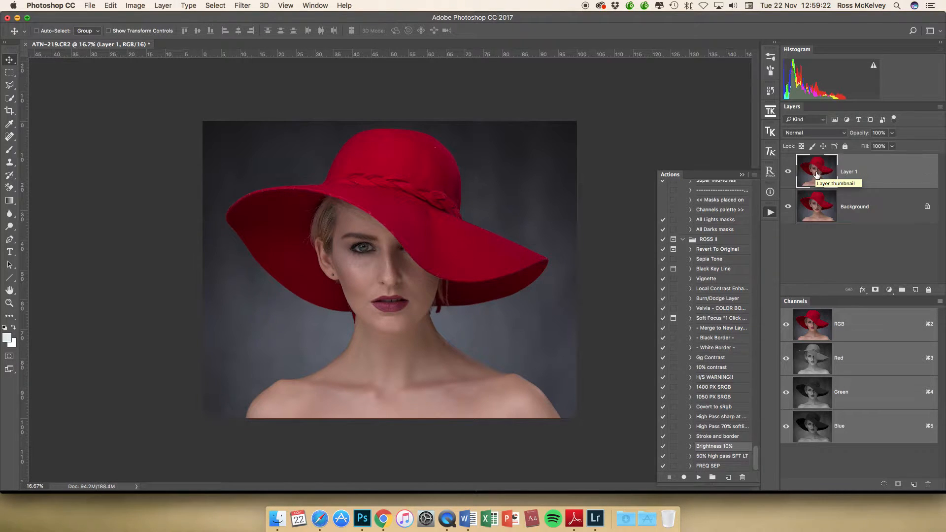
click(134, 6)
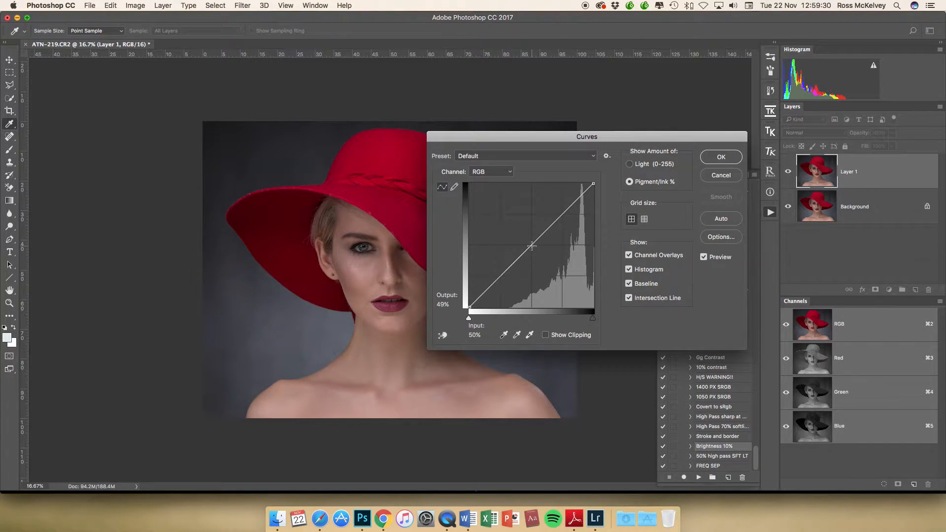
drag(532, 246, 531, 236)
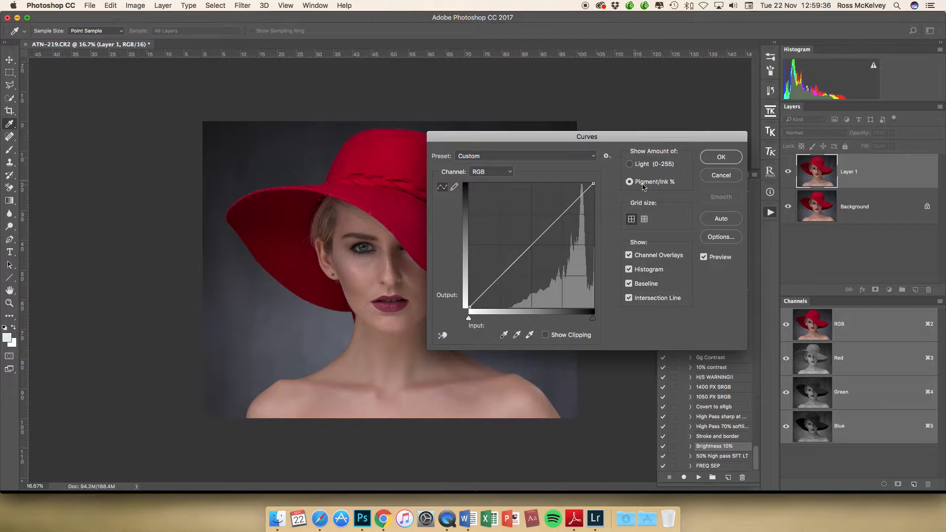
click(629, 182)
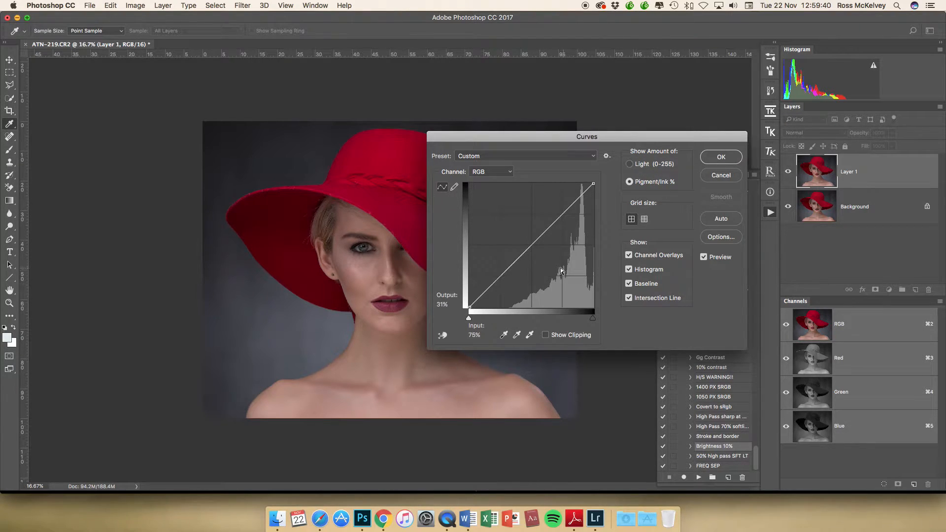
Pull the curve's midpoint output down from 50 to 40 to darken the duplicate
drag(562, 270, 535, 252)
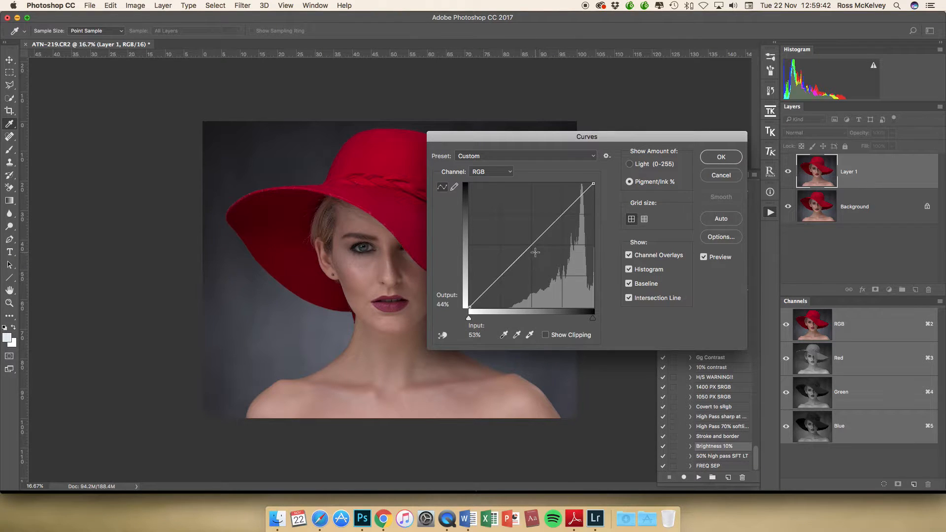
drag(535, 252, 532, 245)
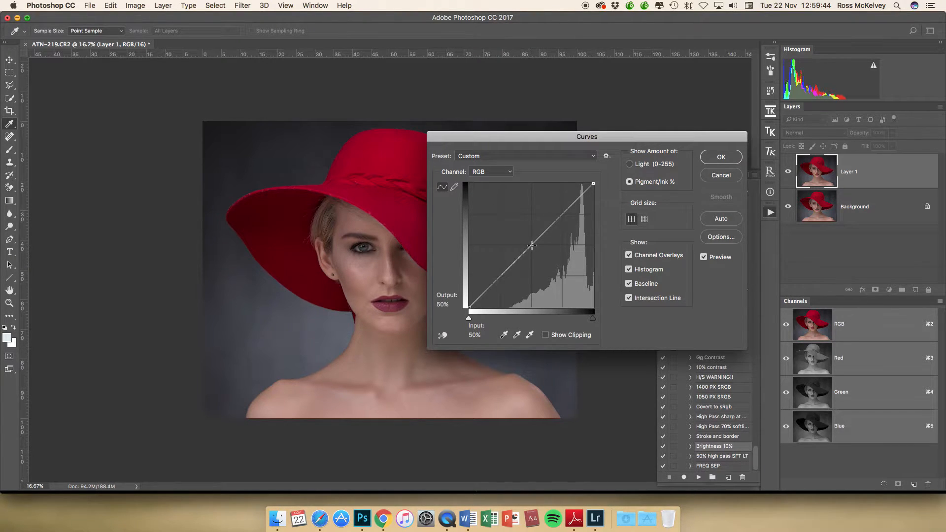
drag(529, 245, 539, 262)
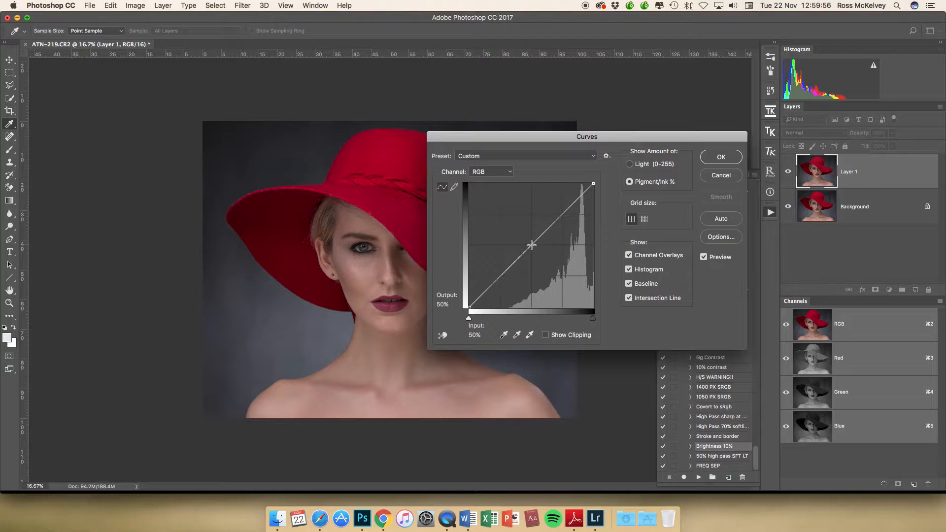
drag(533, 248, 532, 245)
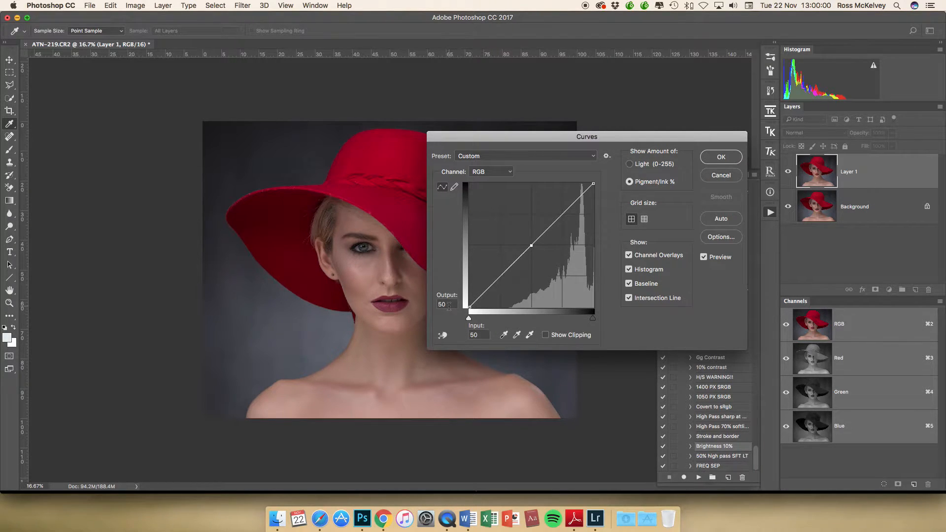
click(443, 304)
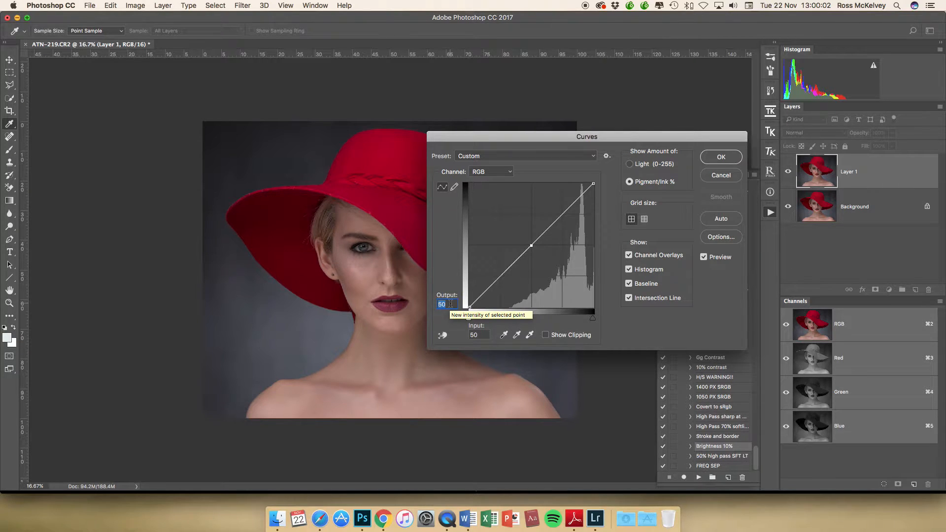
drag(529, 247, 529, 258)
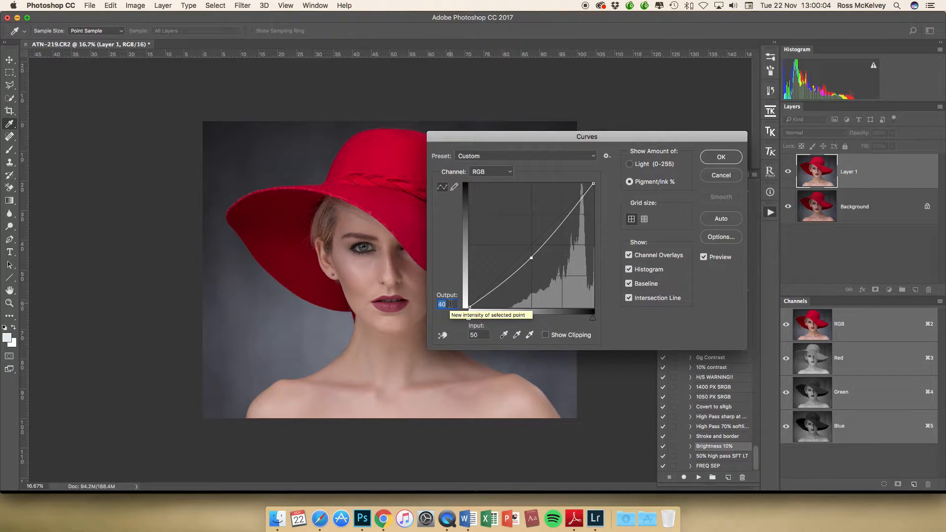
drag(531, 256, 532, 261)
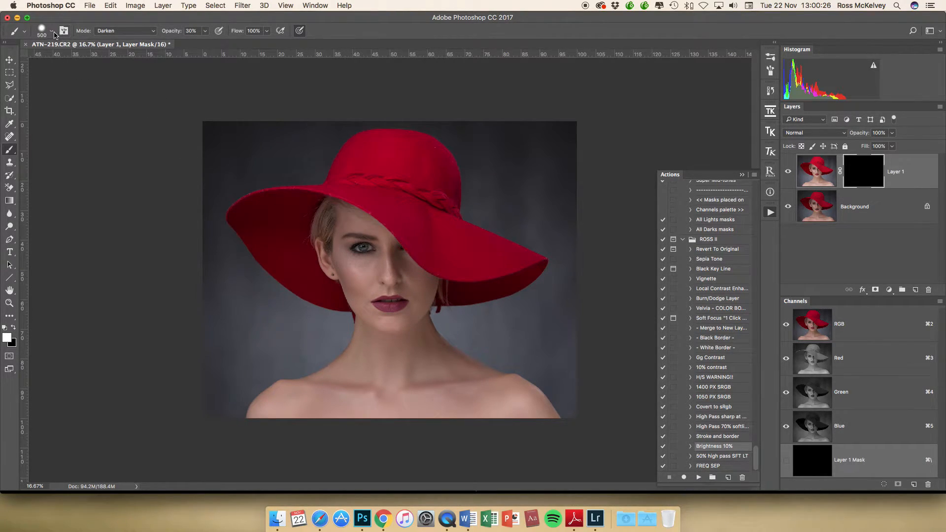
Adjust the brush hardness and check the brush blending modes
click(51, 31)
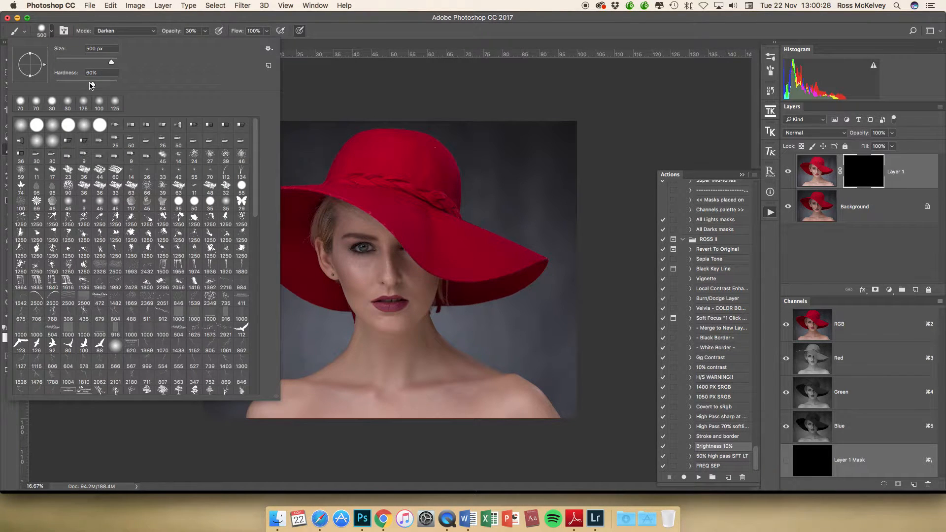
click(315, 330)
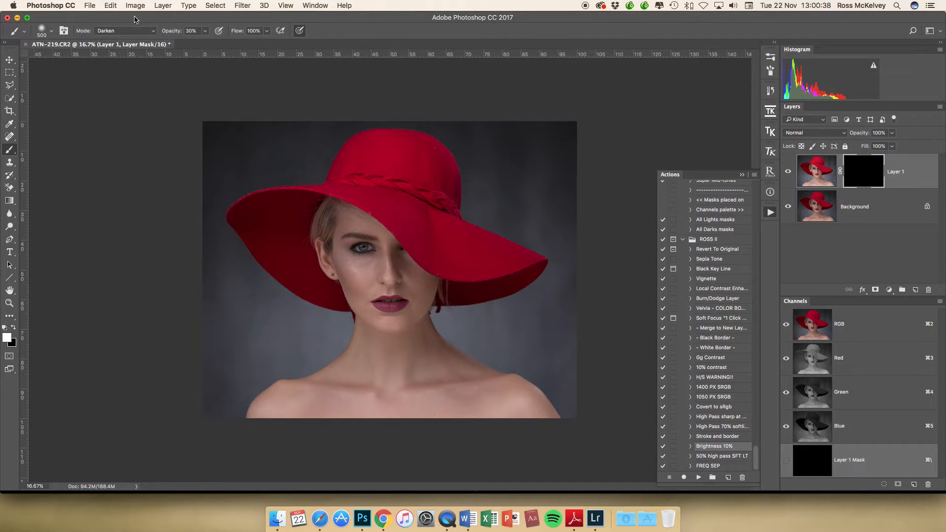
click(124, 30)
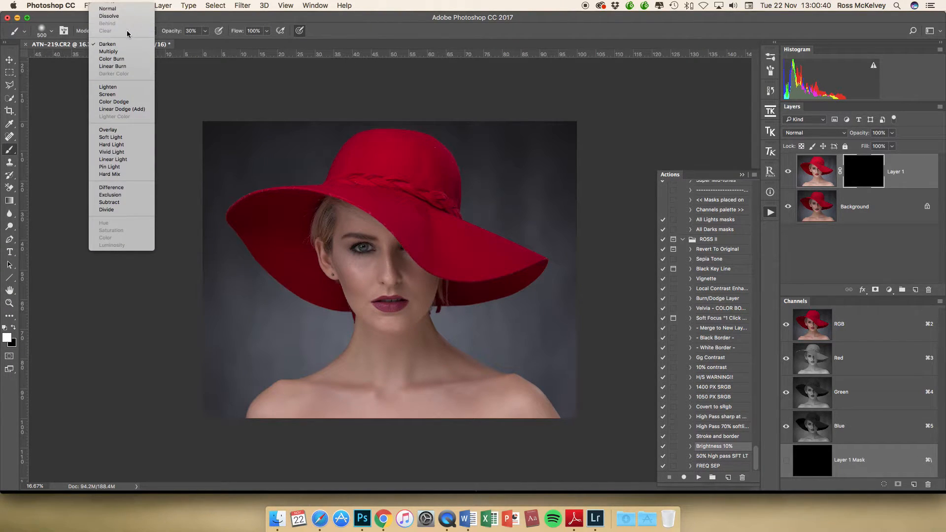
mouse_move(107, 8)
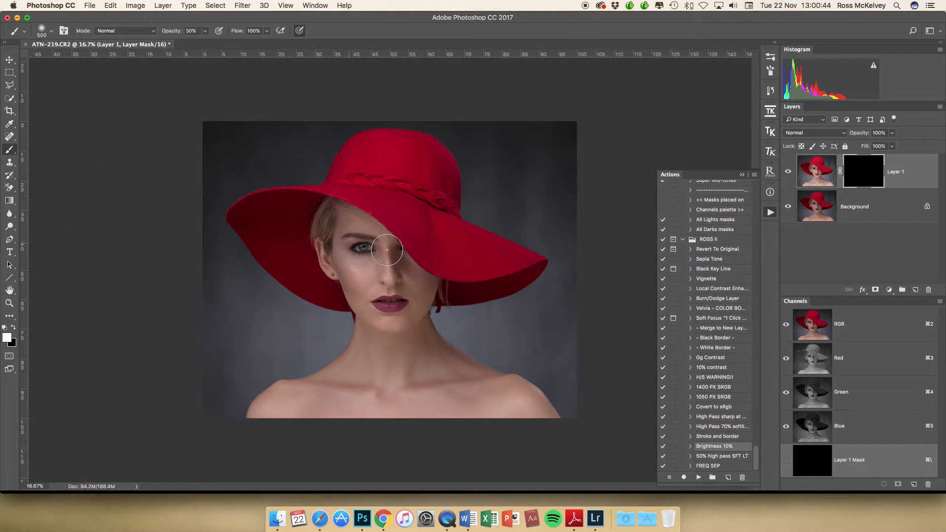
Paint white on Layer 1's mask over the face, eye, jaw, neck and hat brim
drag(386, 250, 397, 307)
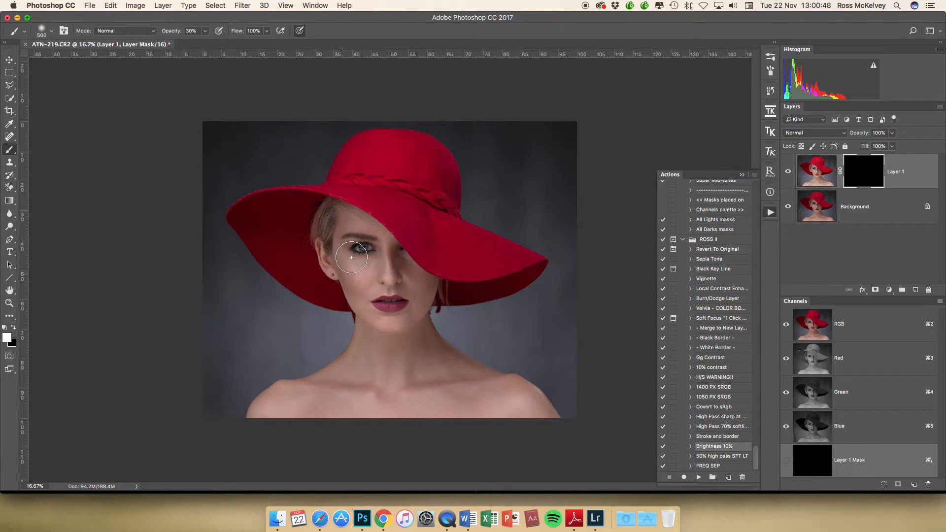
drag(351, 258, 366, 303)
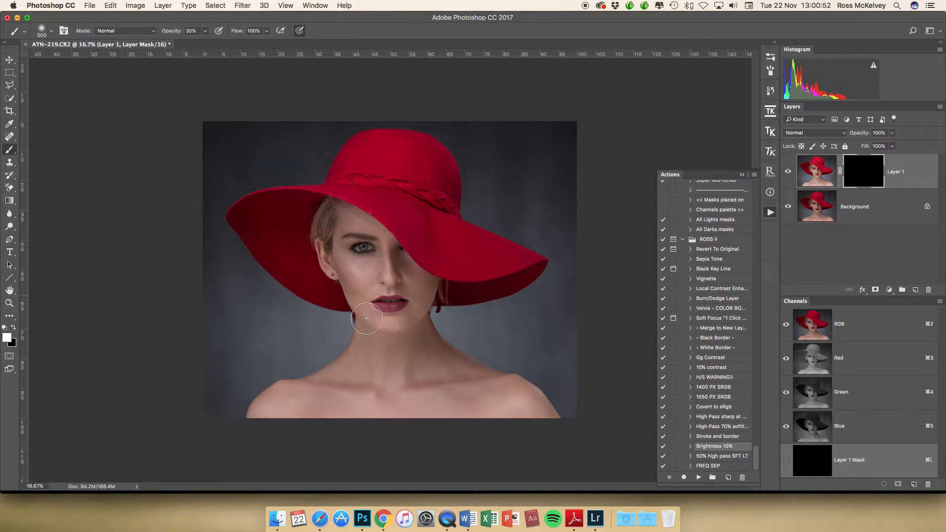
drag(366, 318, 368, 320)
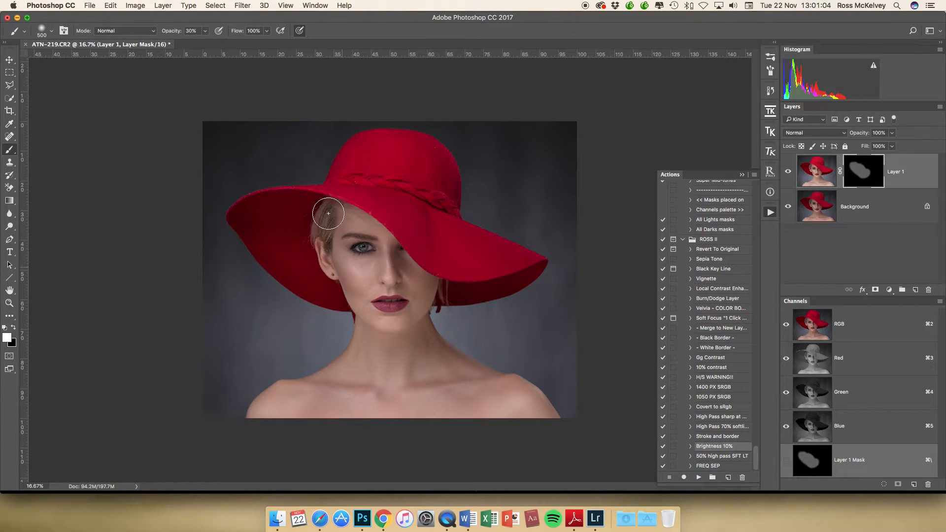
drag(328, 213, 392, 287)
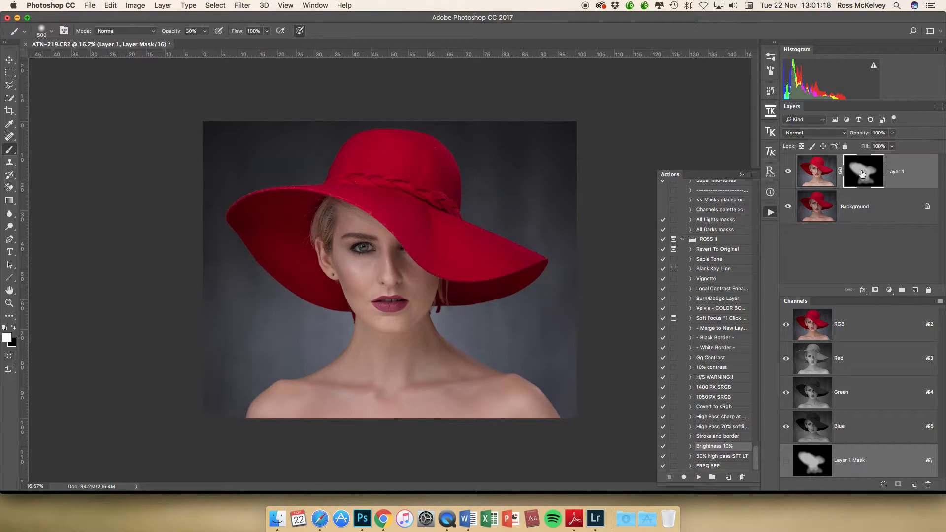
Toggle between Layer 1's mask and the photo, then paint more white into the mask
click(863, 170)
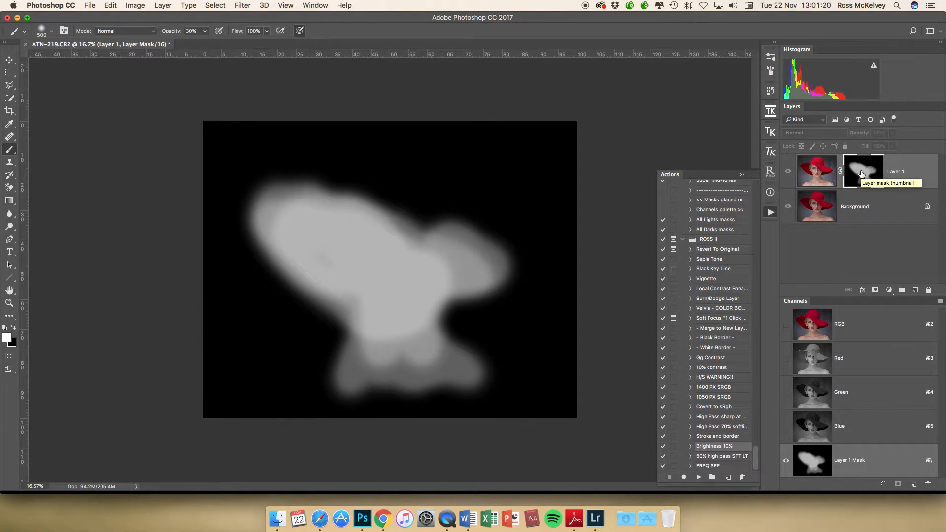
click(817, 171)
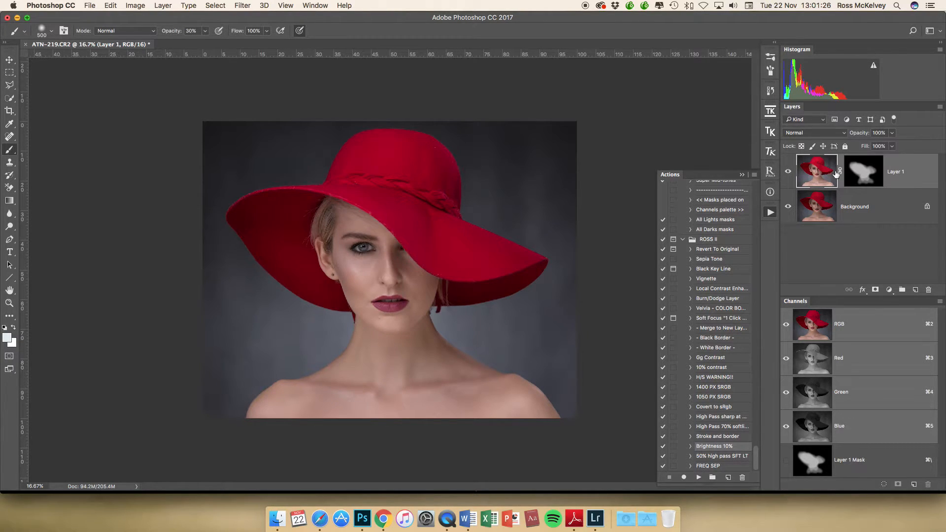
click(864, 171)
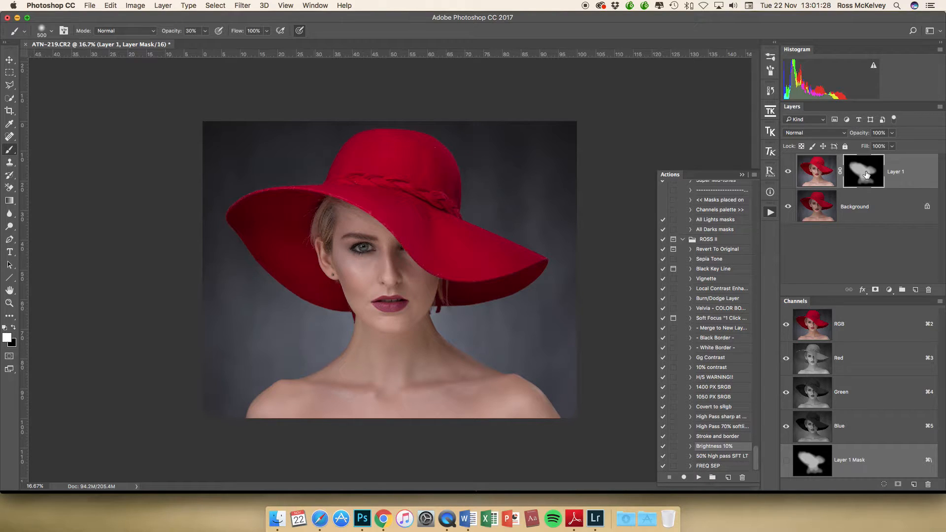
click(862, 171)
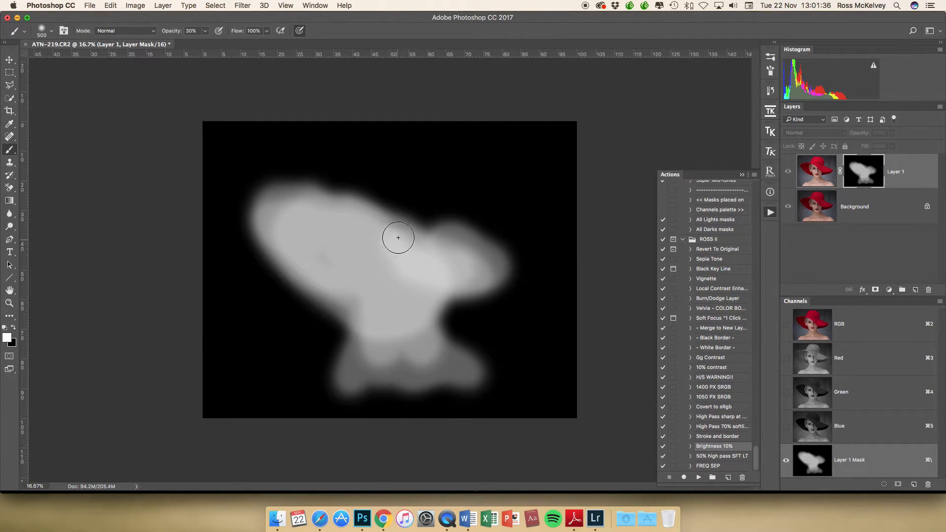
drag(398, 237, 394, 310)
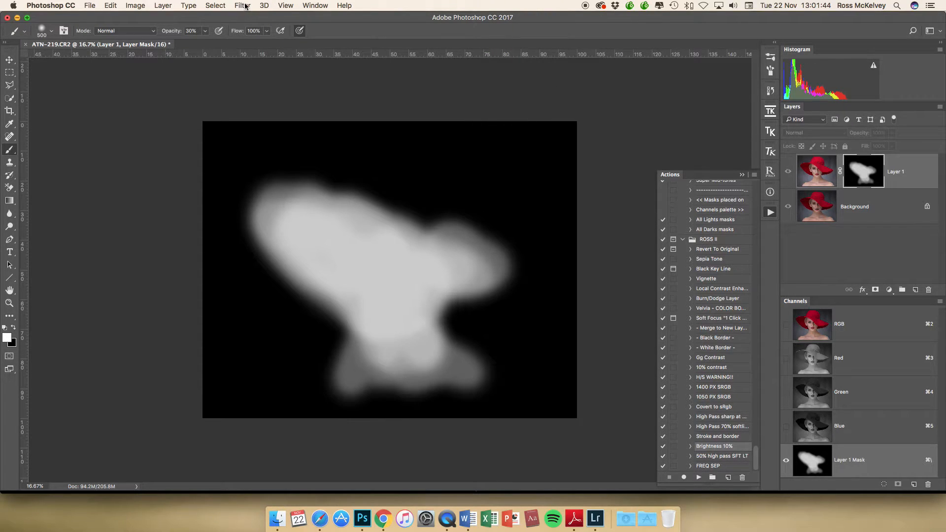
Blur Layer 1's mask with a 75-pixel Gaussian Blur
click(242, 6)
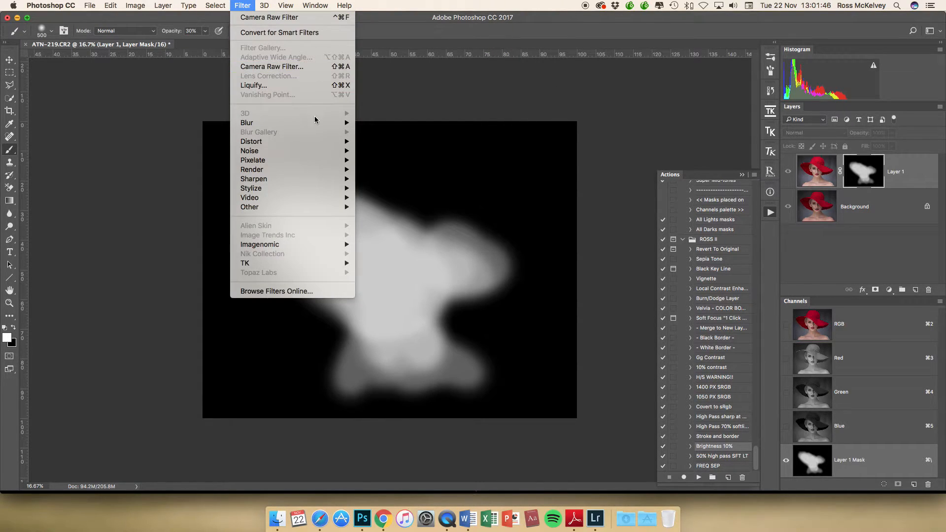
click(247, 123)
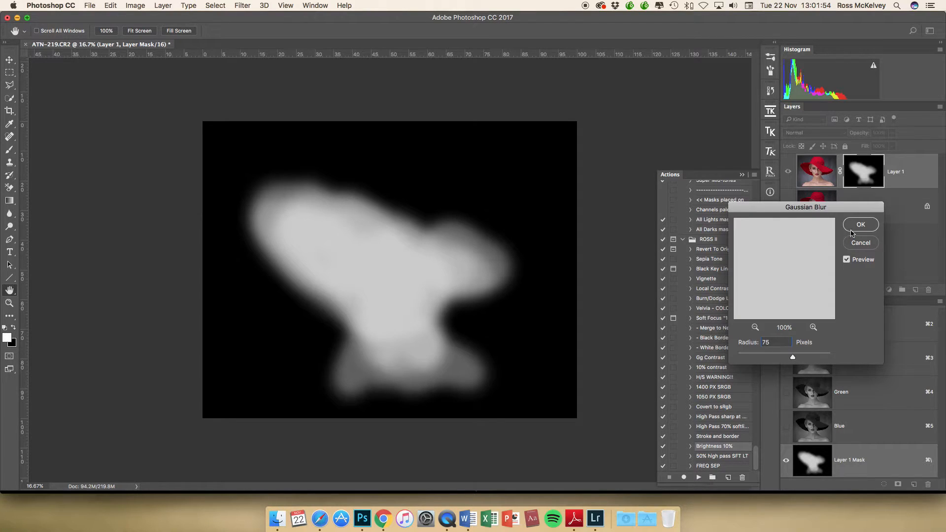
click(860, 225)
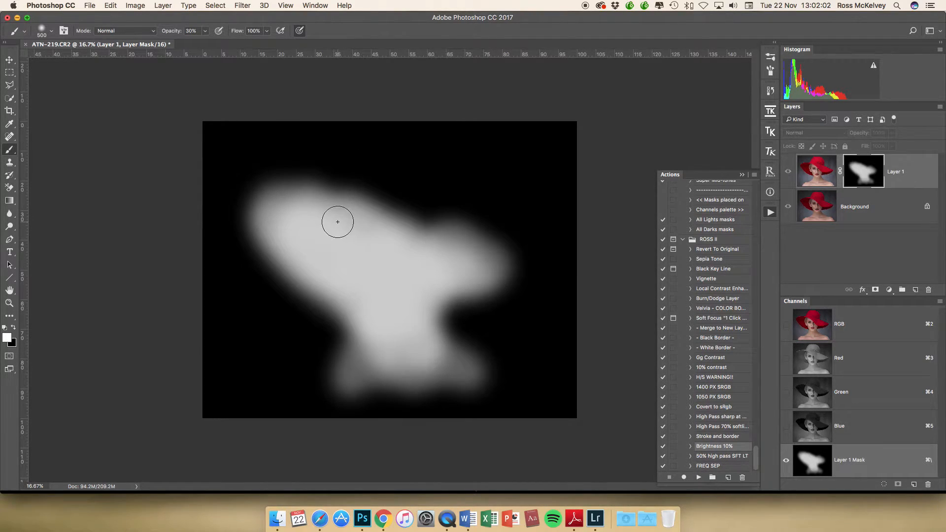
Reapply the Gaussian Blur to the mask twice more and view the mask alone
click(241, 5)
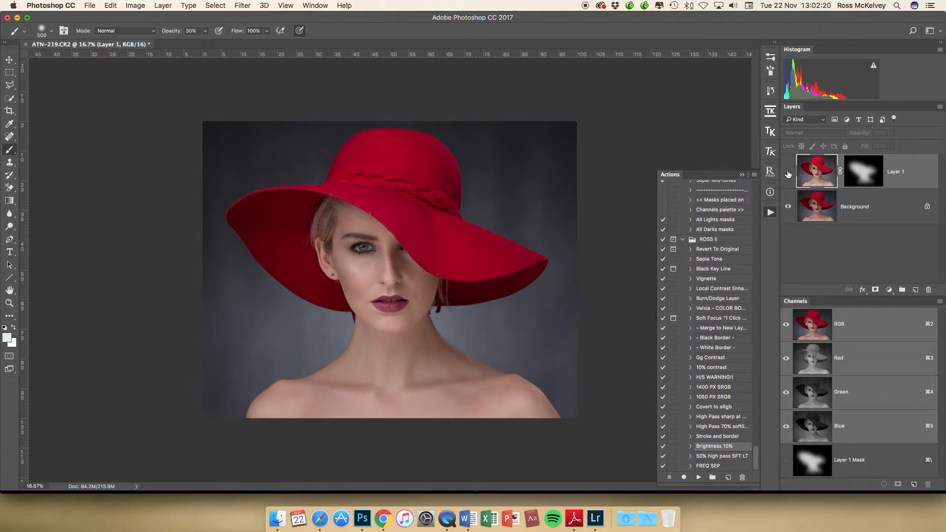
click(864, 171)
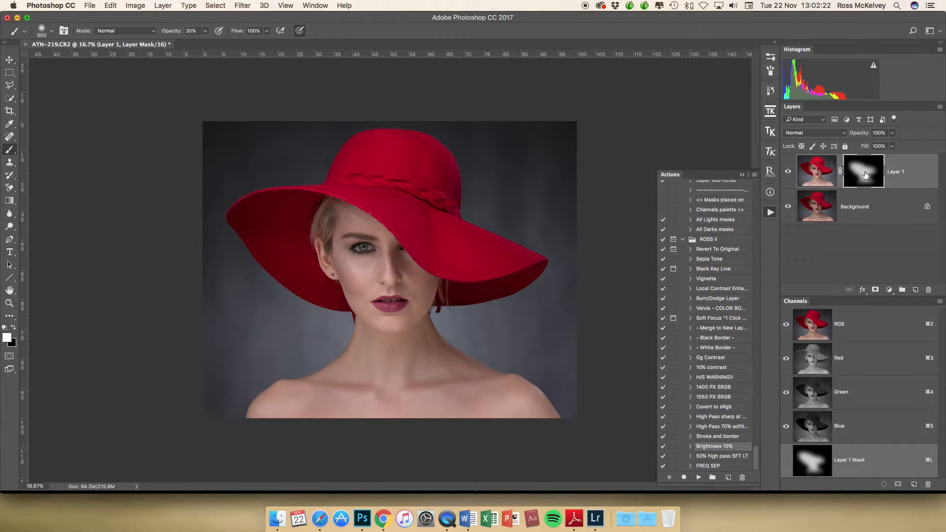
click(242, 6)
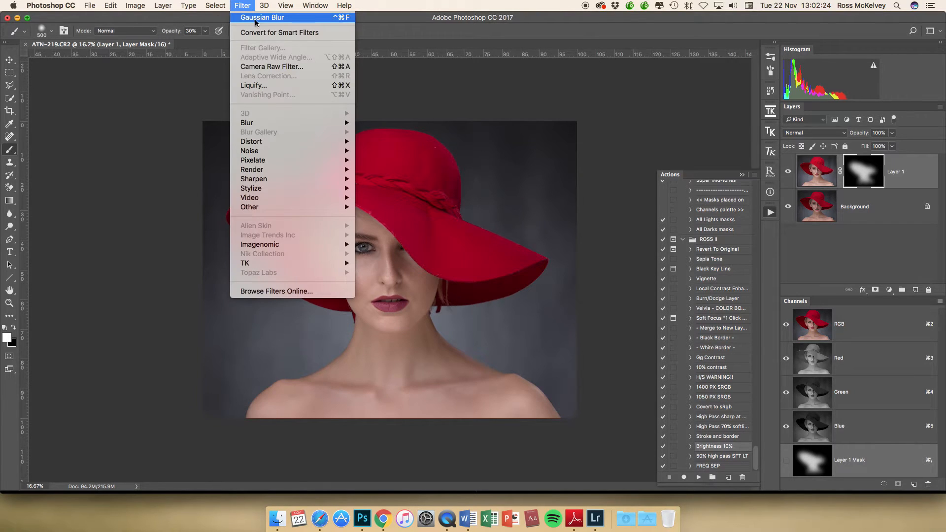
mouse_move(941, 196)
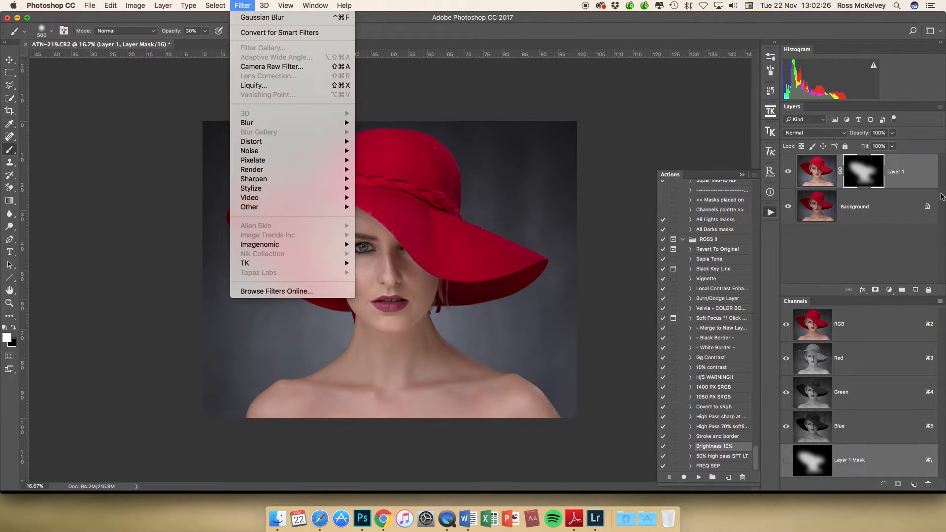
click(455, 197)
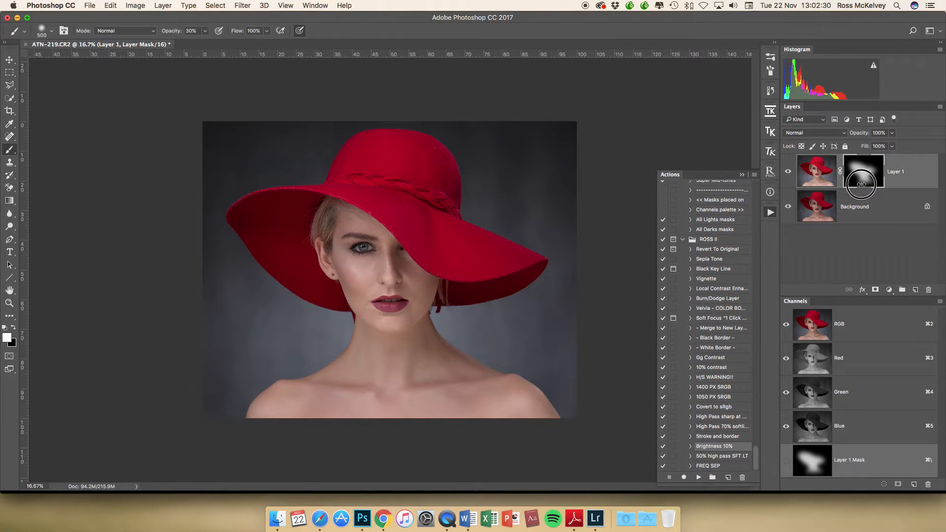
click(242, 6)
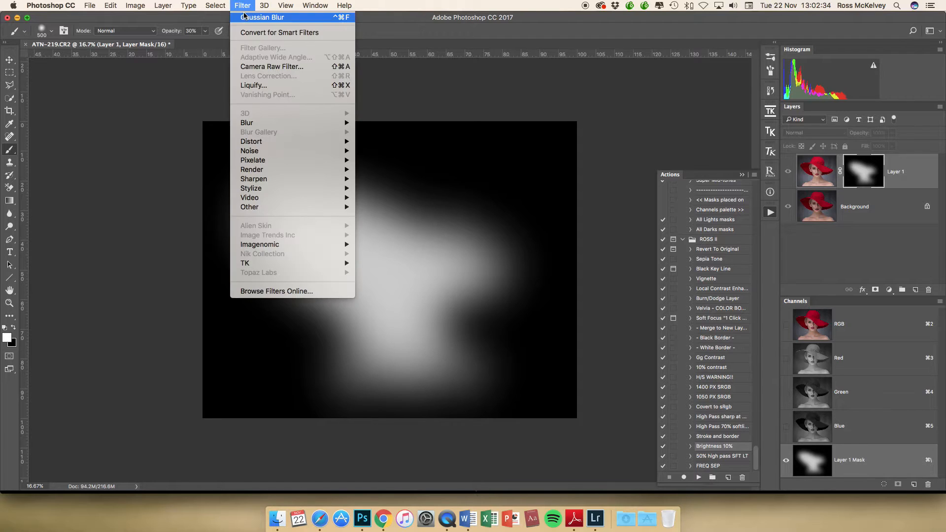
click(243, 5)
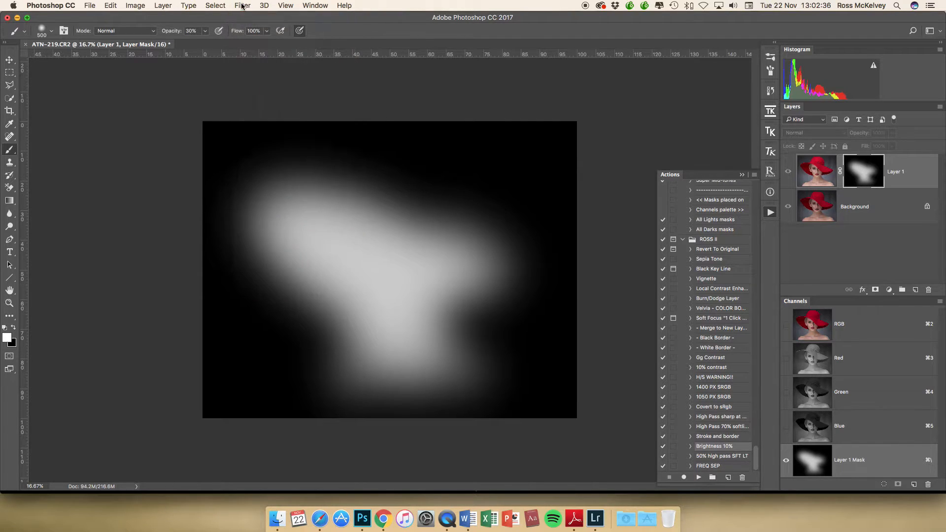
click(243, 5)
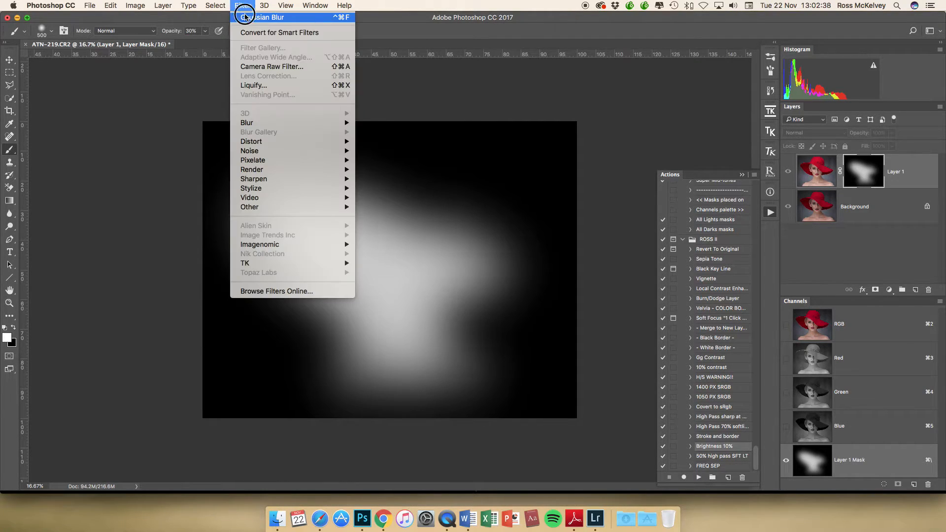
click(266, 17)
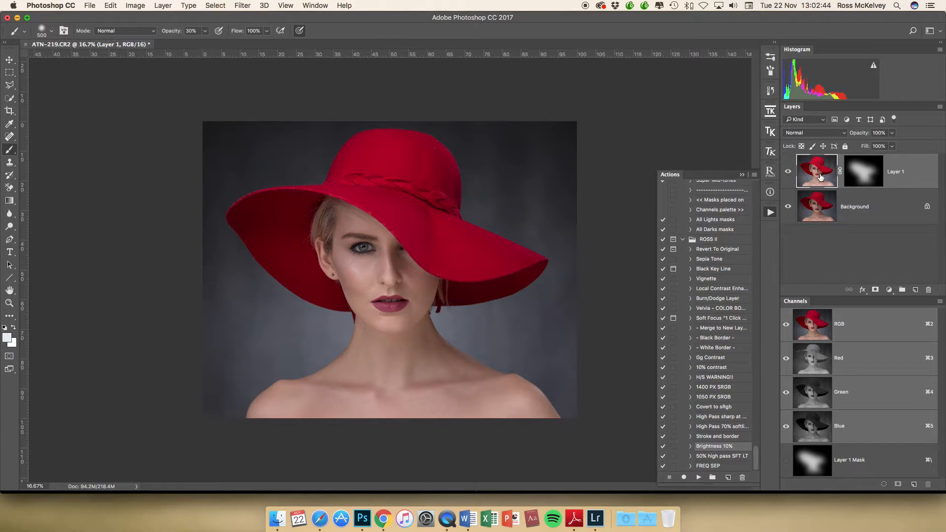
click(863, 171)
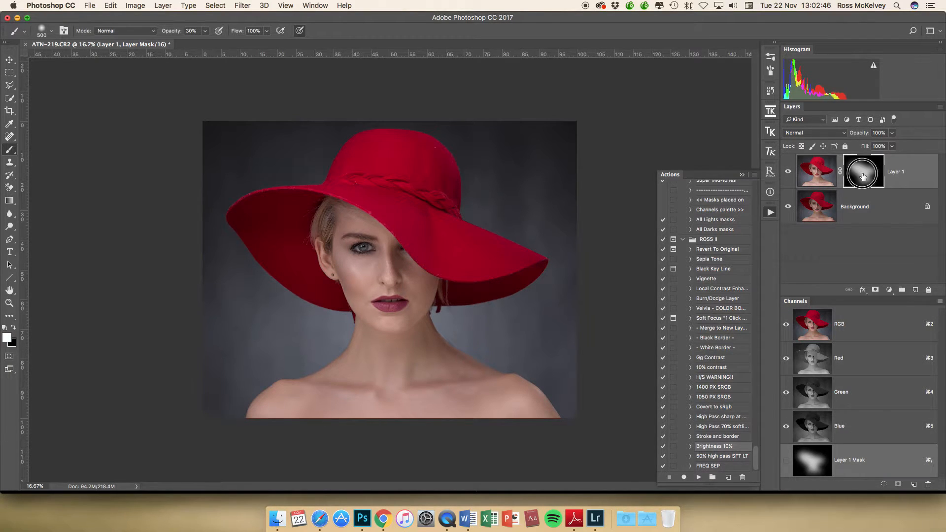
click(863, 171)
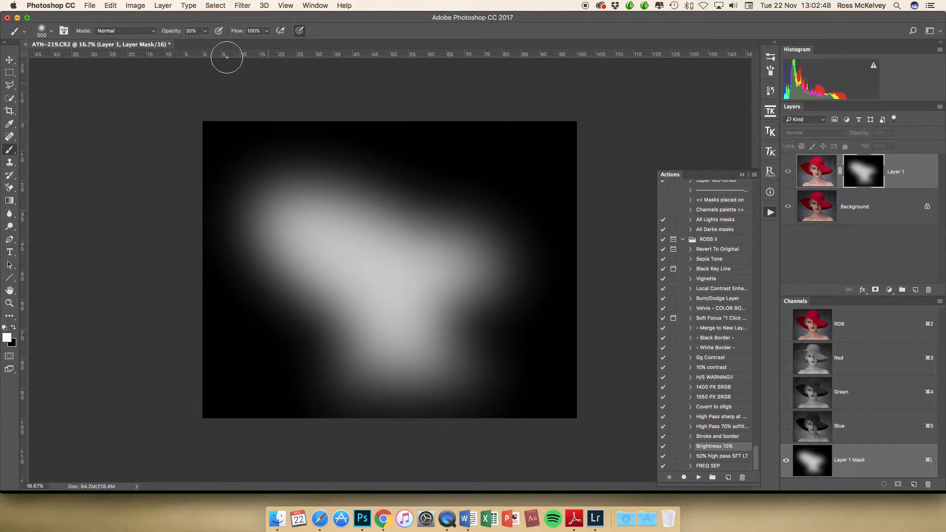
Apply Levels to Layer 1's mask with the white input slider at 233
click(134, 6)
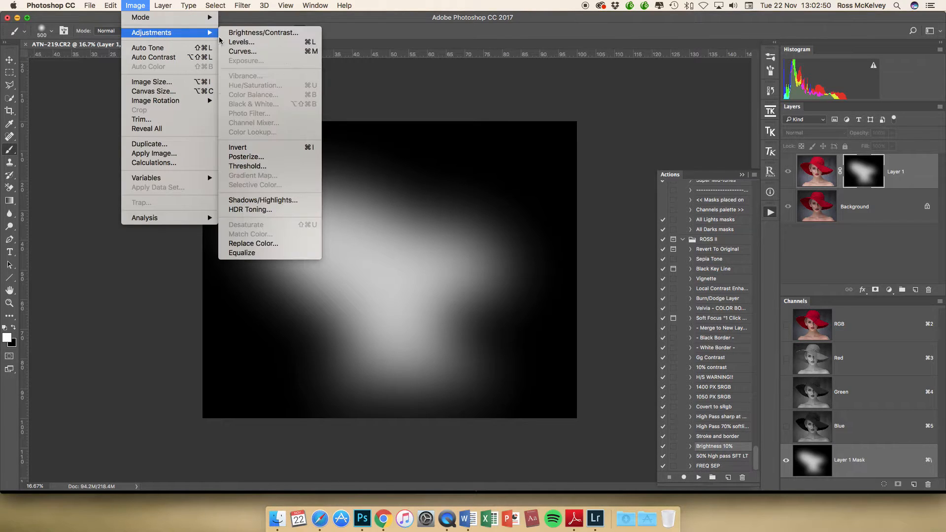
click(241, 41)
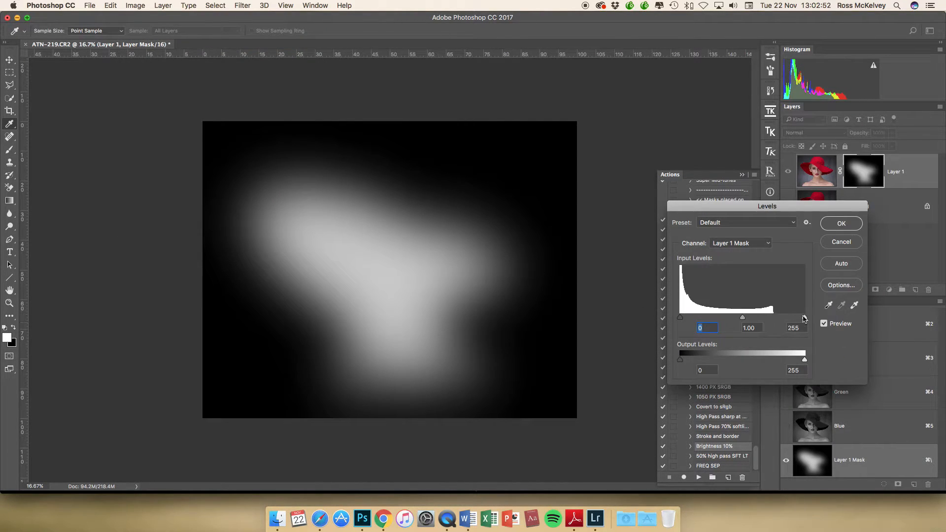
drag(801, 317, 763, 316)
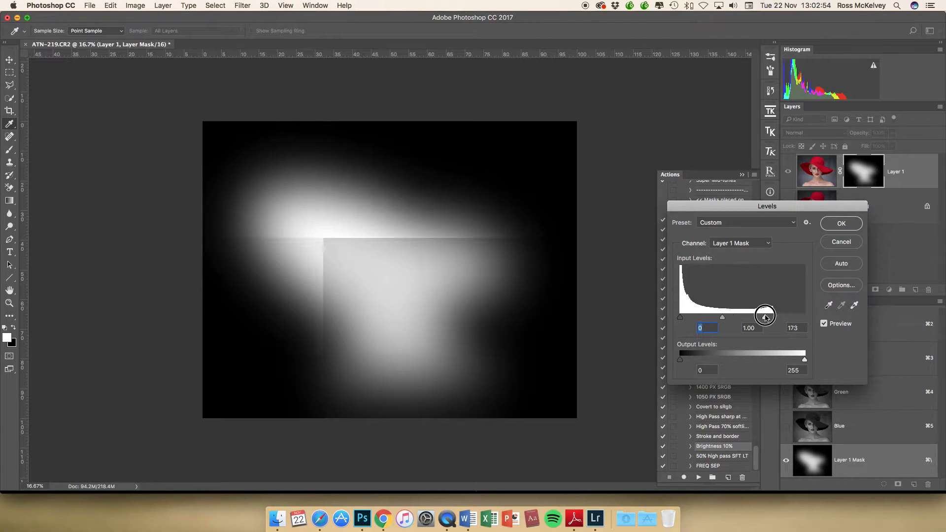
drag(765, 317, 774, 316)
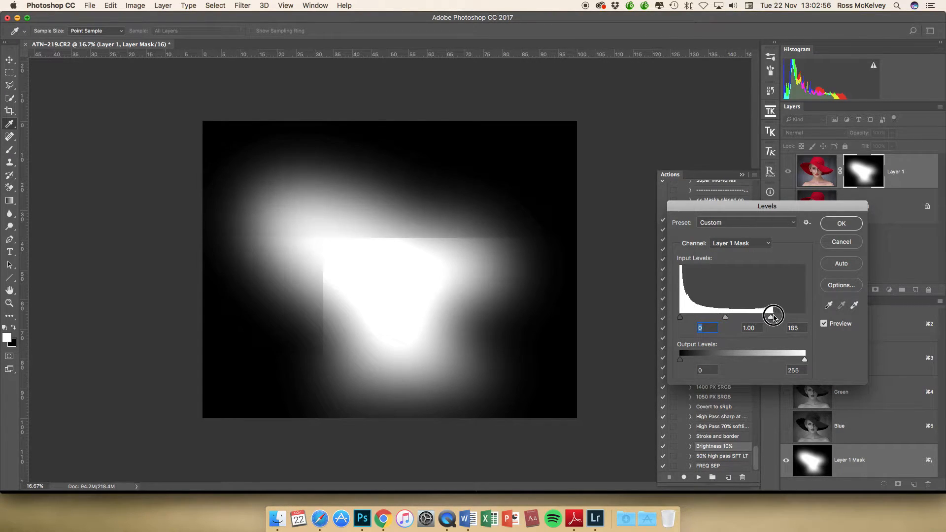
drag(774, 317, 794, 316)
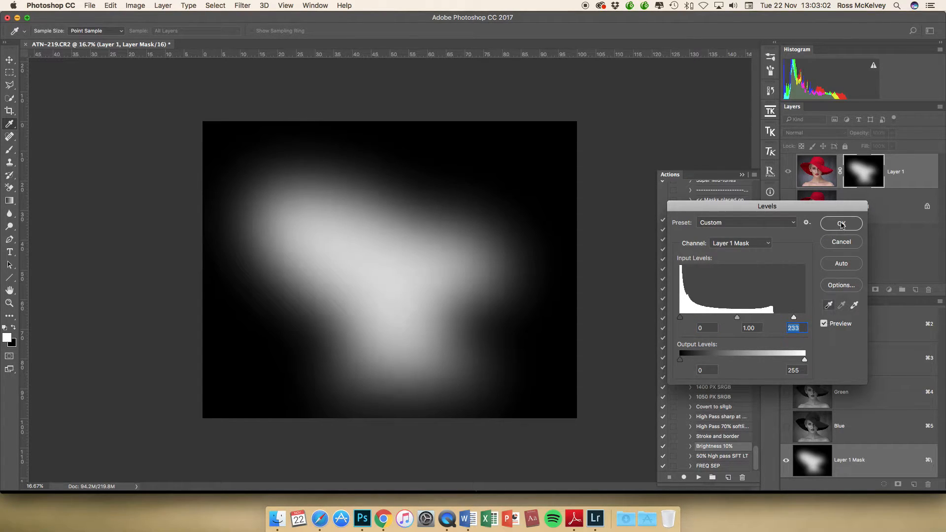
click(841, 223)
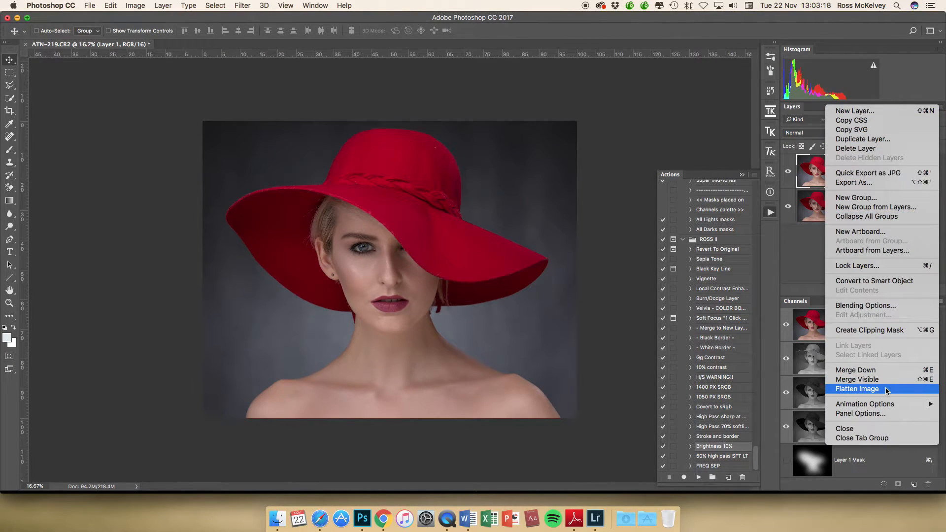
Flatten the masked layer into the portrait via Flatten Image
click(857, 389)
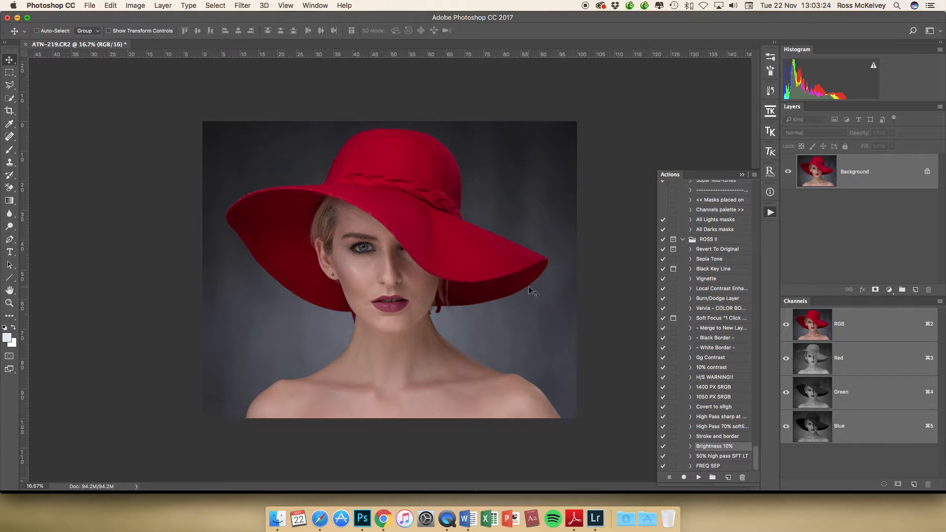
mouse_move(511, 401)
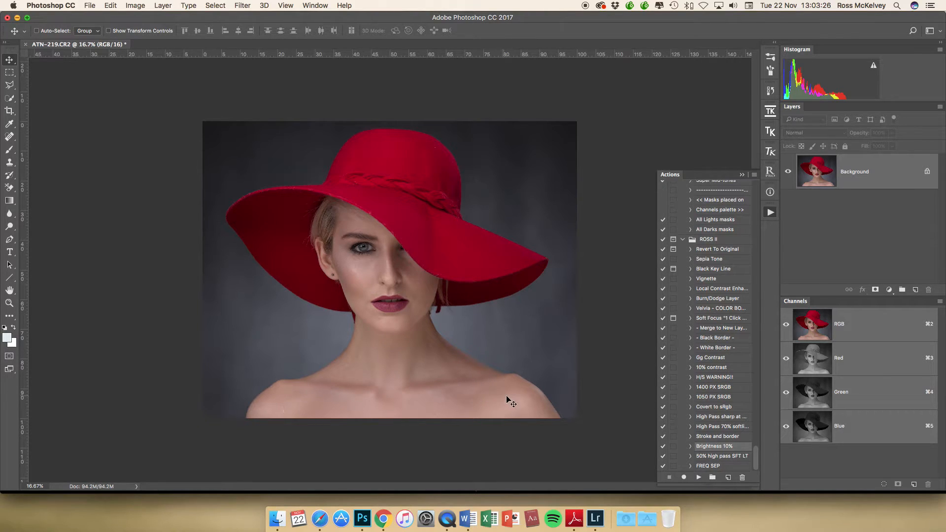
mouse_move(405, 397)
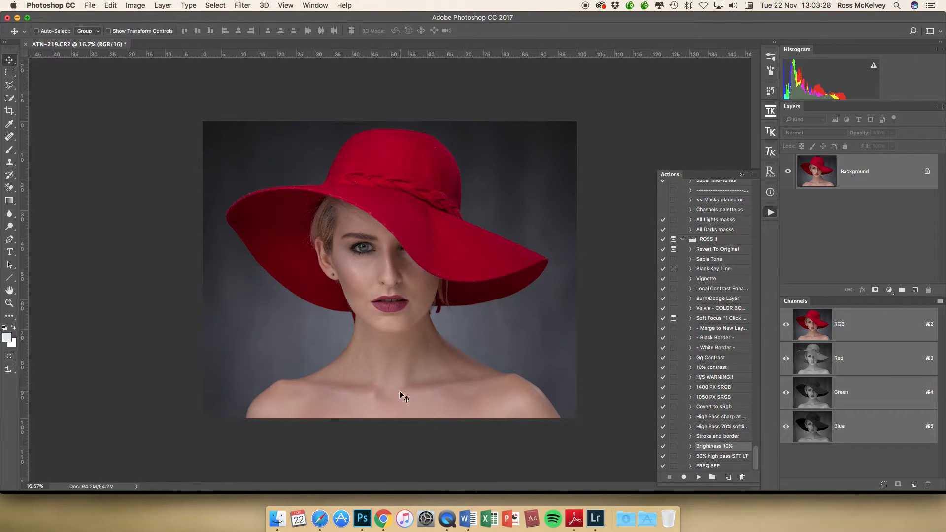
mouse_move(545, 411)
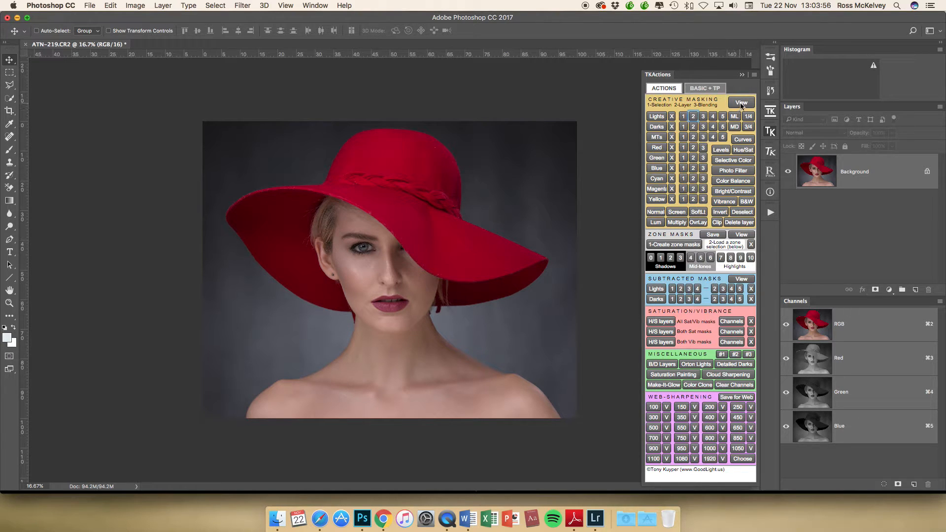
Preview the TKActions selection overlay, then add a Multiply Curves layer masked by it
click(741, 102)
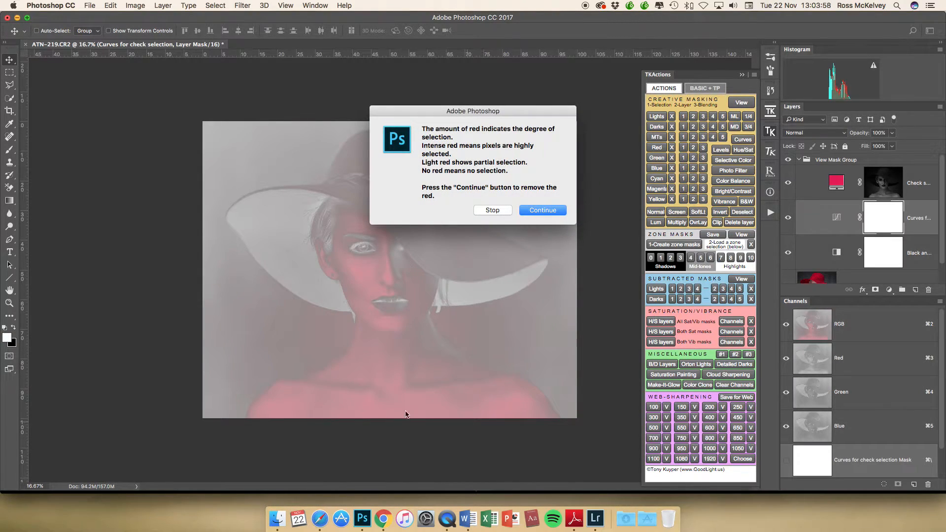
click(542, 210)
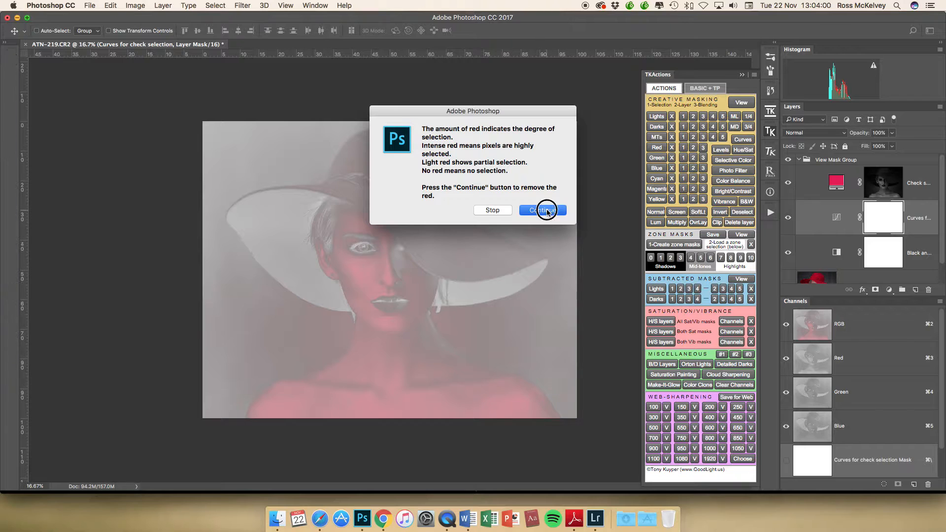
click(543, 210)
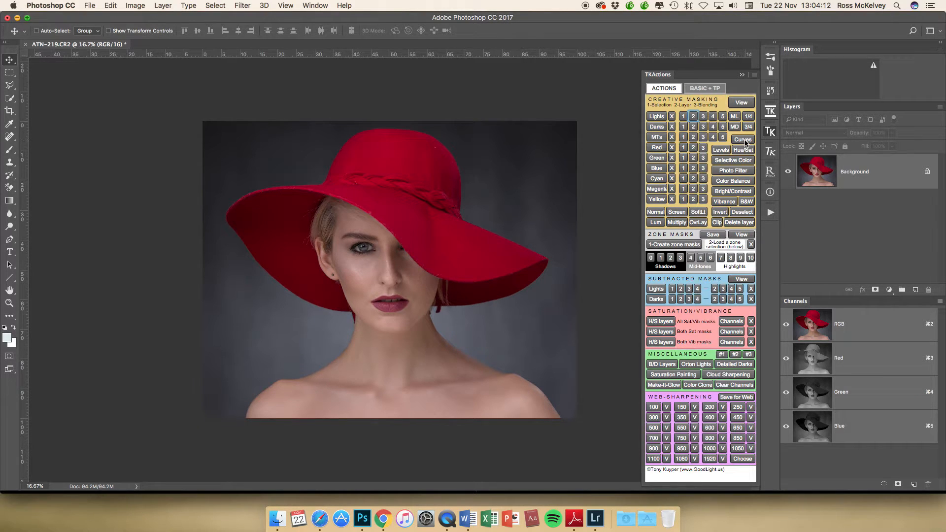
click(742, 139)
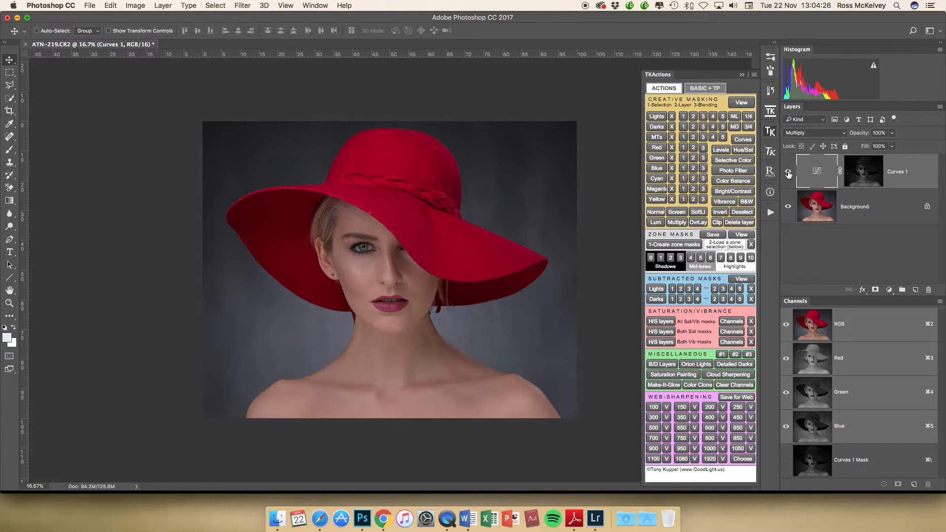
Compare Curves 1 on and off, then group it into Group 1 with a black mask
click(788, 171)
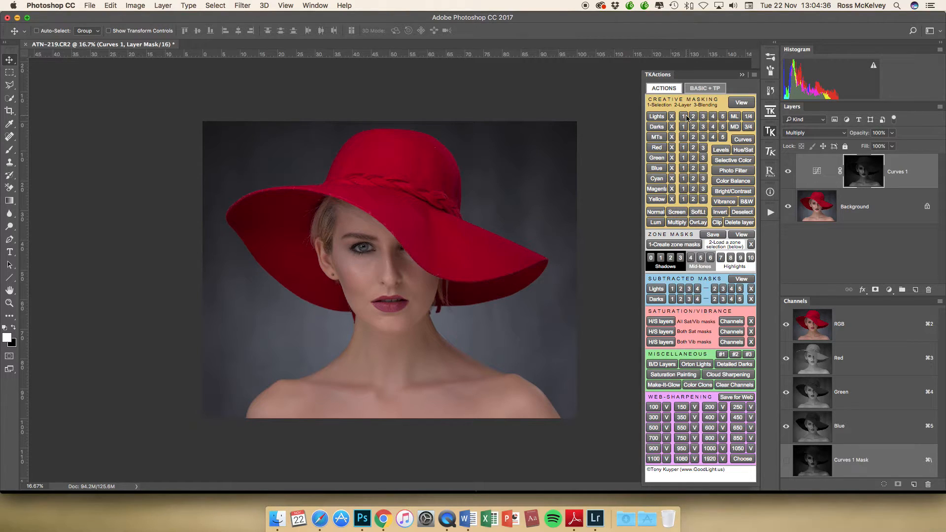
click(817, 171)
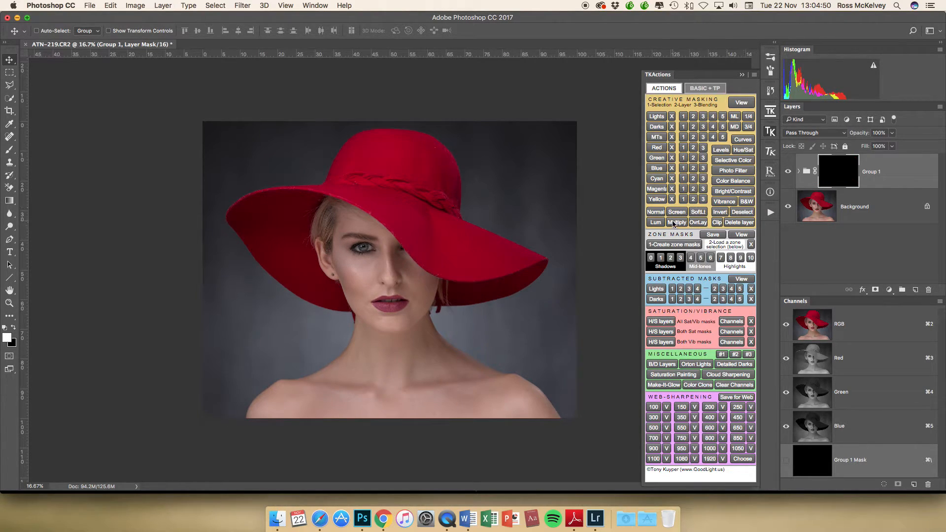
Brush white on the Group 1 mask over neck and shoulders, then toggle the group to compare
click(11, 99)
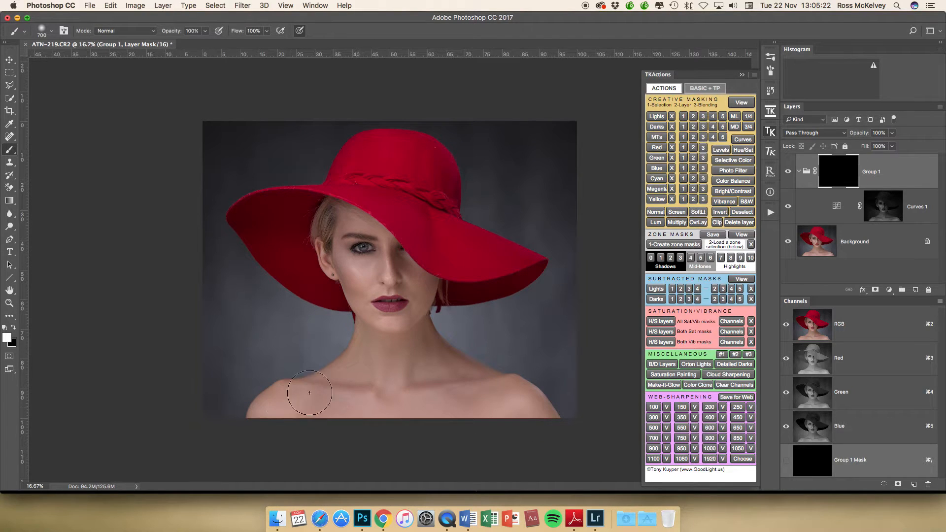
mouse_move(433, 382)
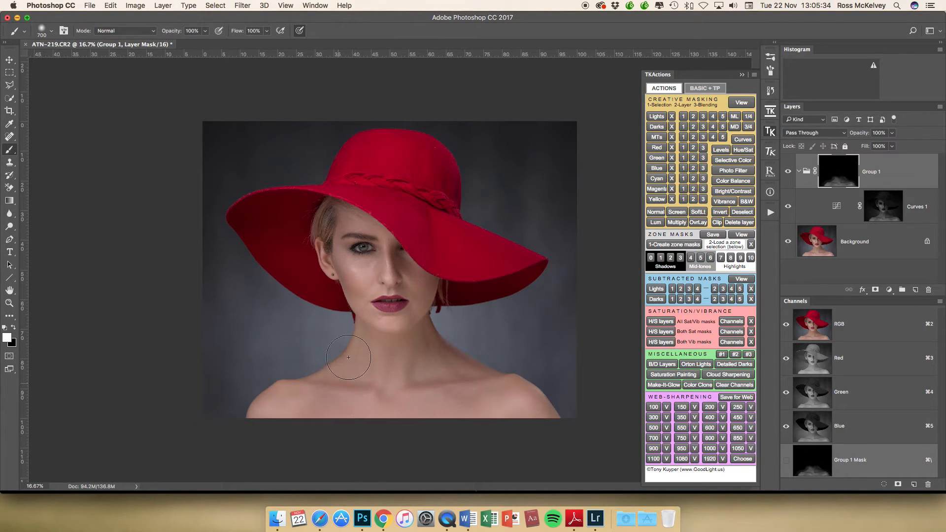
mouse_move(407, 369)
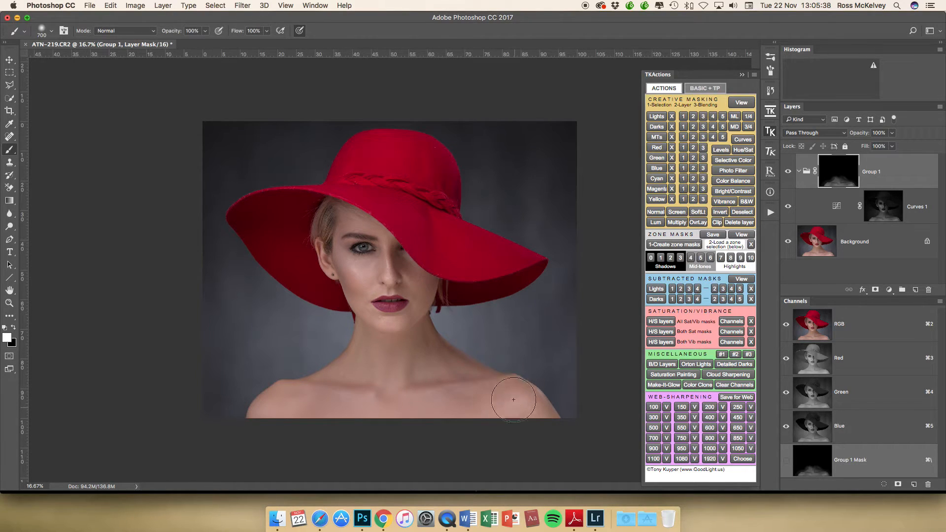
mouse_move(400, 385)
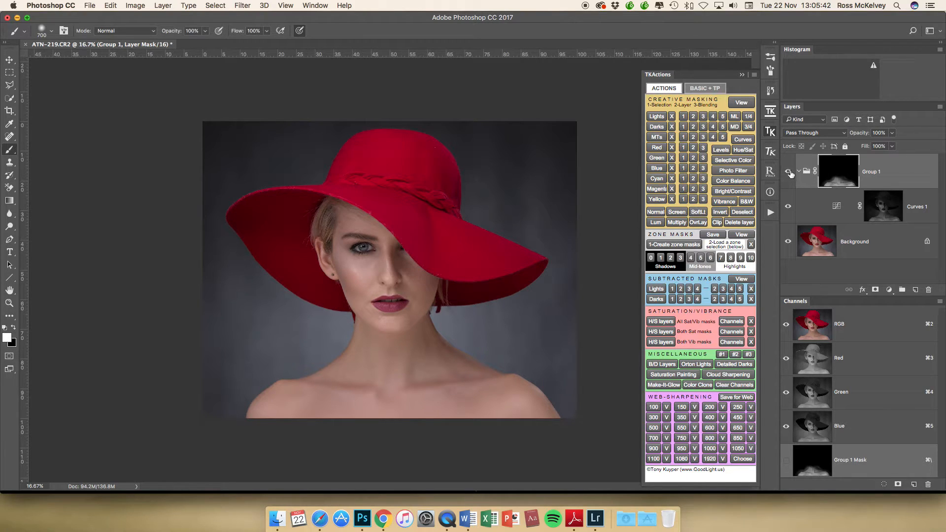
click(798, 172)
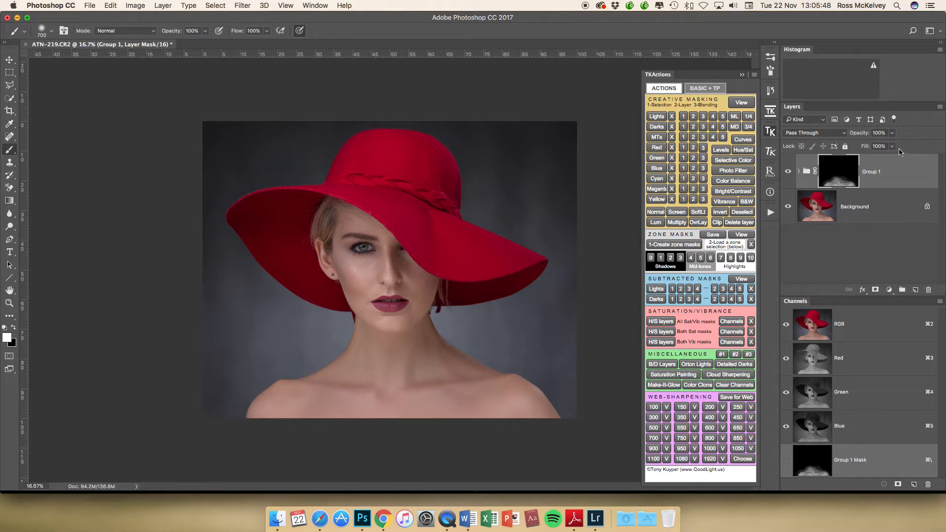
mouse_move(942, 109)
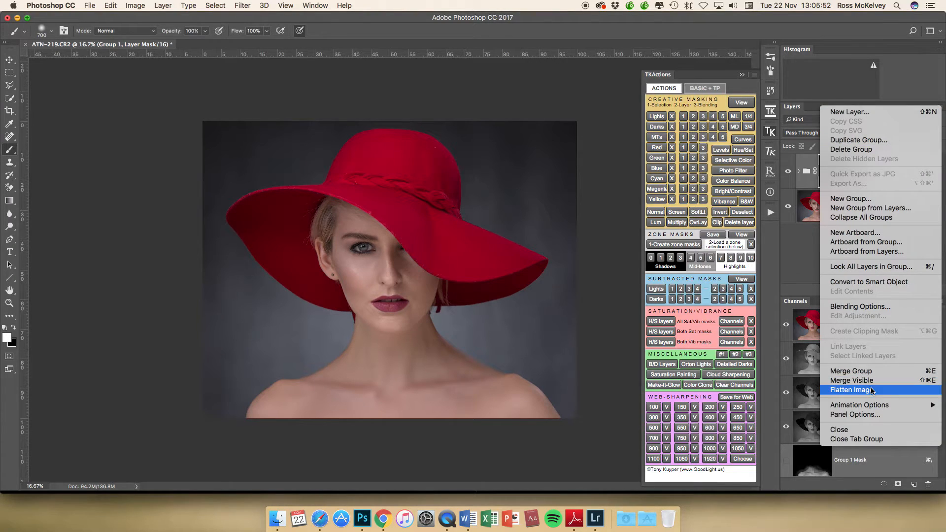
Flatten the vignette group into the Background layer
click(851, 390)
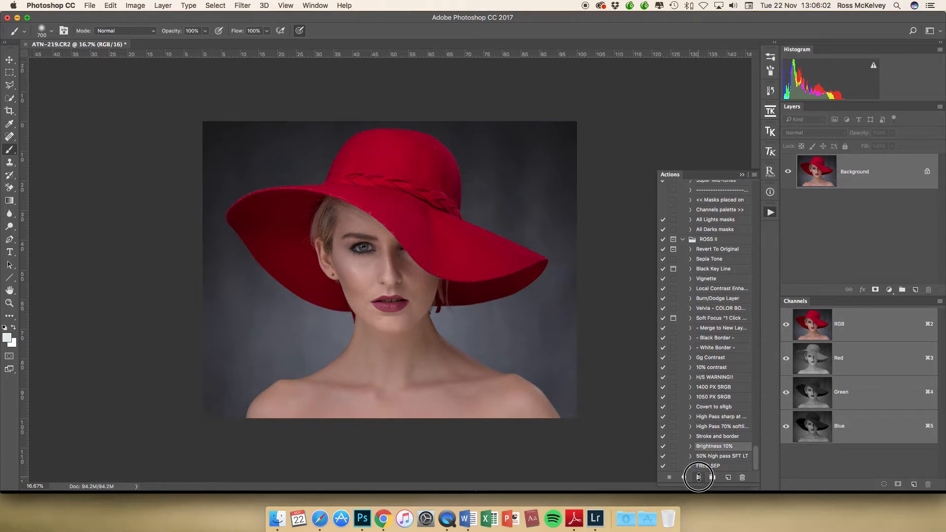
Run Brightness 10%, paint Layer 1's mask white over eye, face and neck, and view it alone
click(699, 478)
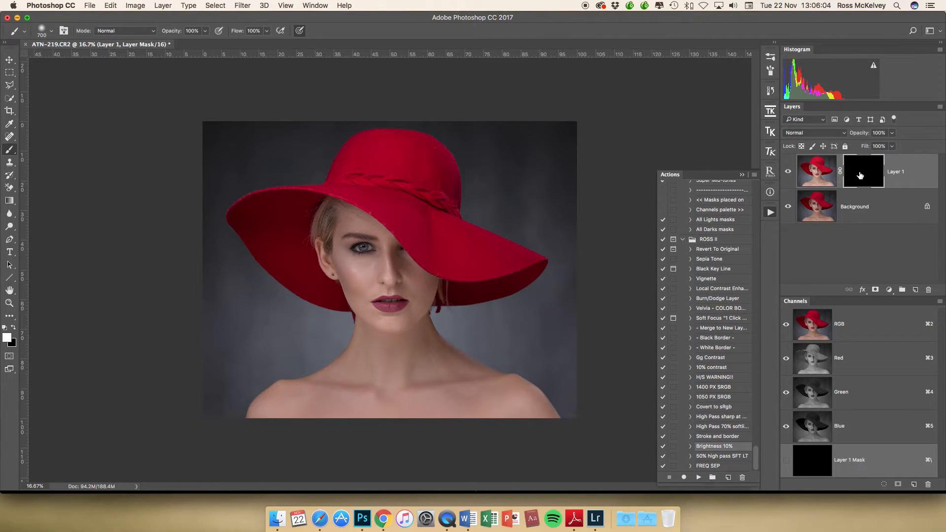
click(862, 171)
text(24)
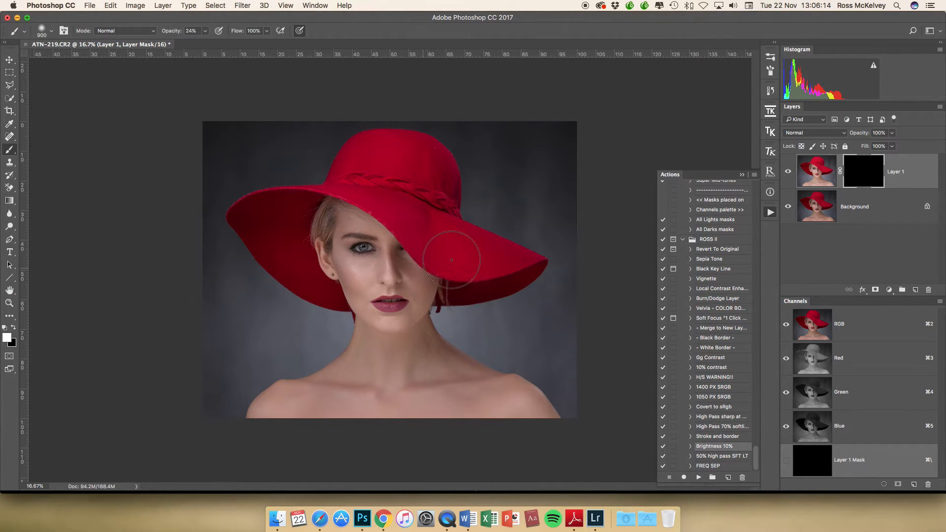
drag(452, 261, 283, 243)
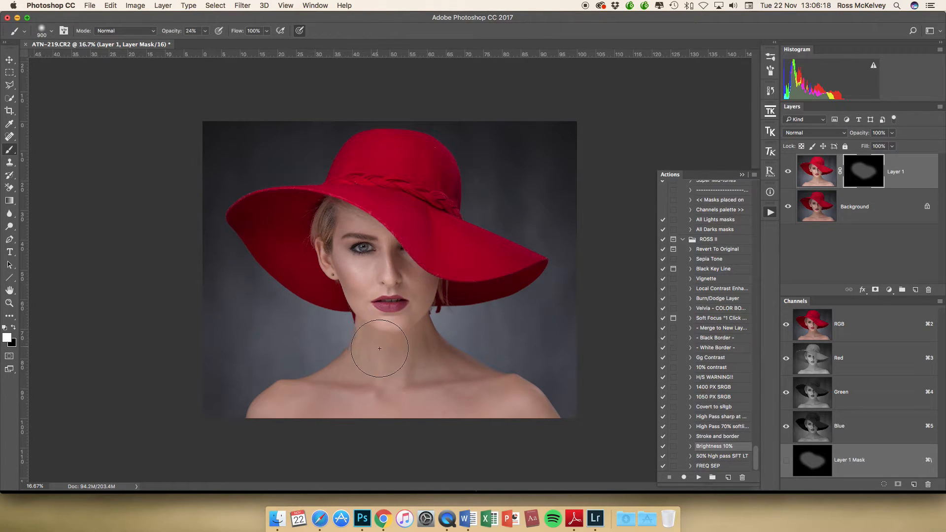
drag(378, 349, 385, 253)
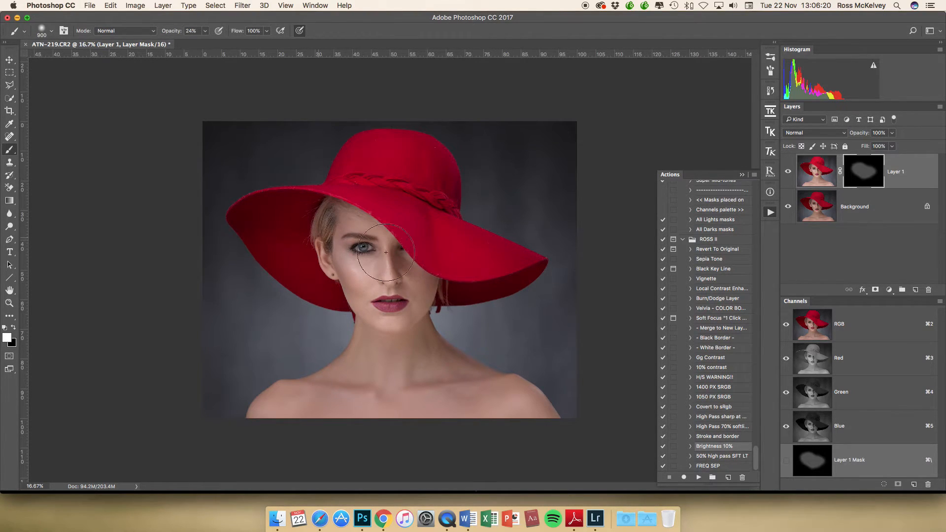
drag(386, 252, 446, 363)
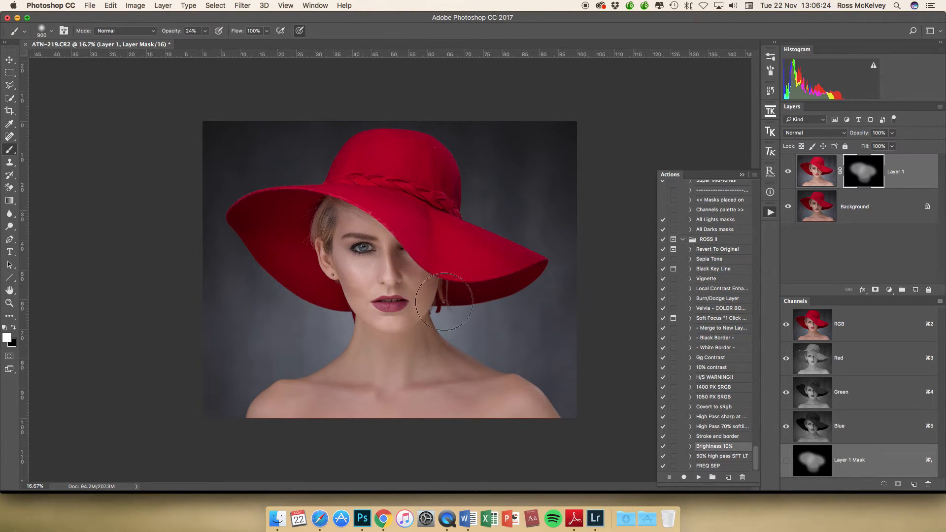
drag(445, 302, 446, 301)
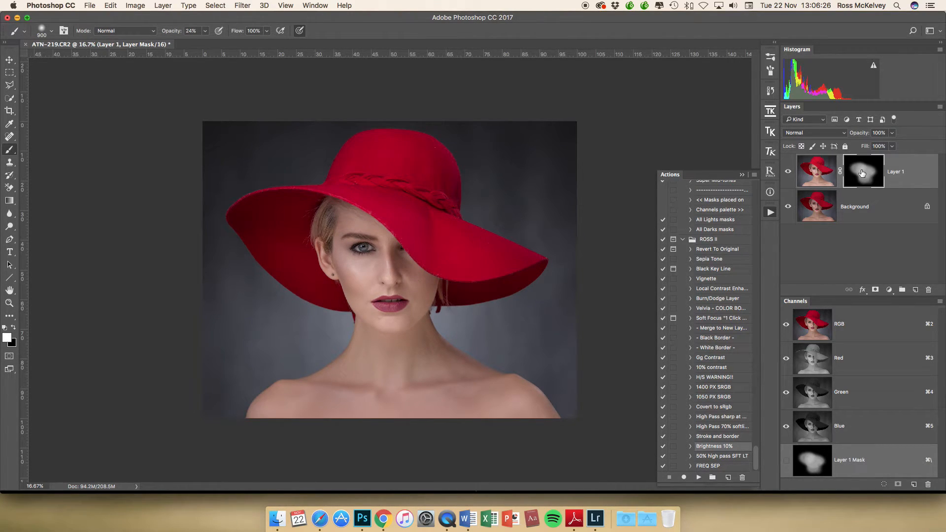
click(242, 6)
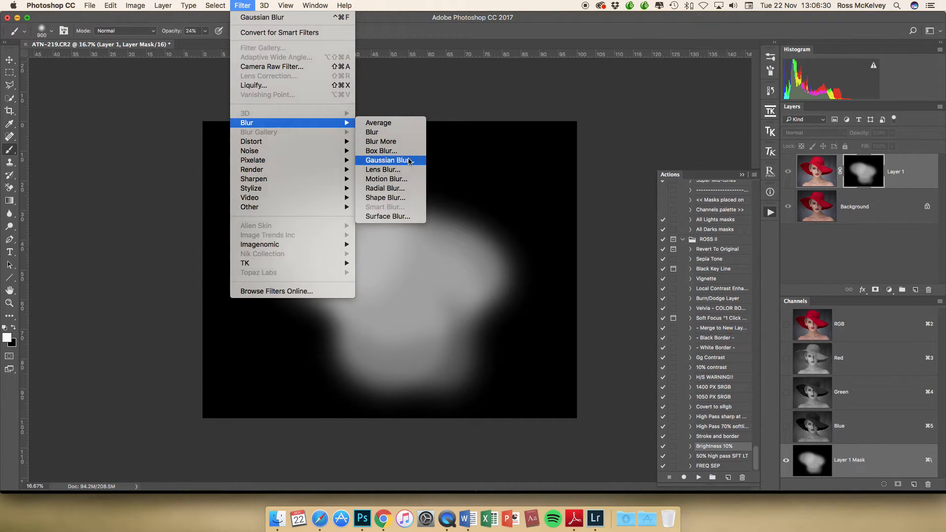
Blur Layer 1's mask with a 100-pixel Gaussian Blur, then apply the same blur again
click(388, 159)
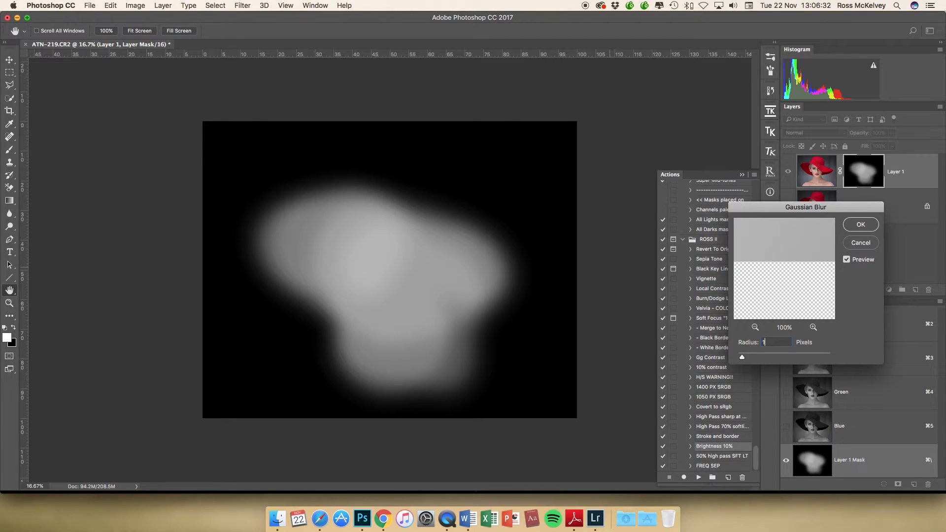
text(100)
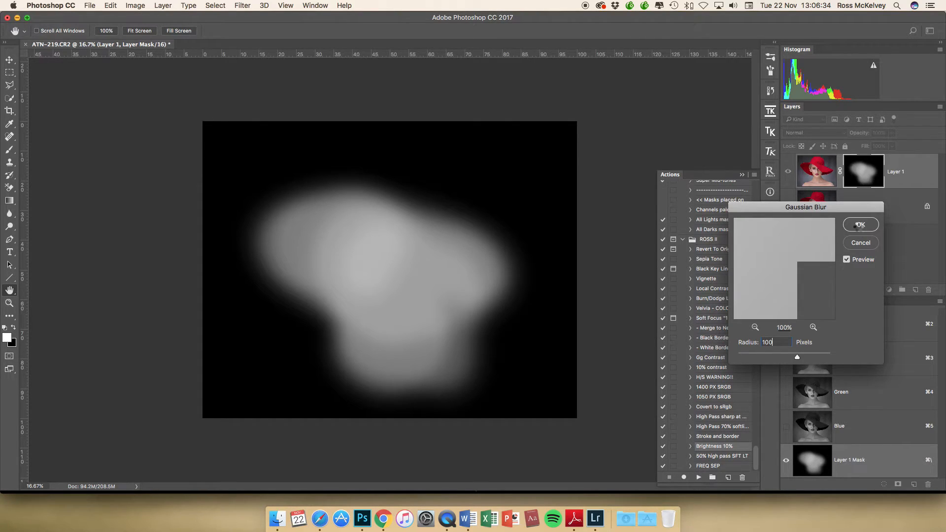
click(242, 5)
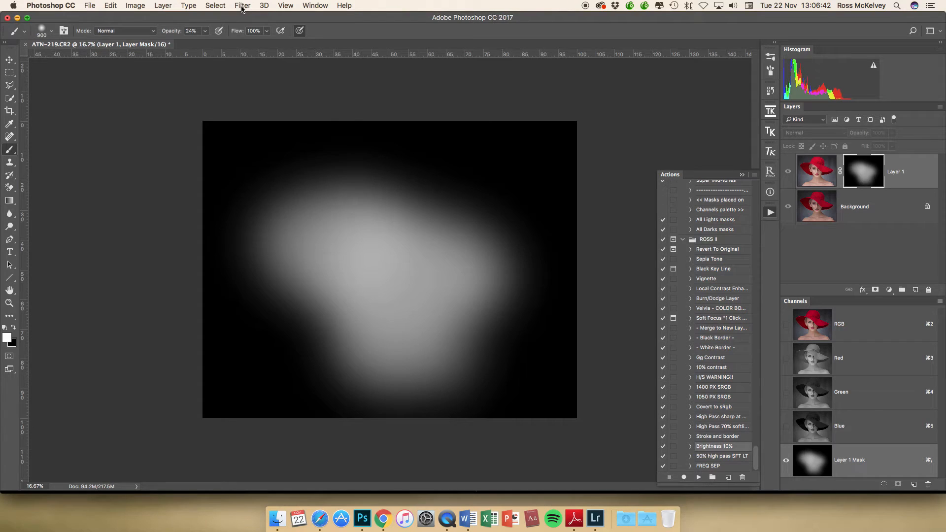
click(242, 5)
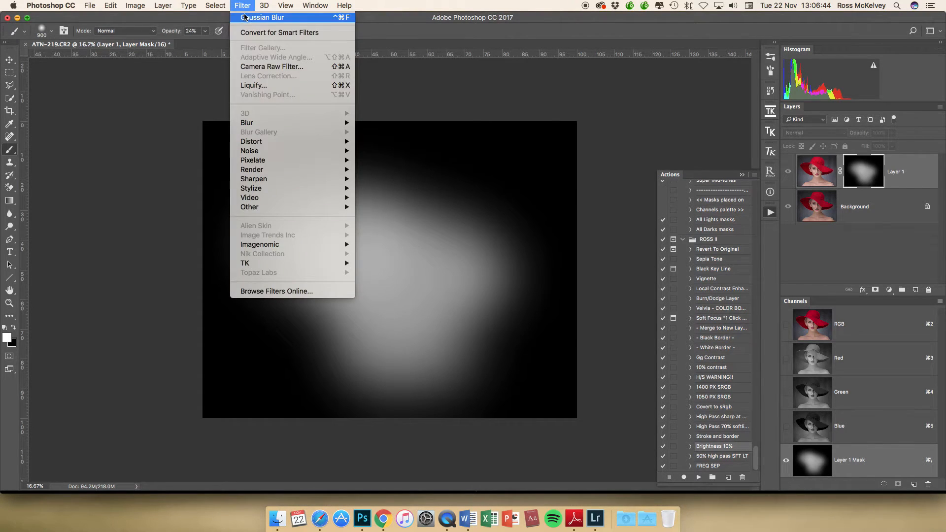
click(241, 6)
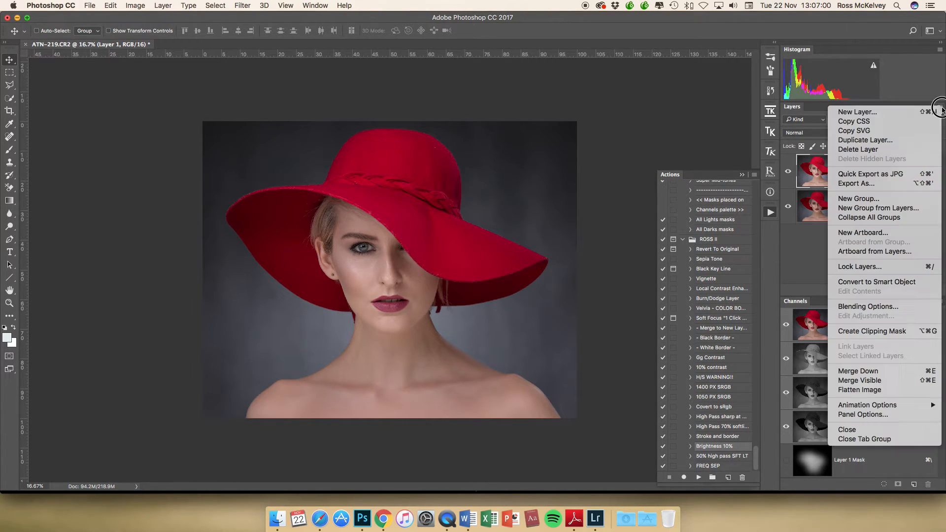
Flatten the brightening layer into the Background and zoom in on the eye
click(859, 389)
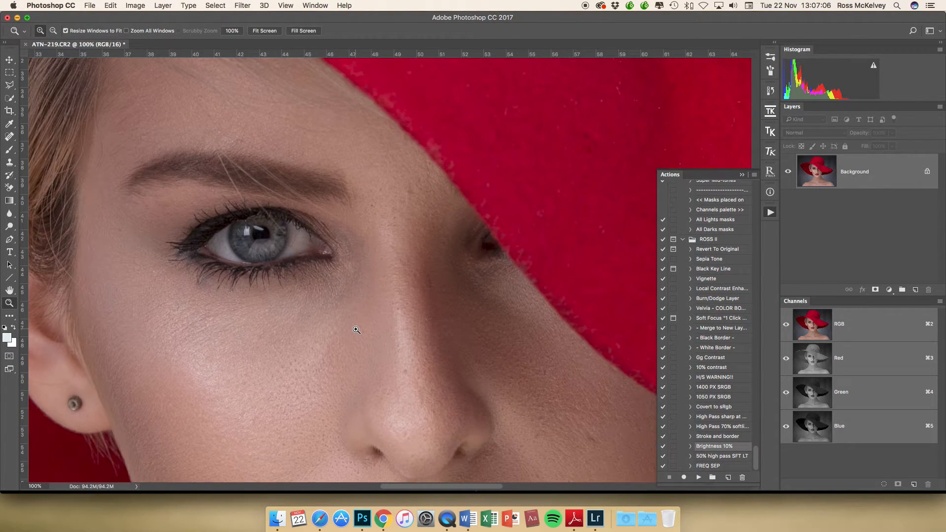
mouse_move(506, 379)
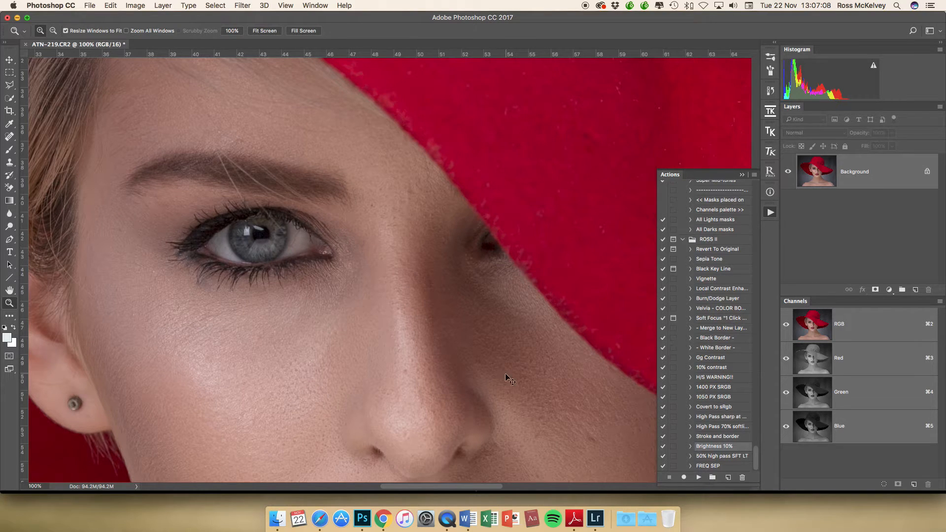
click(135, 5)
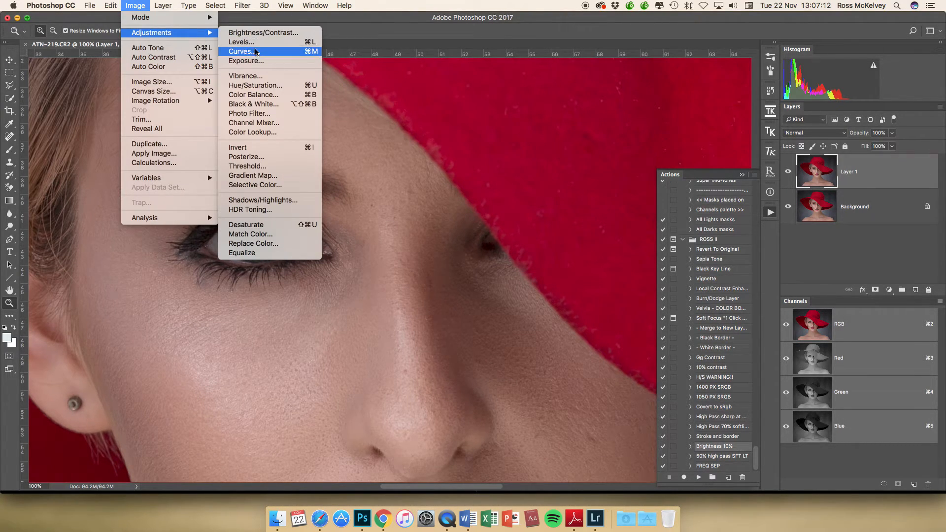
Apply a Curves adjustment to Layer 1 with the midpoint moved to 56
click(241, 52)
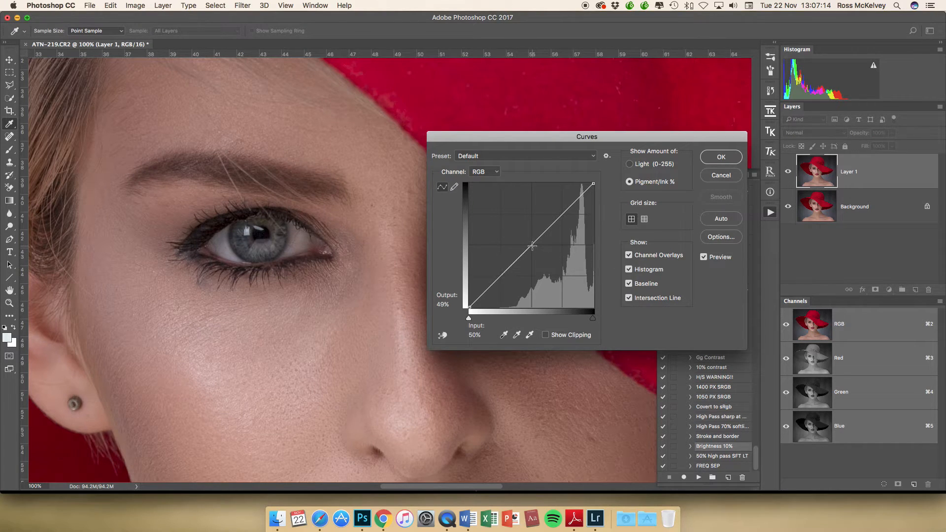
drag(531, 247, 532, 245)
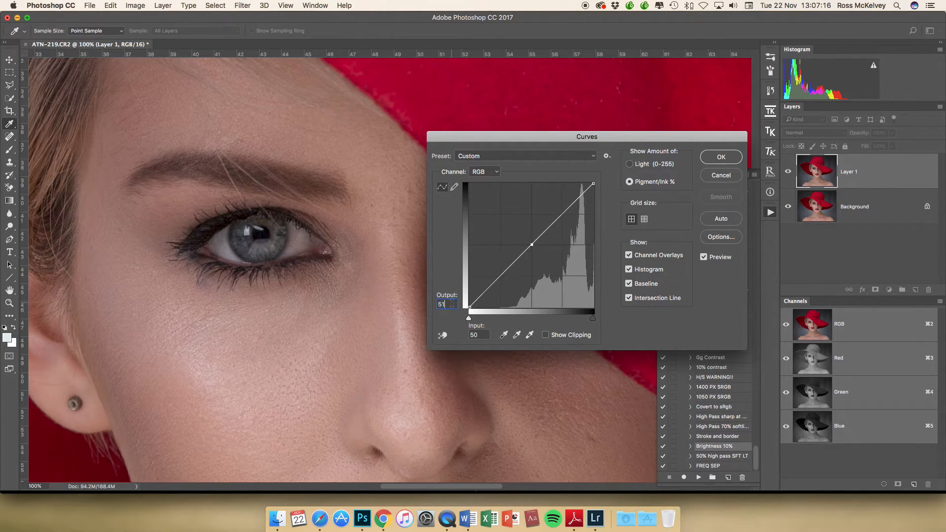
drag(531, 245, 531, 260)
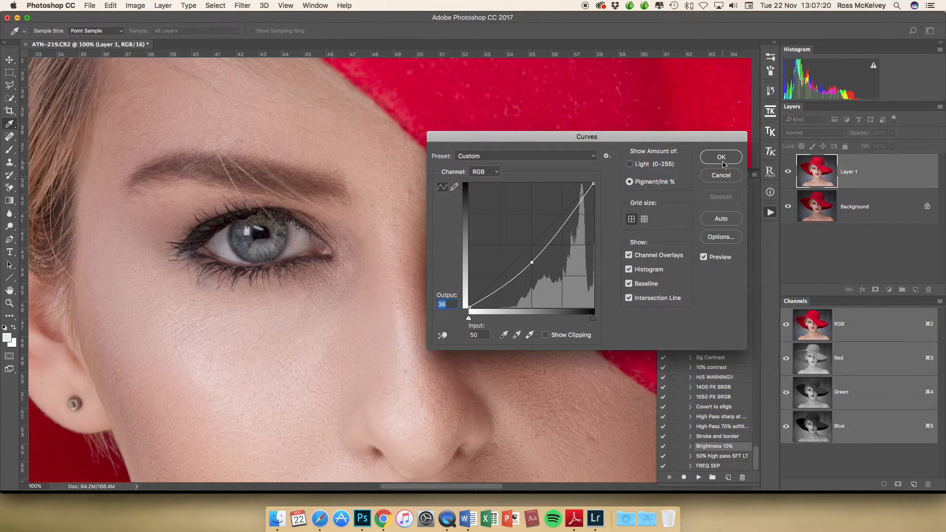
click(721, 157)
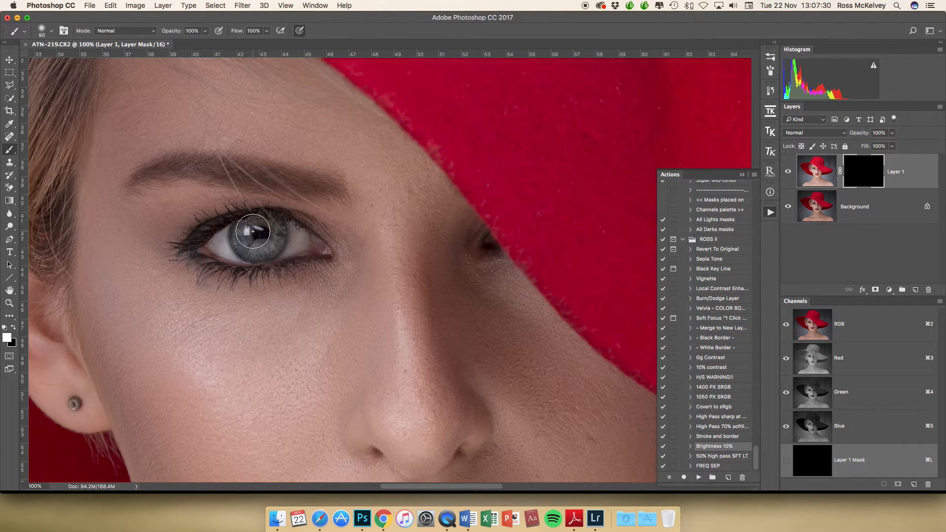
Paint the mask white over the iris, then at half opacity around the whole eye
drag(252, 231, 248, 245)
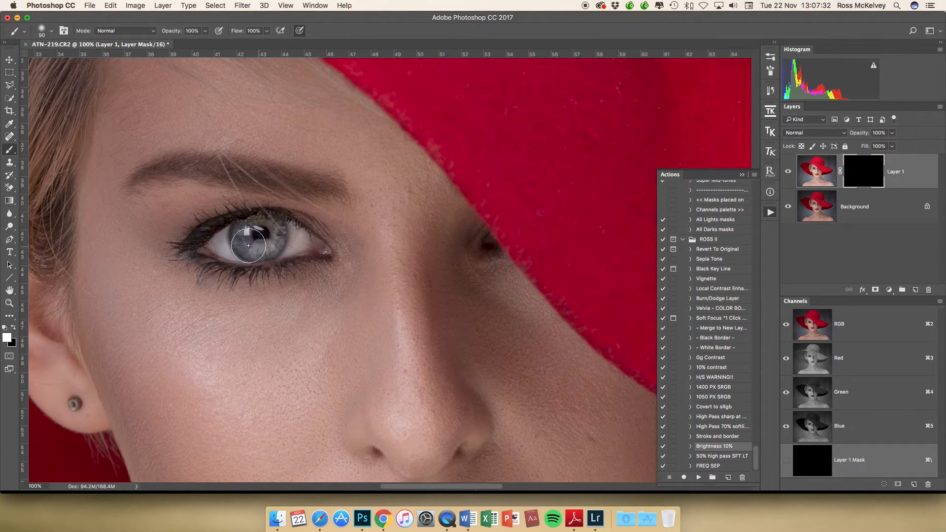
drag(248, 245, 263, 229)
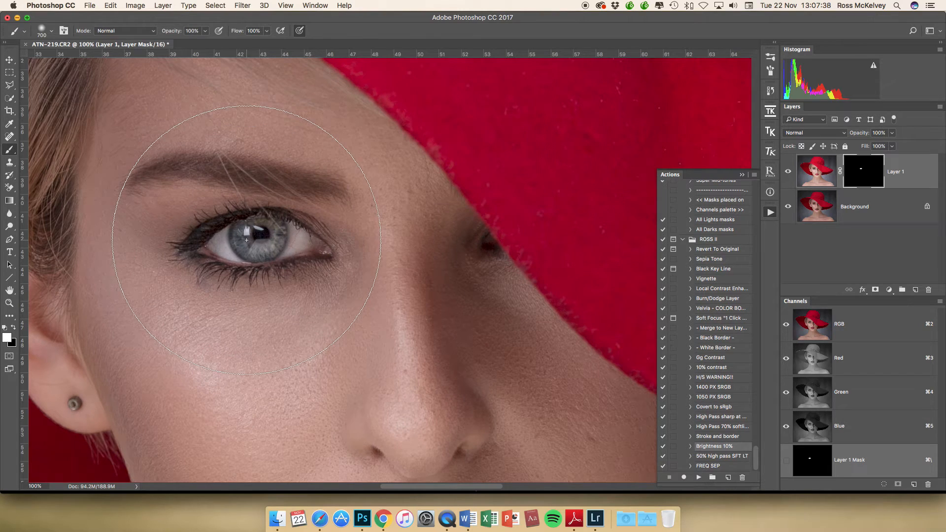
key([)
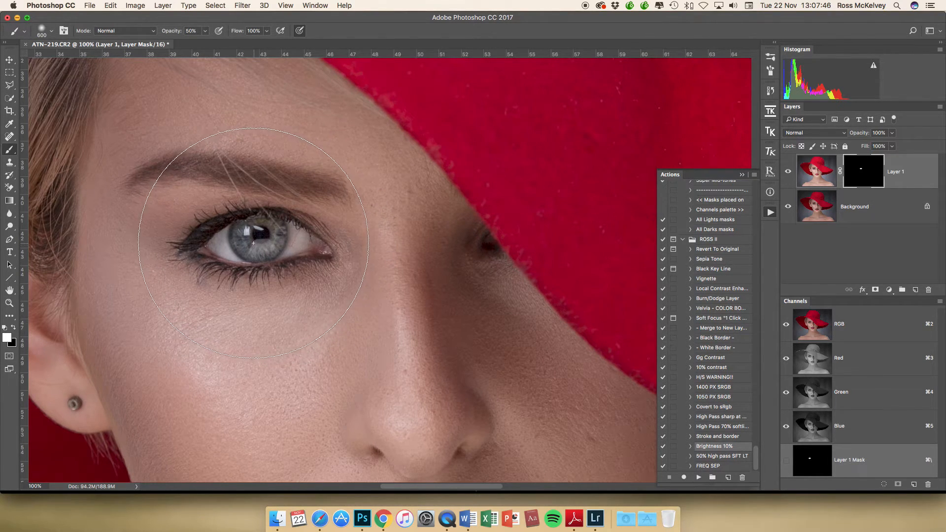
drag(253, 242, 551, 211)
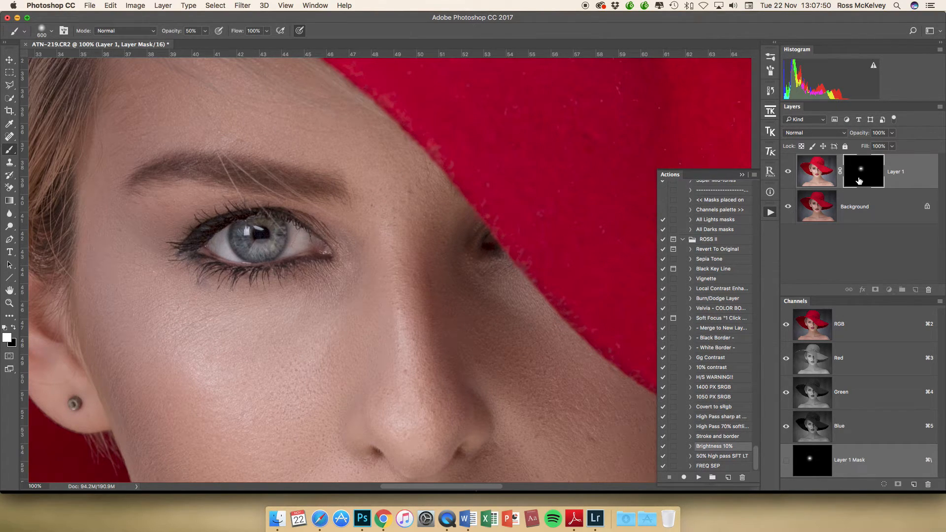
Isolate the eye mask and feather it with a 25-pixel Gaussian Blur, checking the preview
click(863, 171)
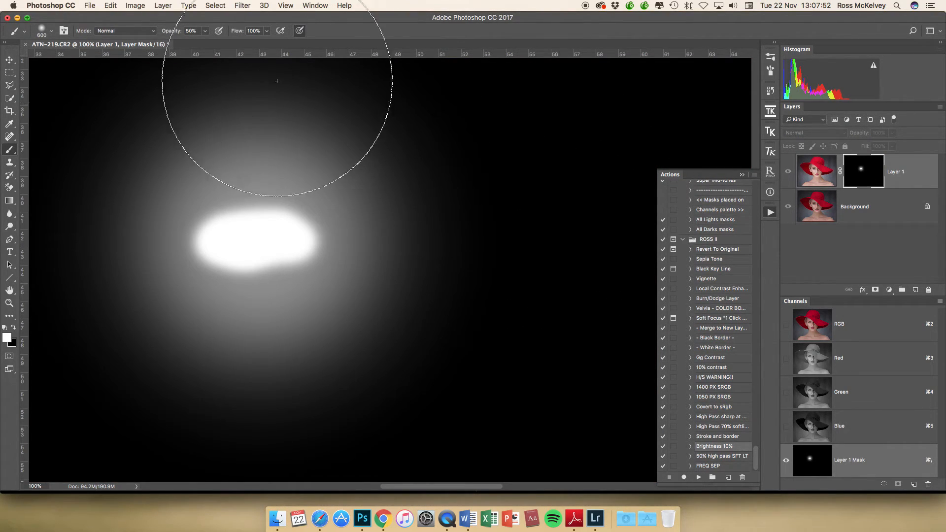
click(242, 5)
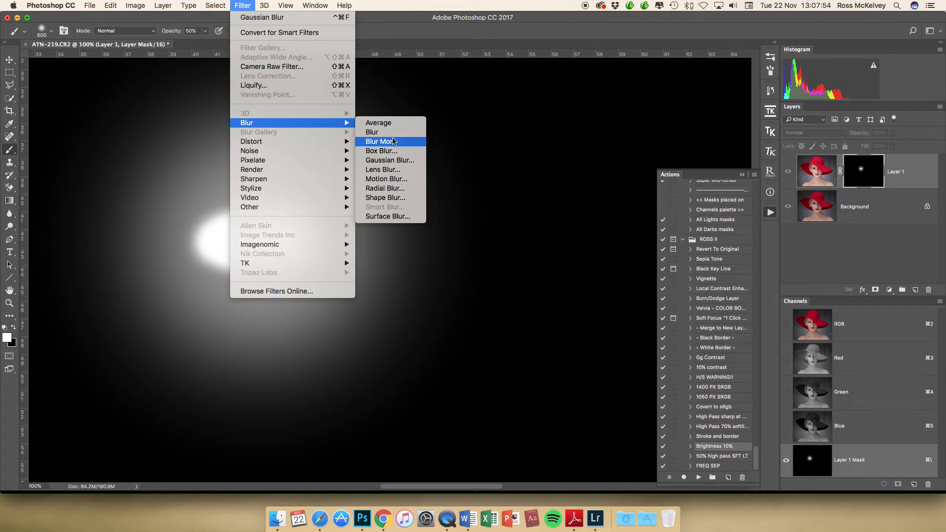
click(389, 159)
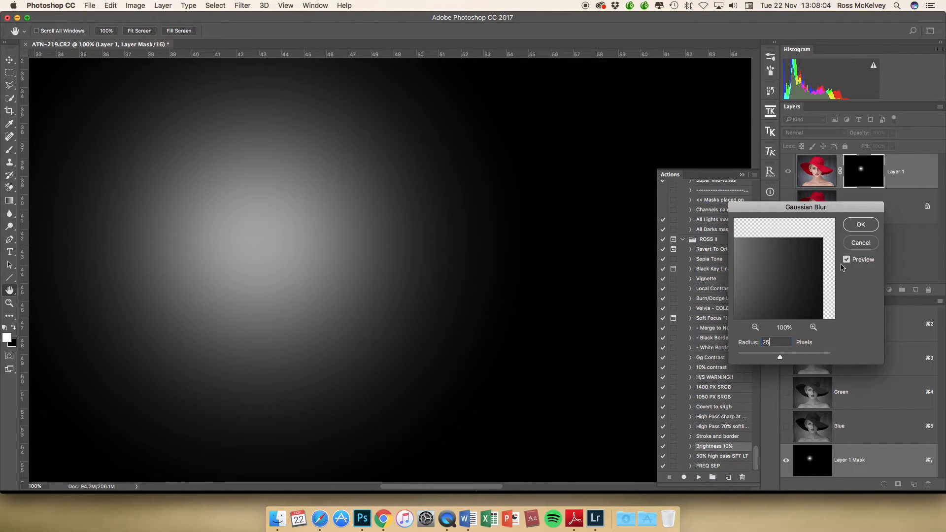
click(847, 260)
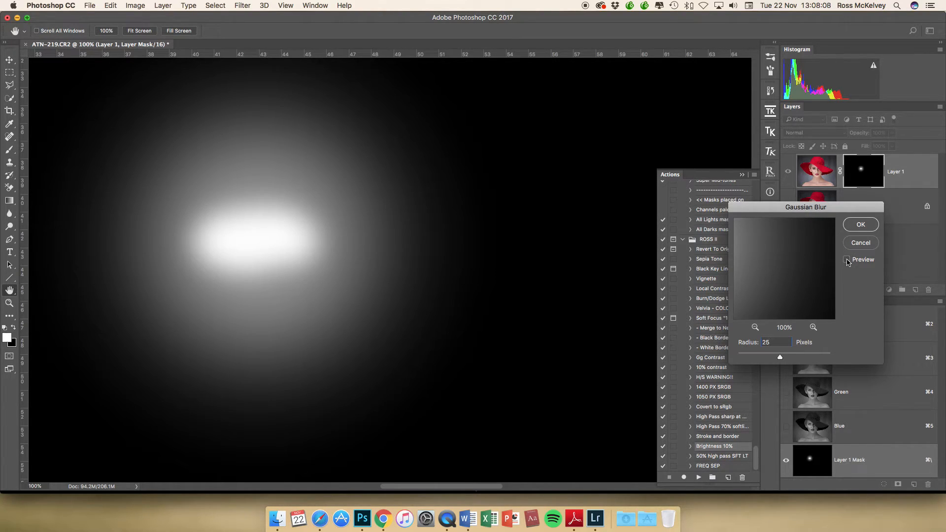
click(847, 260)
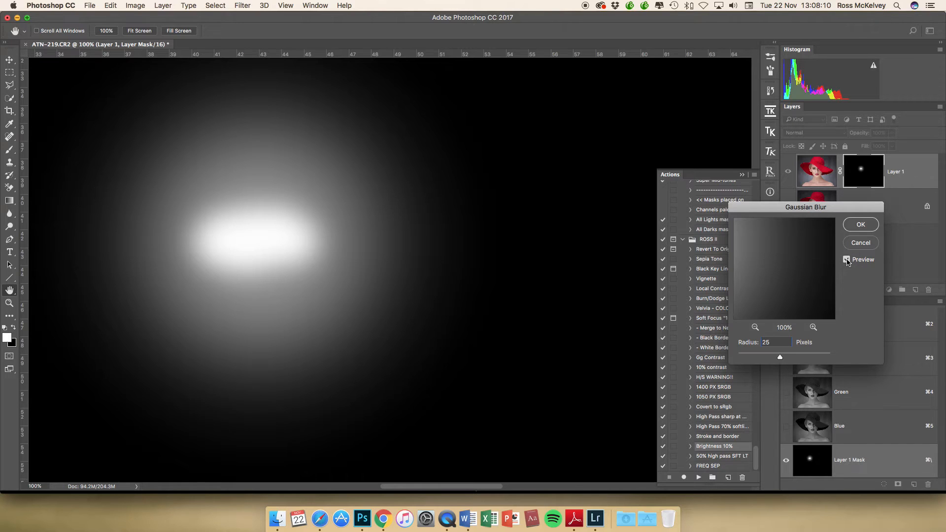
click(860, 224)
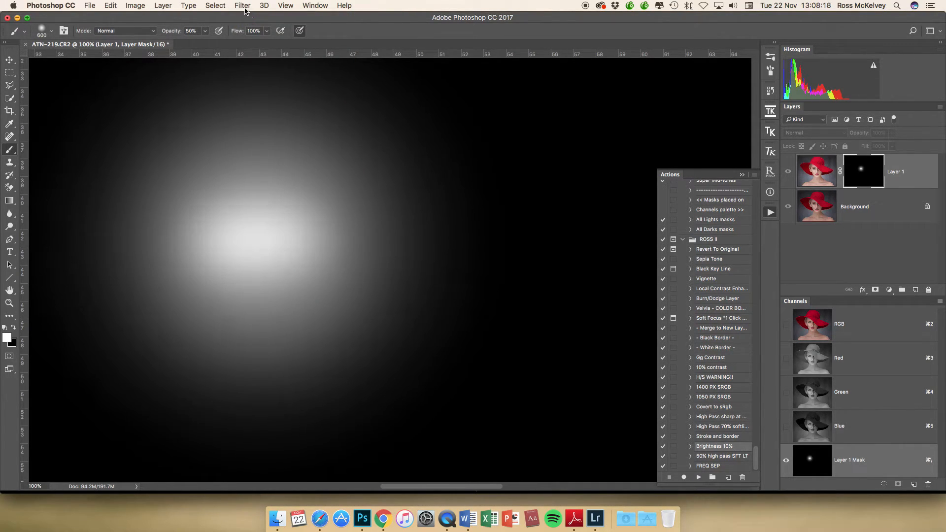
mouse_move(650, 159)
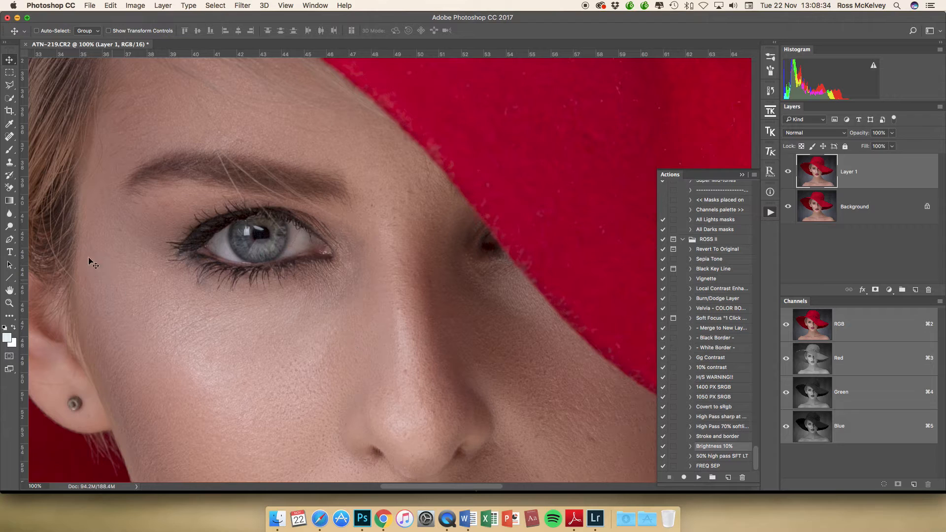
Browse the Blur/Sharpen/Smudge tools and merge Layer 1 into a single Background layer
click(9, 214)
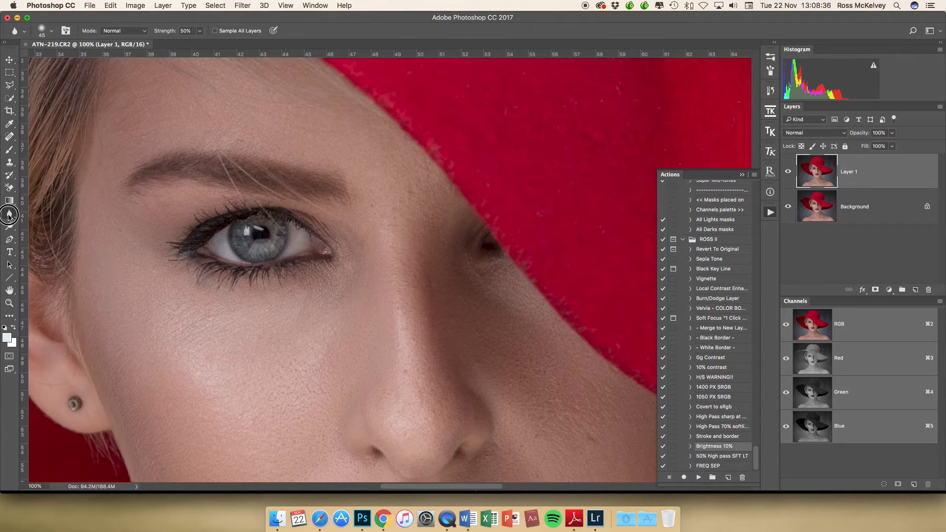
click(9, 201)
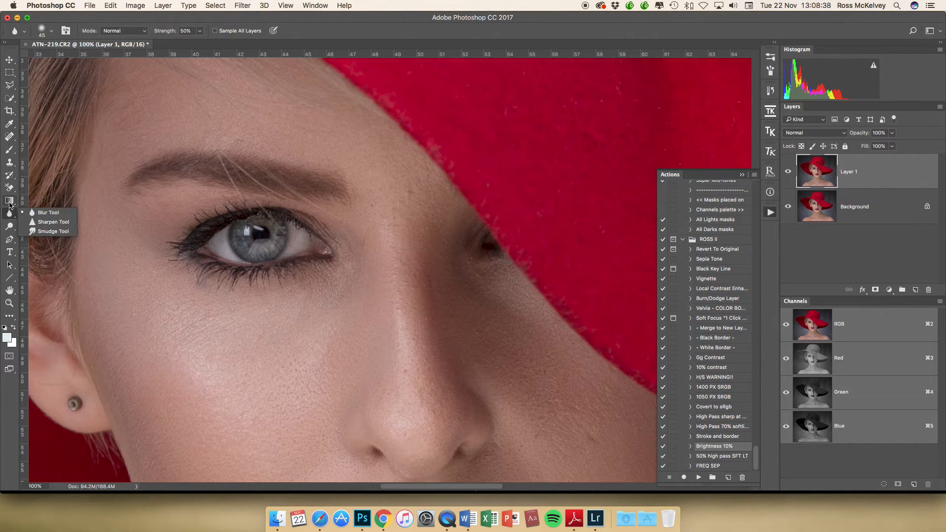
click(48, 235)
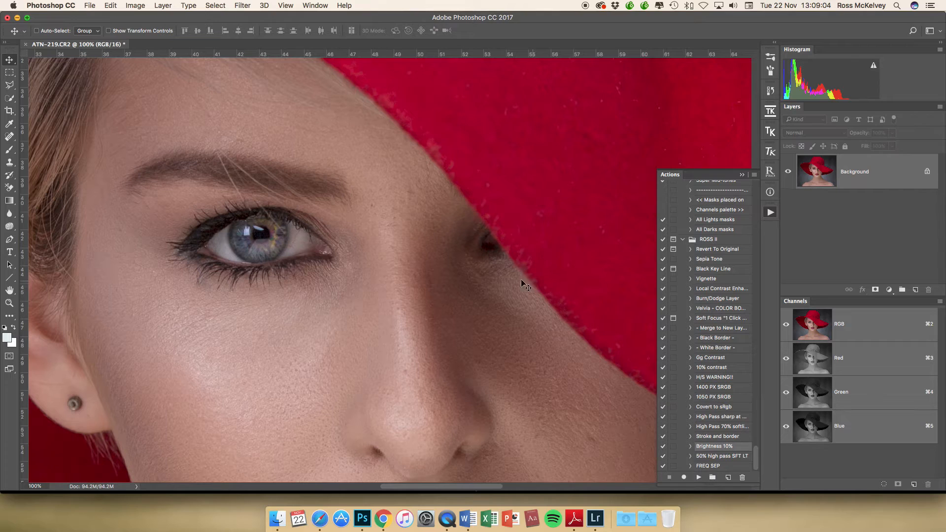
Heal a blemish on the cheek with the Spot Healing Brush
scroll(down, 3)
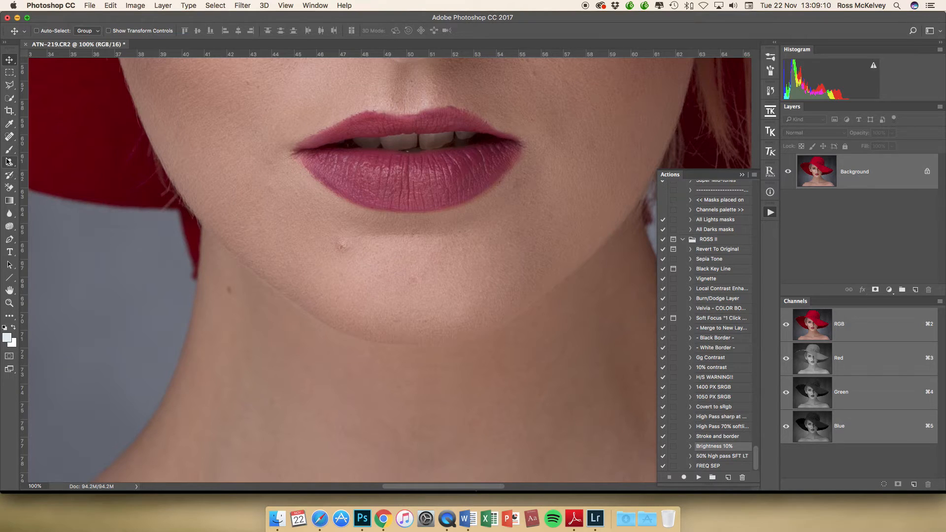
click(9, 136)
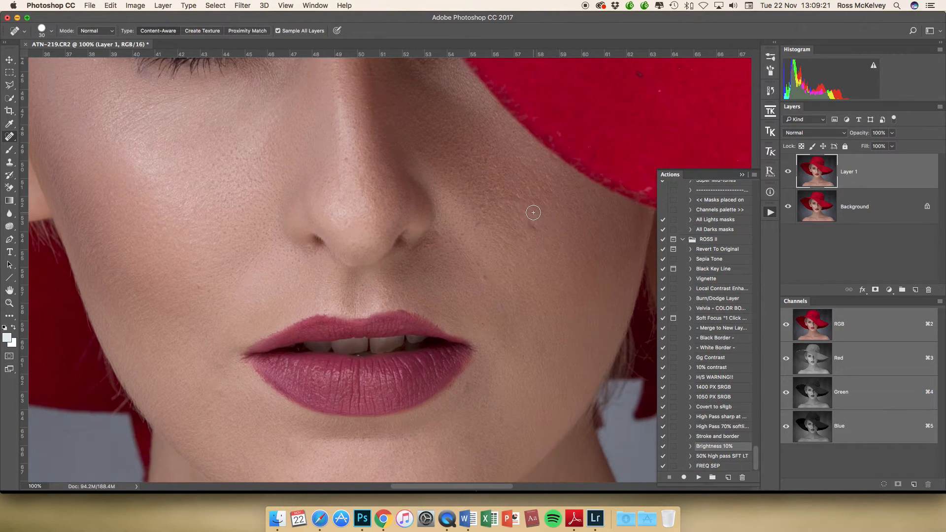
click(485, 278)
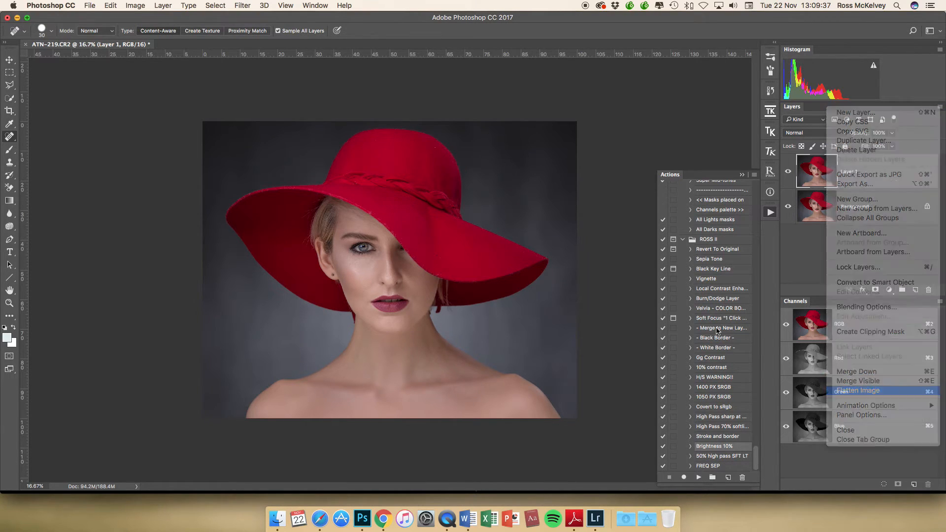
Duplicate the layer and launch Imagenomic Portraiture, previewing the Enhance Tones preset
click(858, 390)
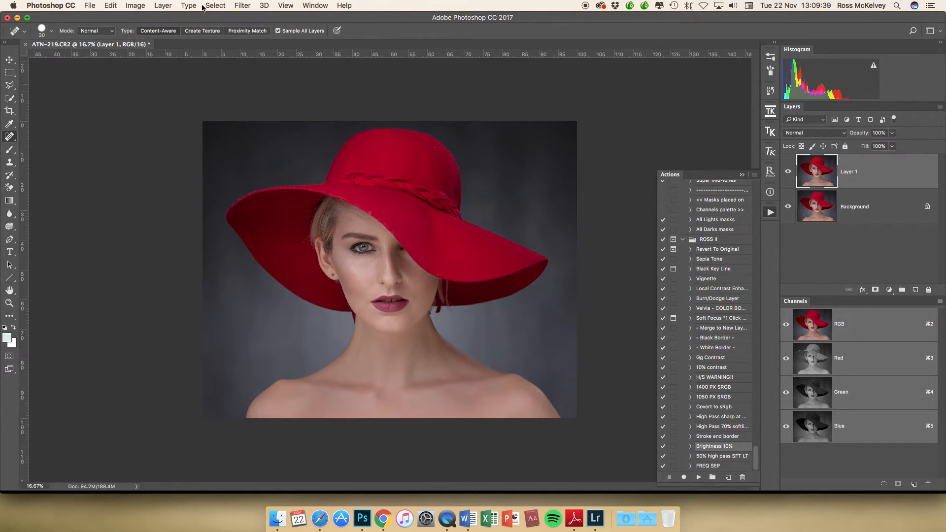
click(242, 6)
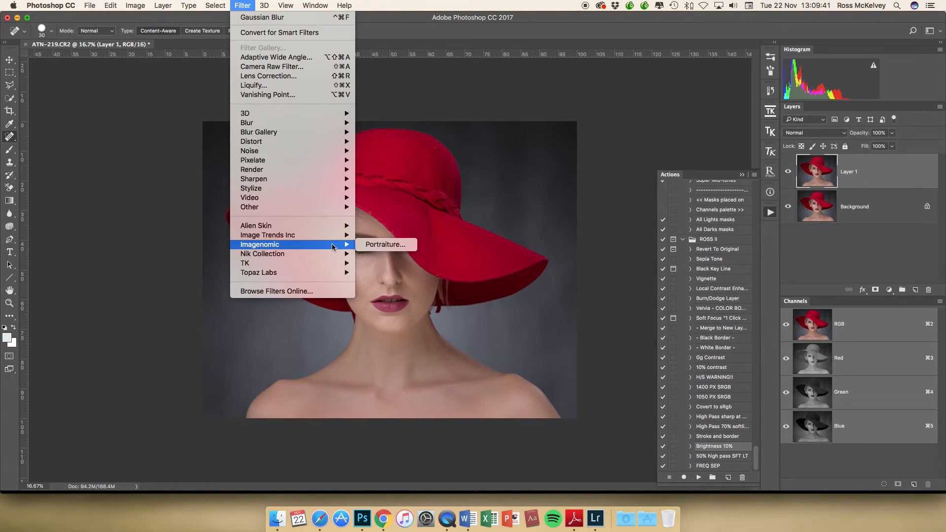
click(384, 245)
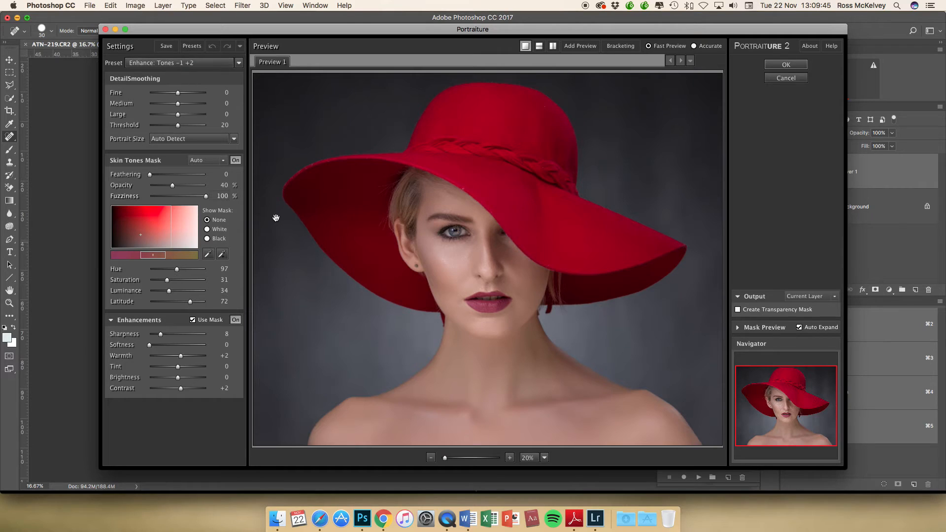
mouse_move(276, 335)
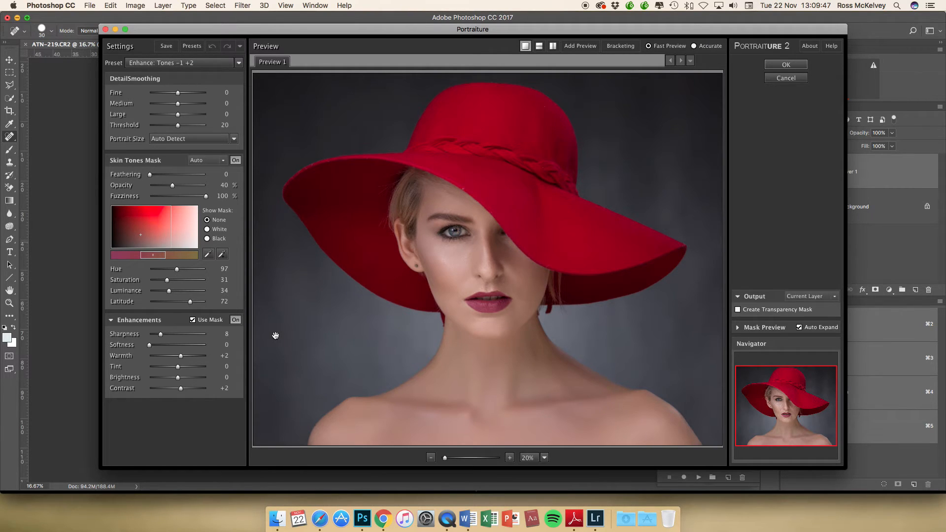
mouse_move(385, 341)
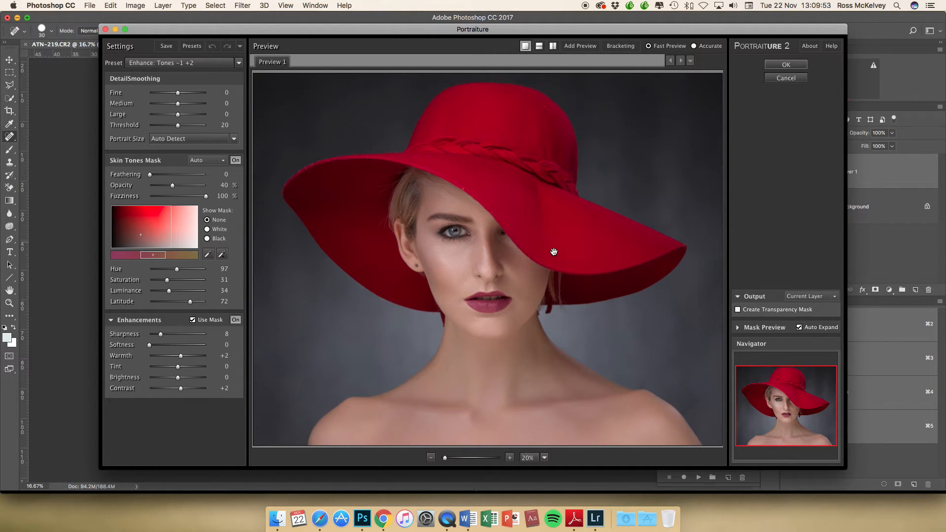
mouse_move(349, 307)
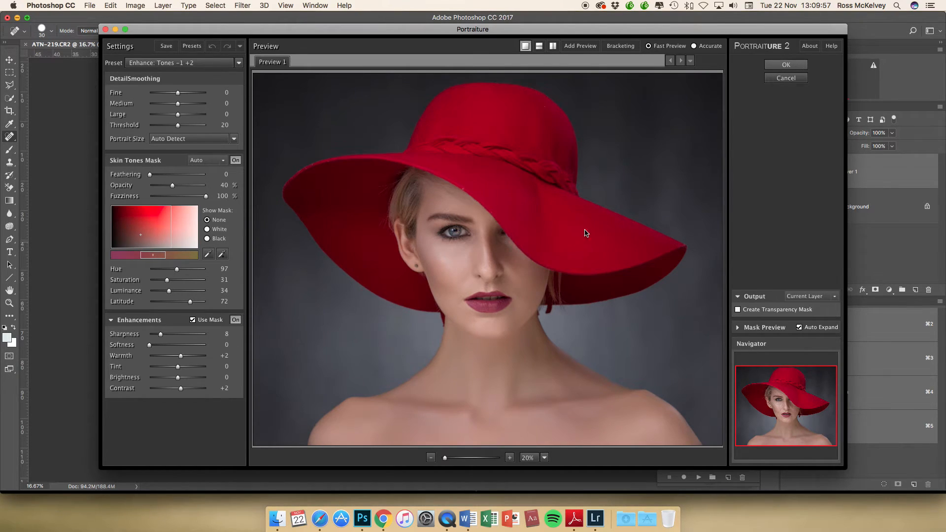
Accept the Enhance Tones -1 +2 Portraiture preset to smooth the skin on Layer 1
click(785, 65)
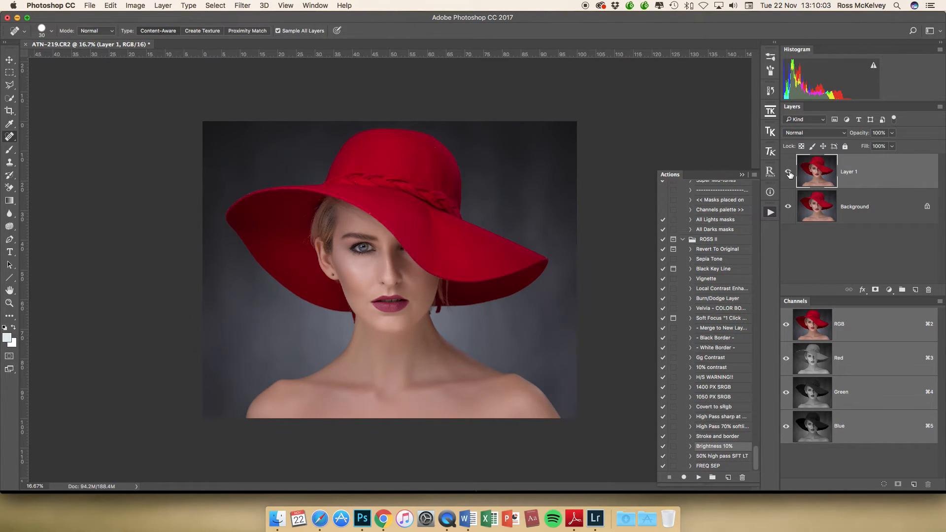
Toggle Layer 1 to compare the smoothed skin, then flatten into one Background layer
click(10, 304)
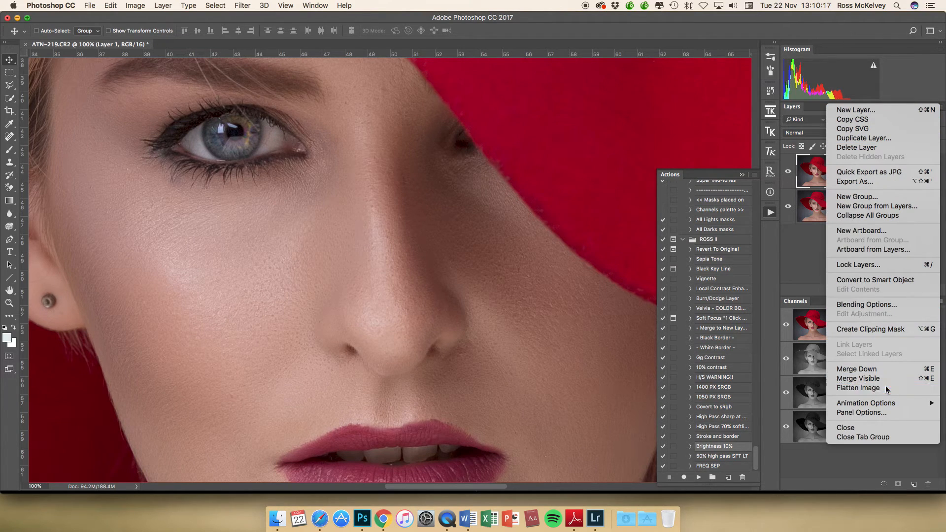
click(857, 388)
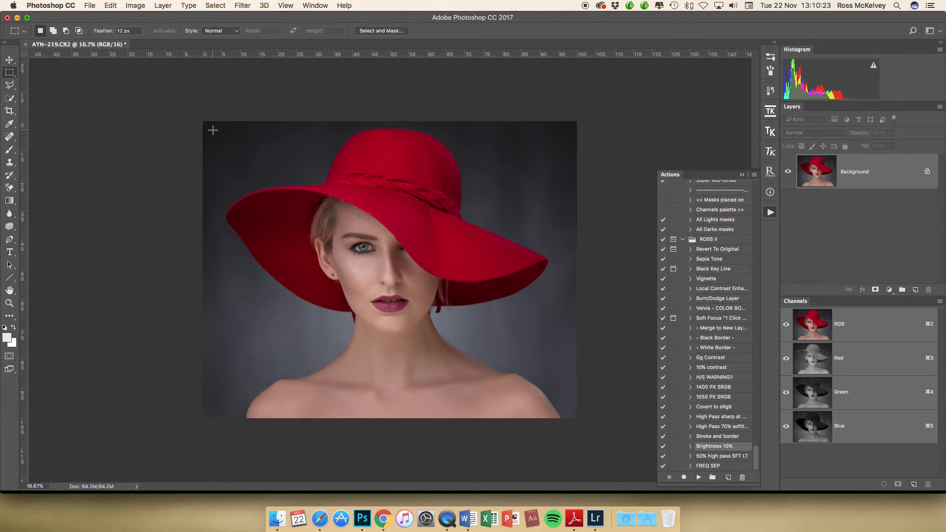
Feather a rectangle inside the photo's edges by 400 pixels and darken it as a vignette
drag(212, 130, 565, 387)
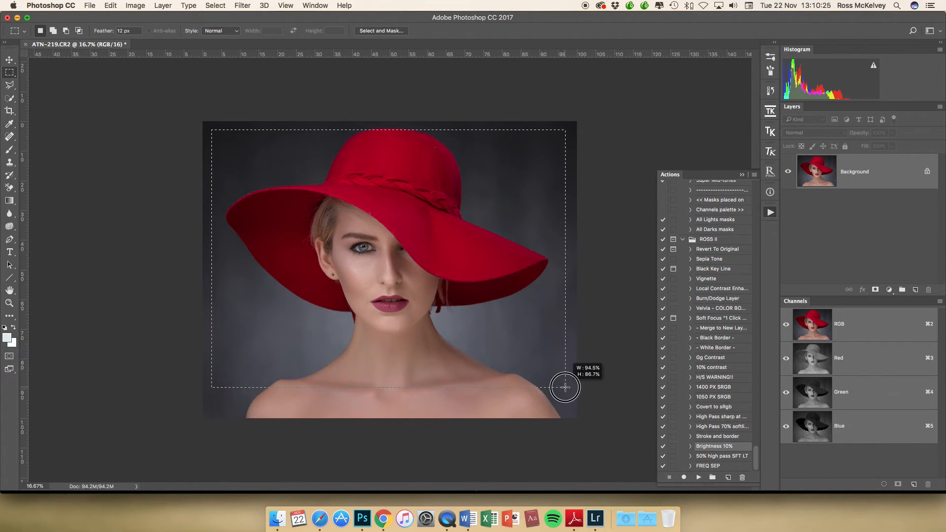
drag(566, 387, 566, 410)
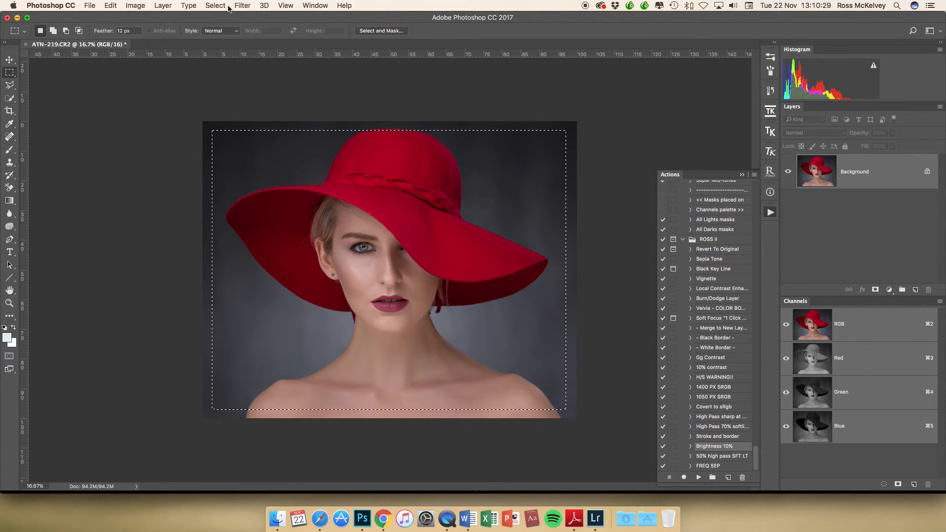
click(215, 6)
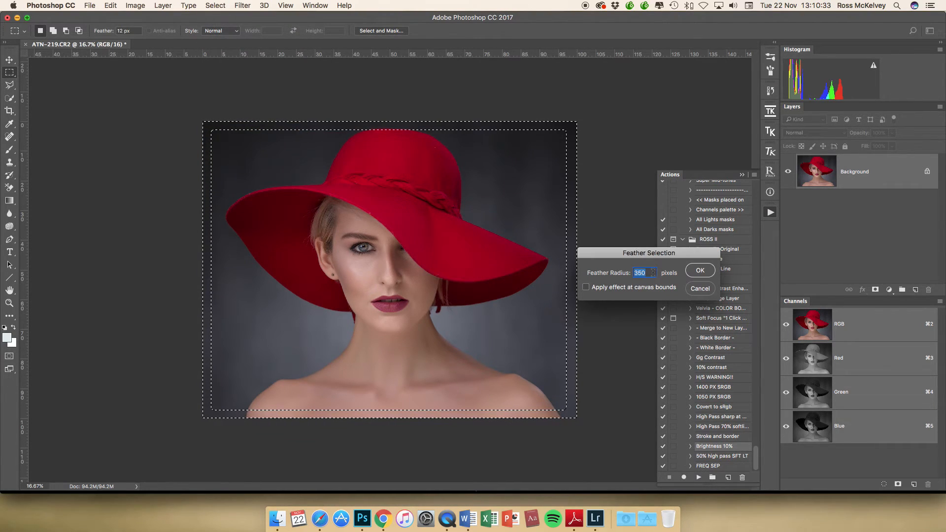
text(400)
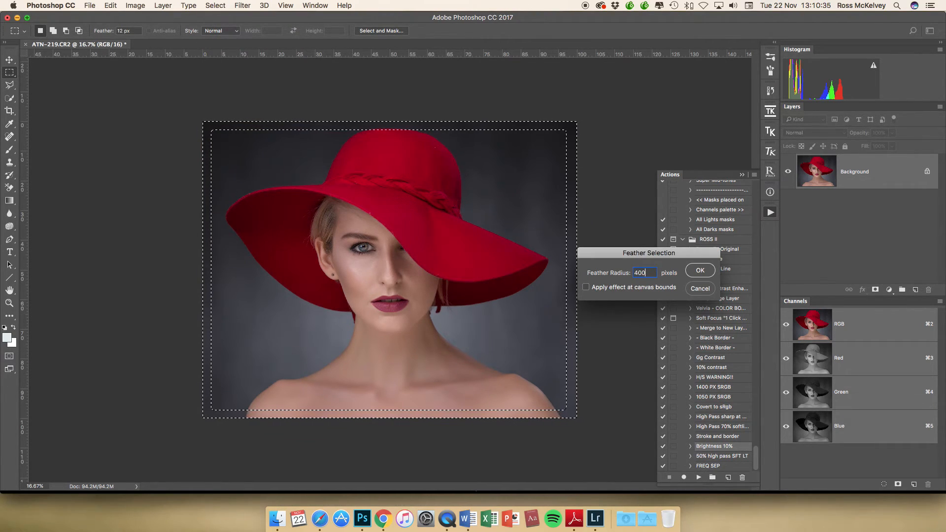
click(699, 270)
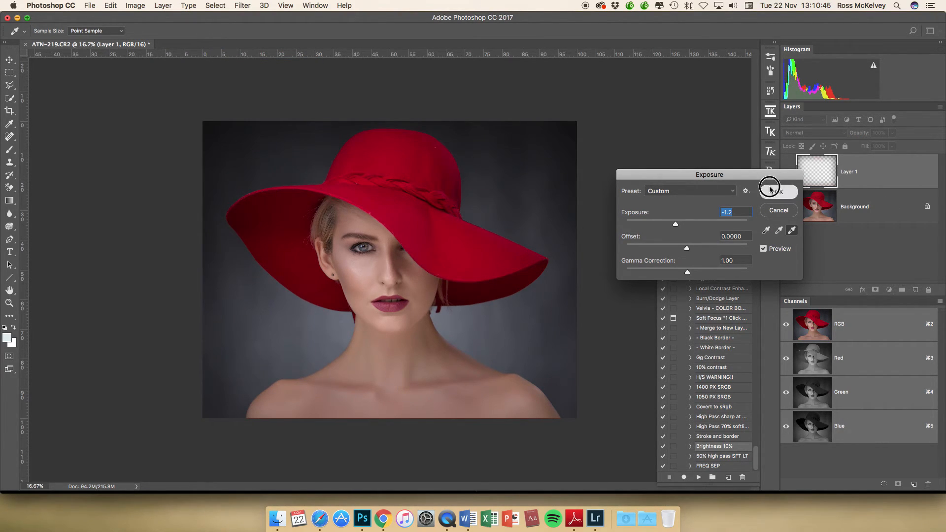
click(779, 191)
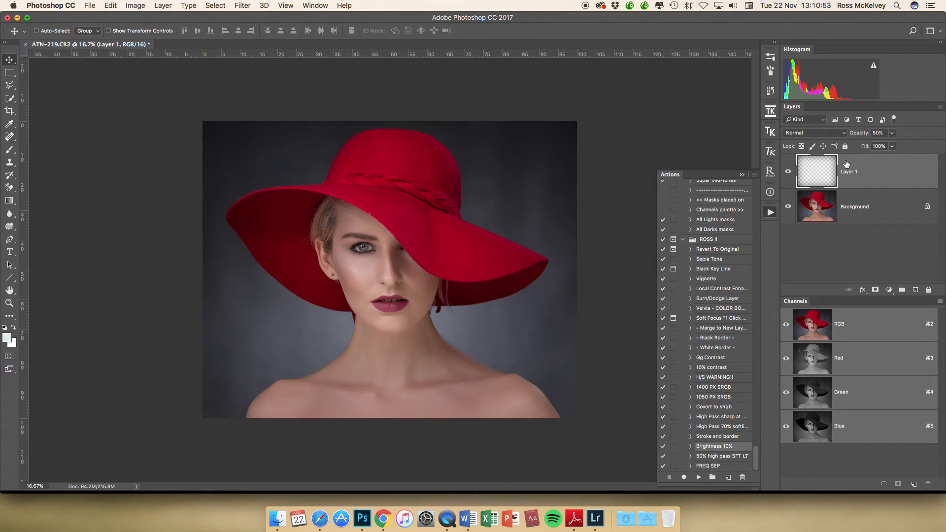
click(940, 104)
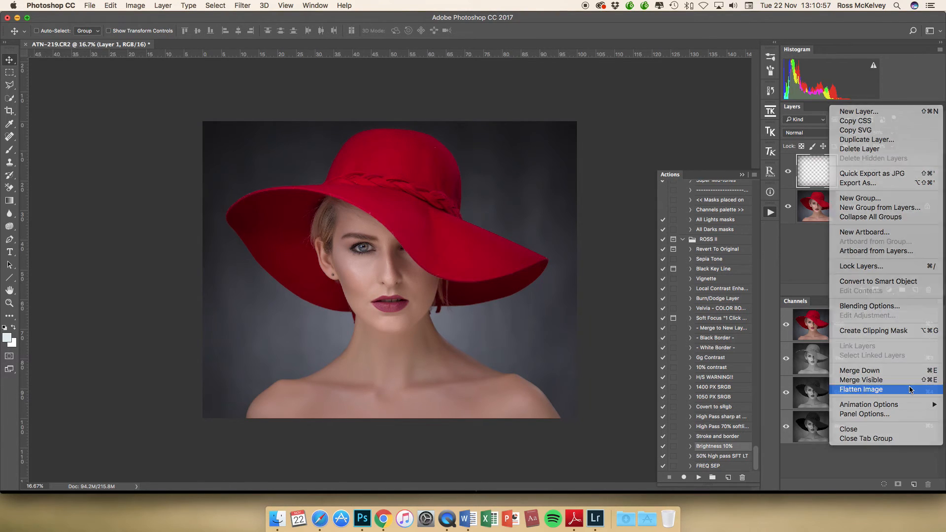
Flatten the vignette into the image and go to the Filter menu for Color Efex Pro 4
click(861, 389)
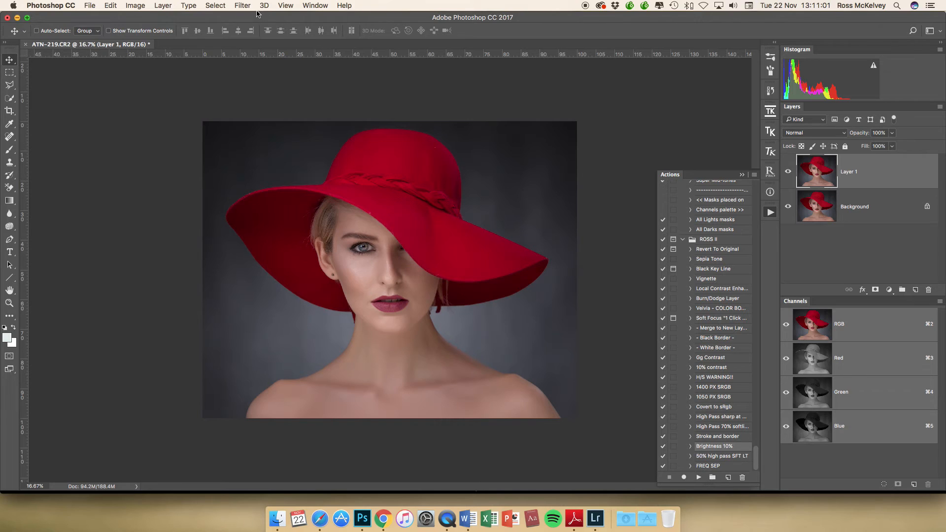
click(242, 6)
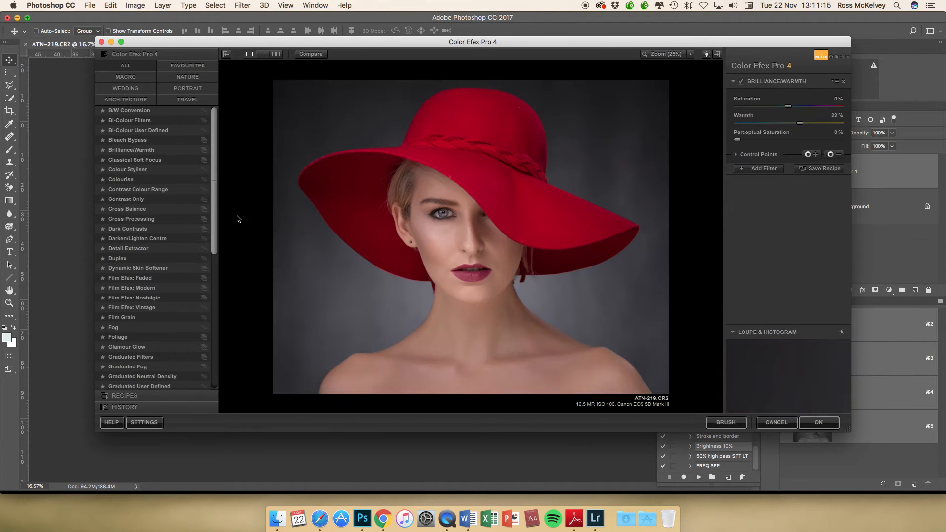
Apply Darken/Lighten Centre at centre 20%, border -30%, size 16%, centred on the eye
click(137, 239)
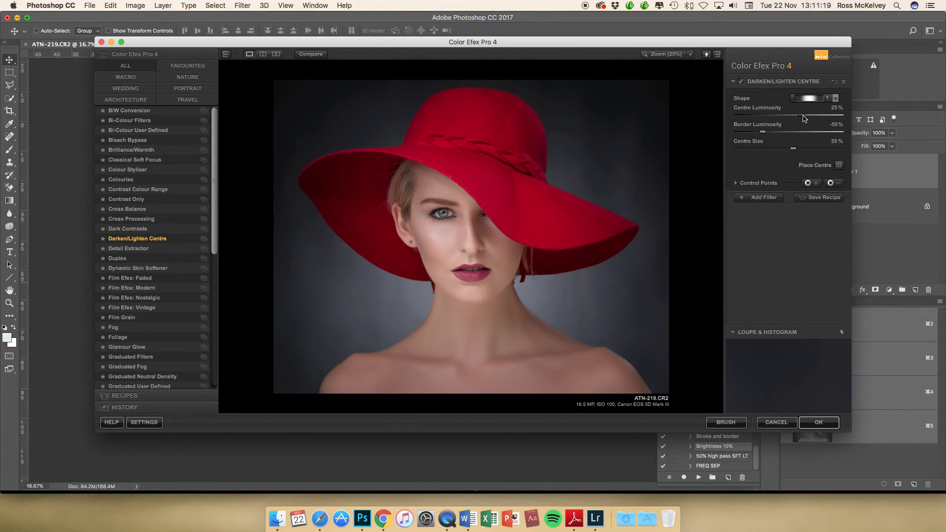
drag(806, 115, 796, 115)
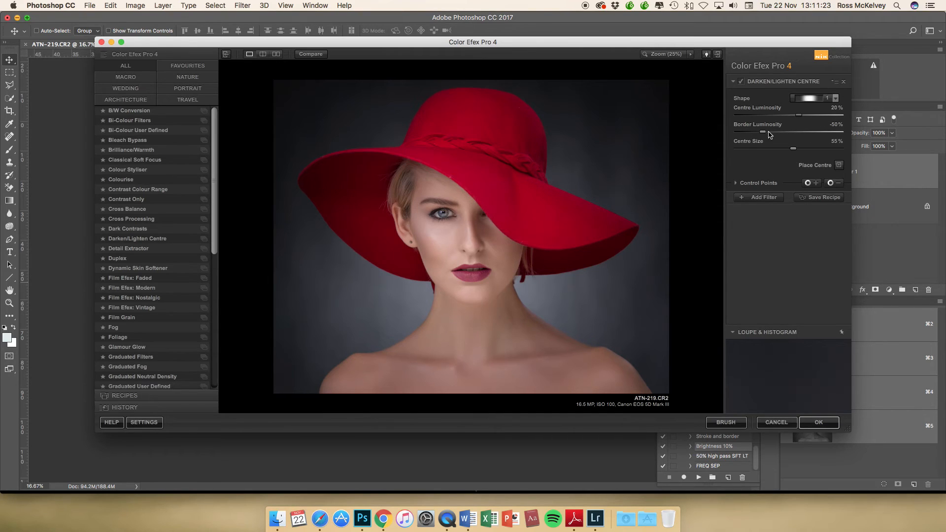
drag(762, 132, 774, 132)
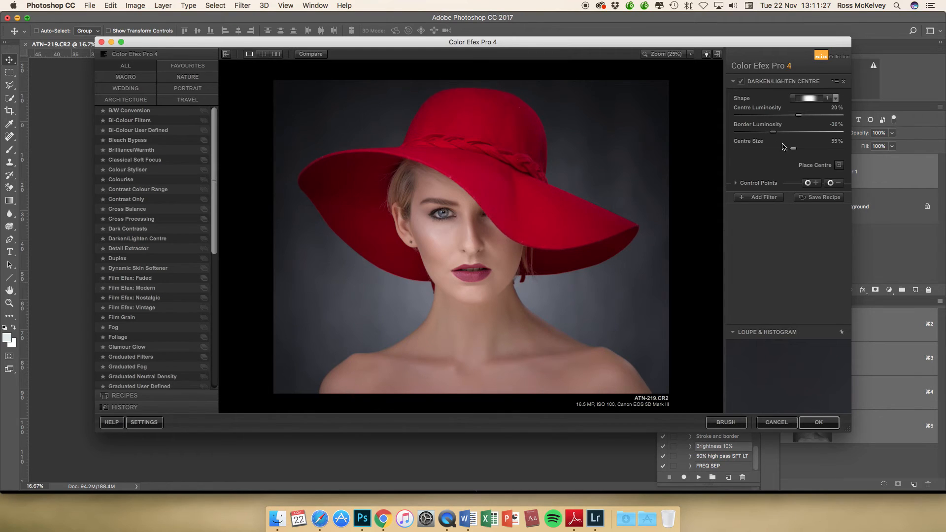
drag(792, 148, 760, 148)
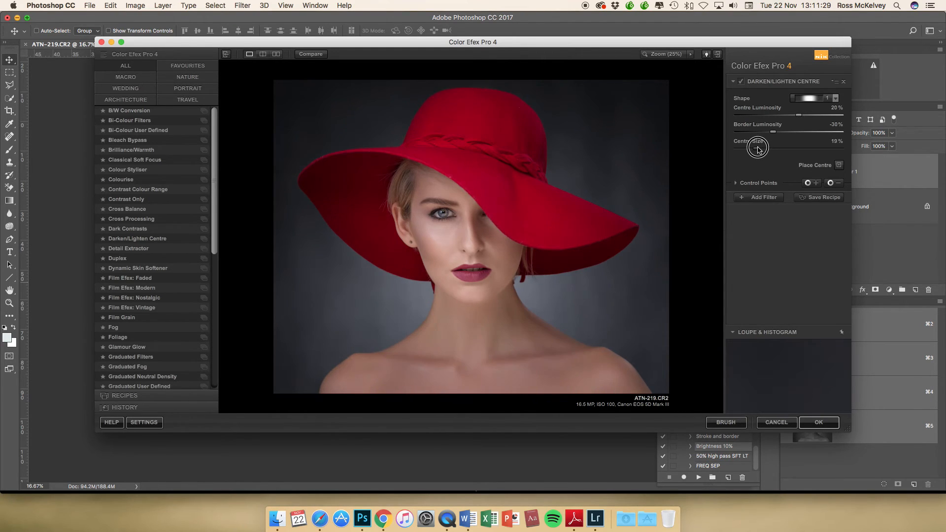
drag(759, 149, 757, 151)
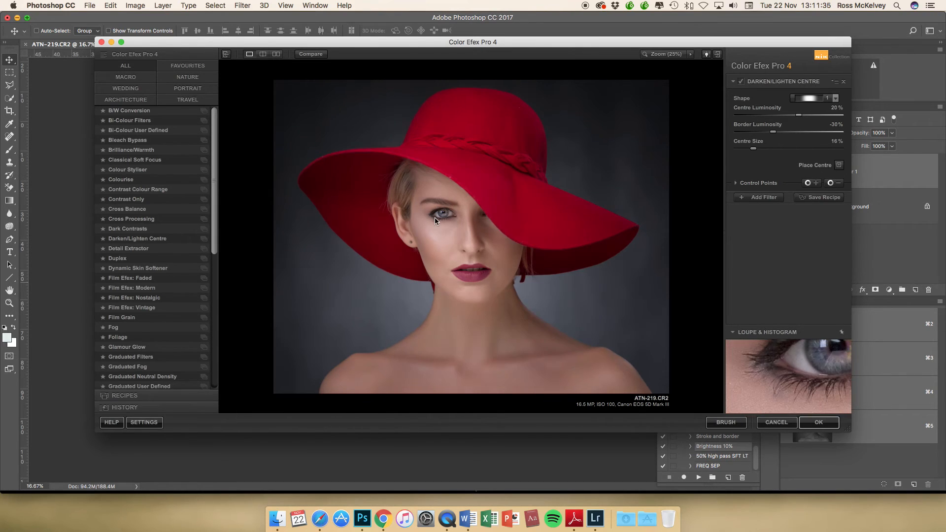
click(818, 422)
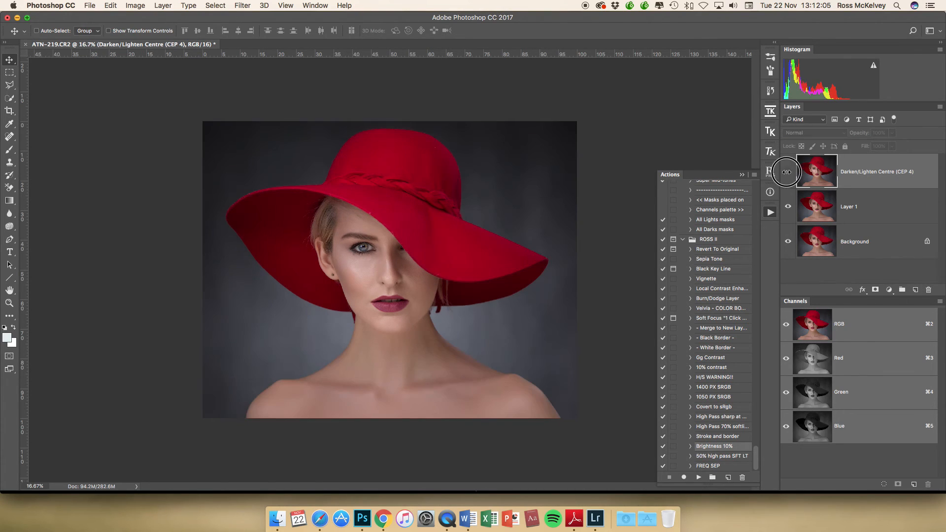
Toggle the eye-brightening layer off and on to compare it
click(788, 172)
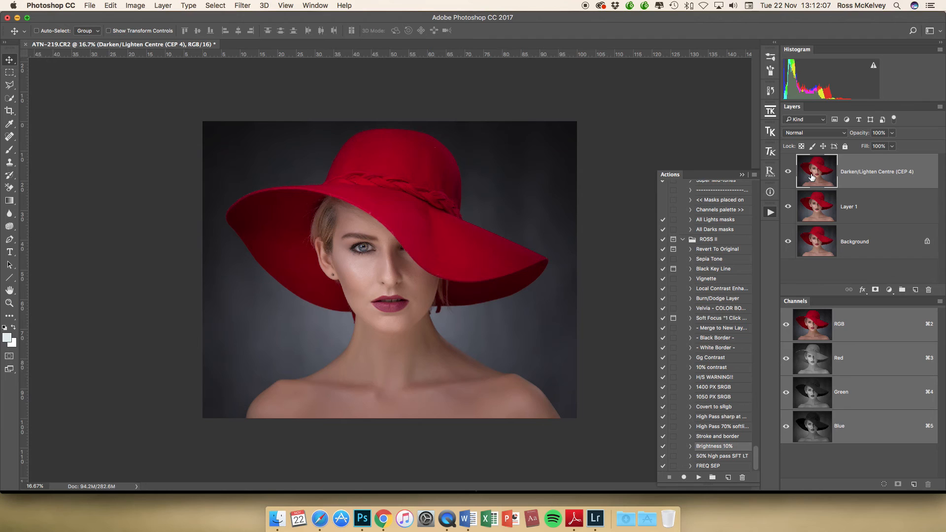
click(892, 132)
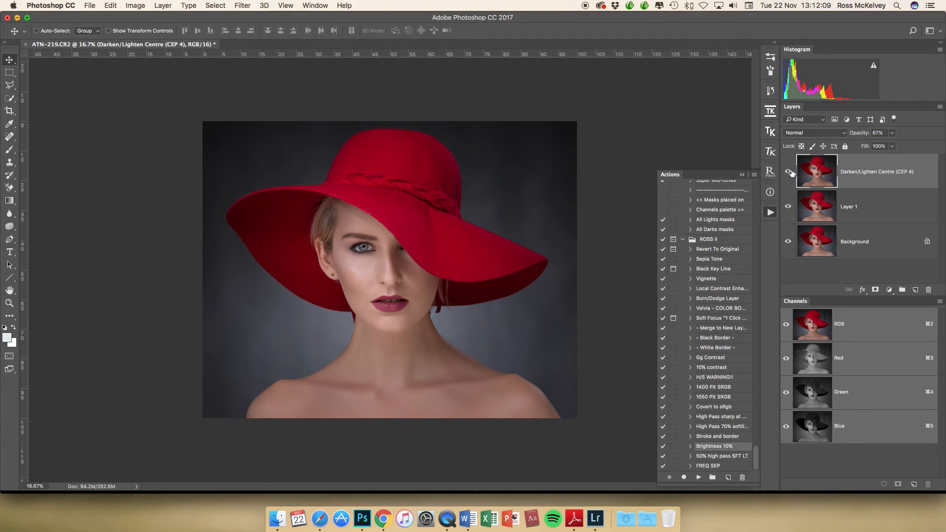
click(788, 172)
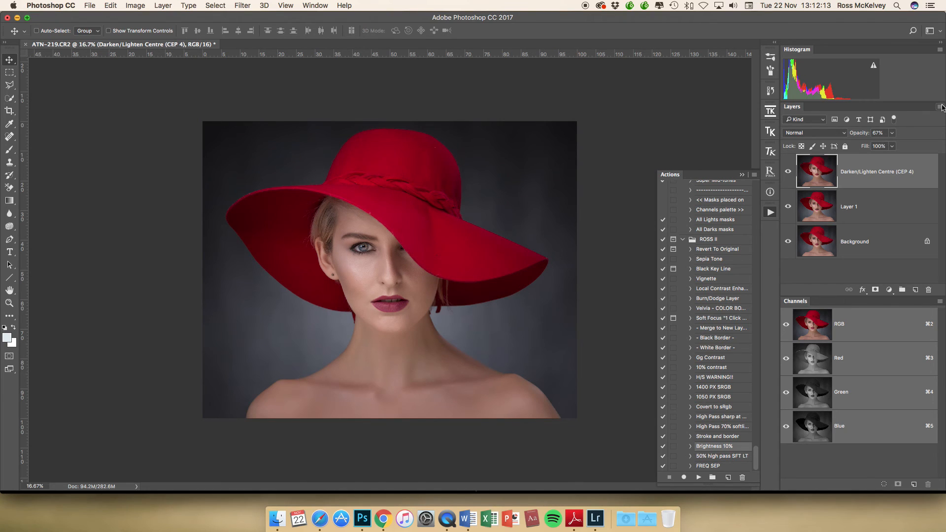
Flatten the brightening into the image and launch Sharpener Pro 3 output sharpening
click(939, 107)
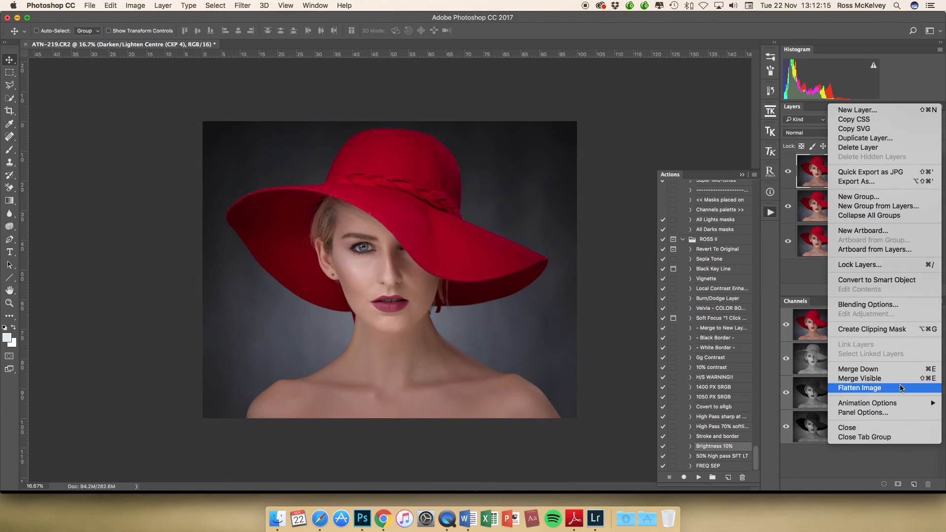
click(860, 387)
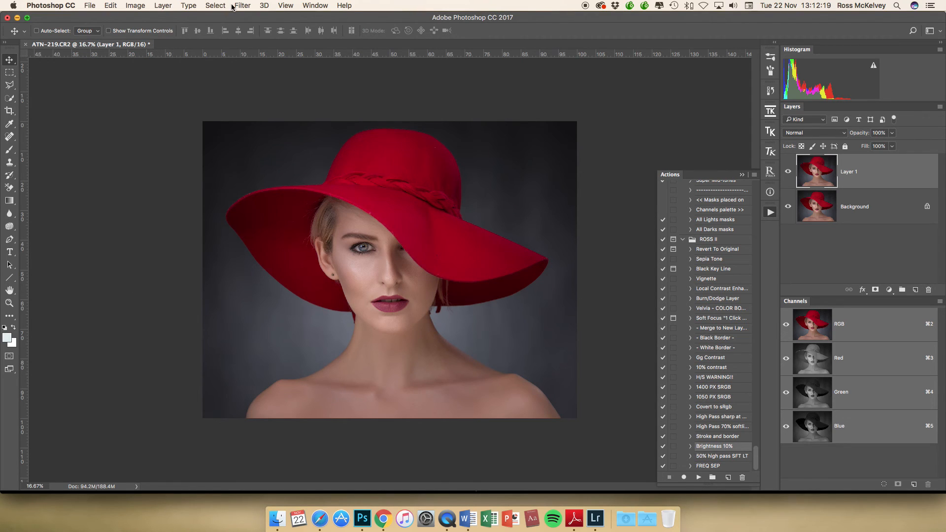
click(242, 5)
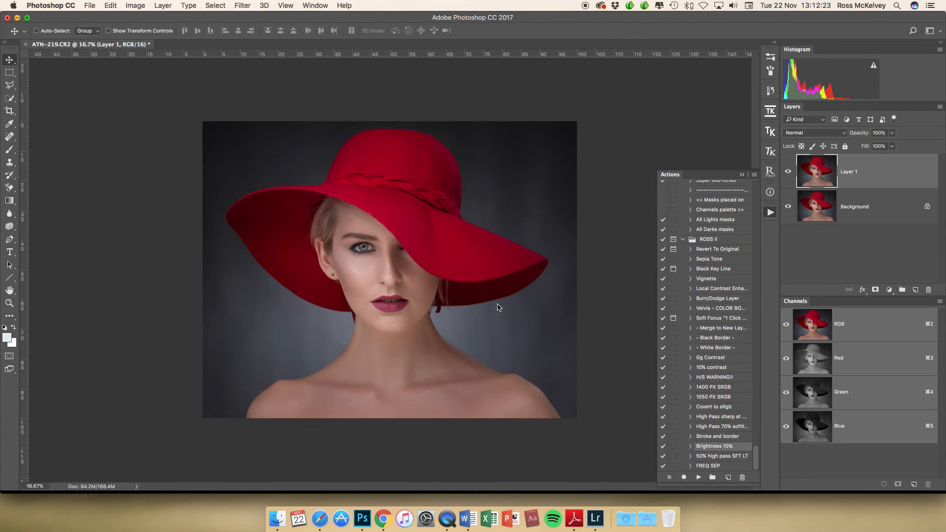
click(712, 124)
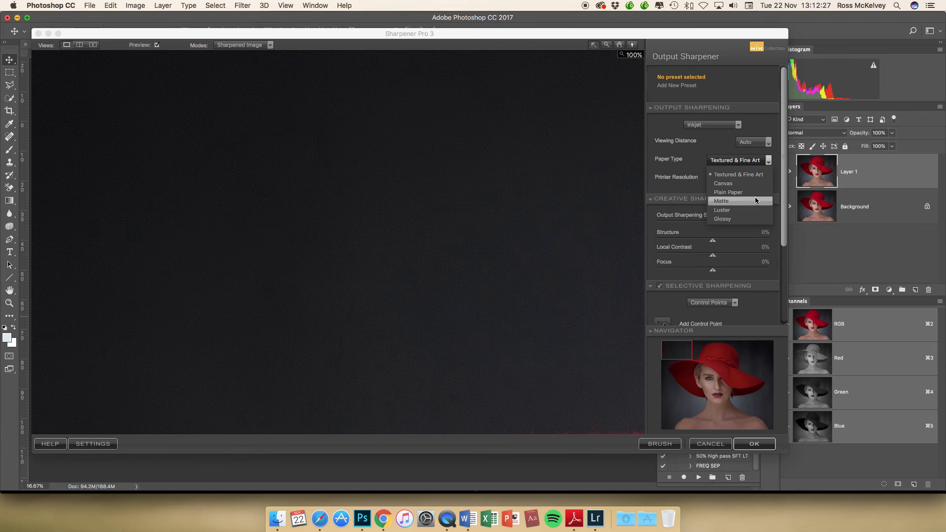
Sharpen for inkjet on Luster paper at 2400 x 2400 resolution with 70% strength
click(721, 209)
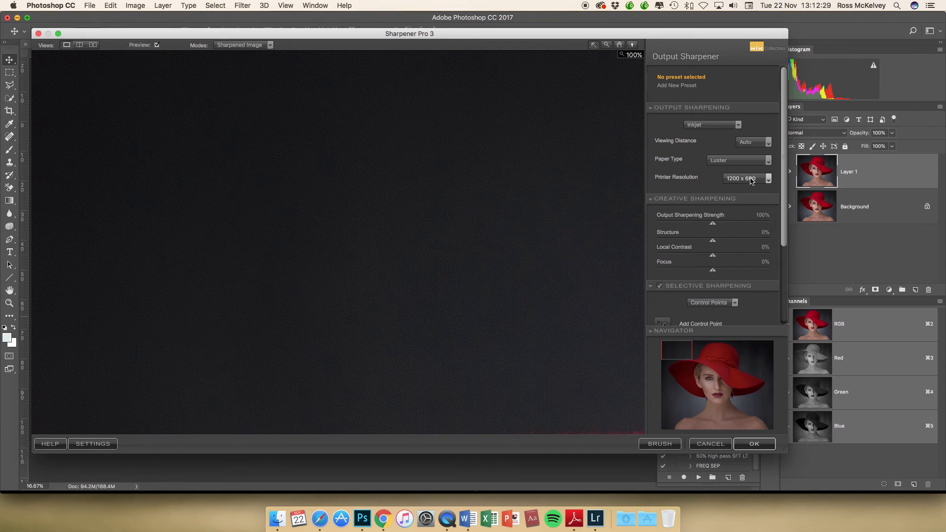
click(747, 178)
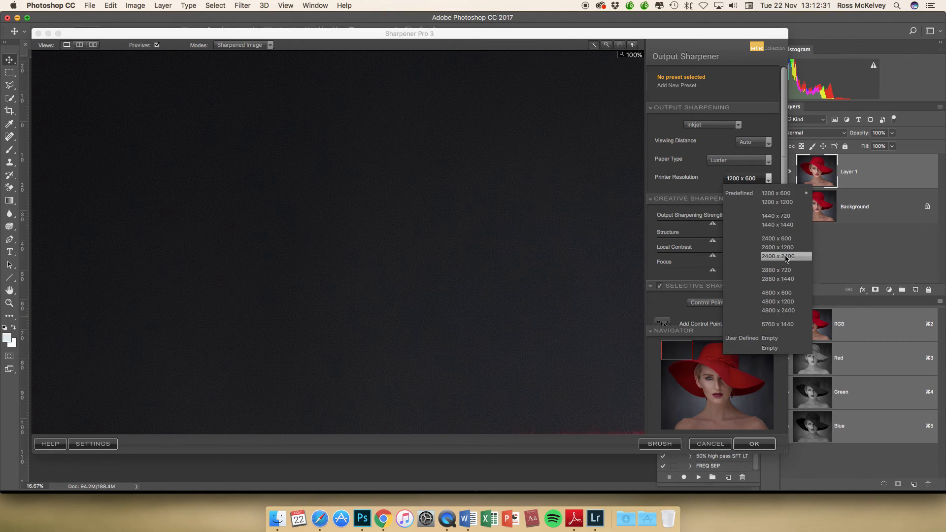
click(778, 256)
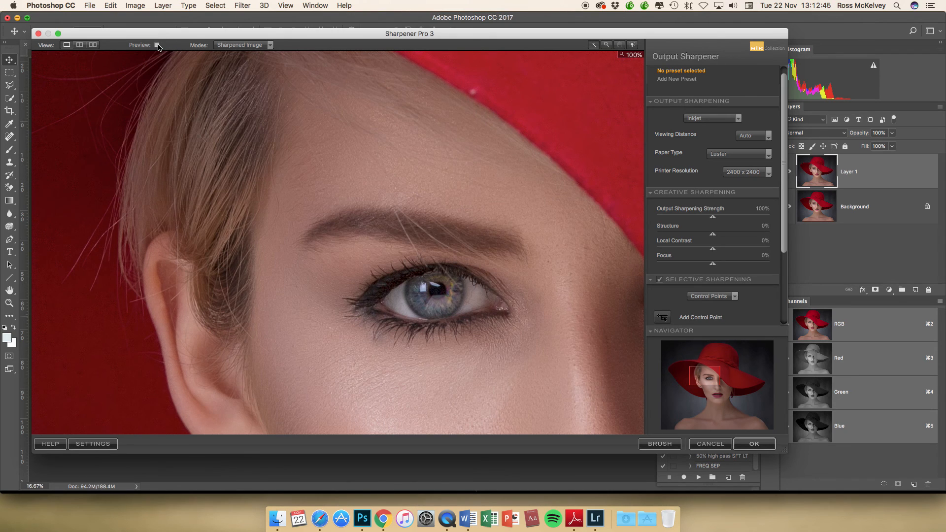
click(156, 45)
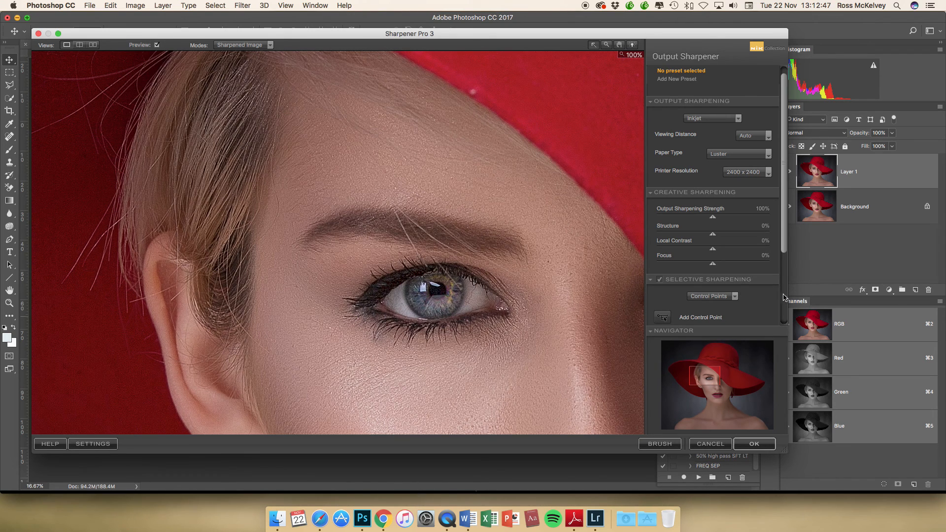
drag(715, 218, 706, 217)
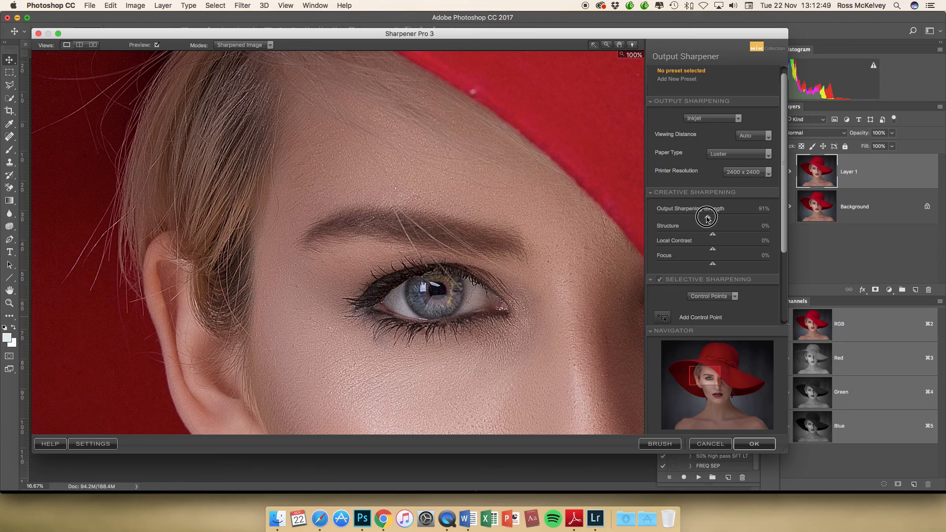
drag(710, 217, 699, 217)
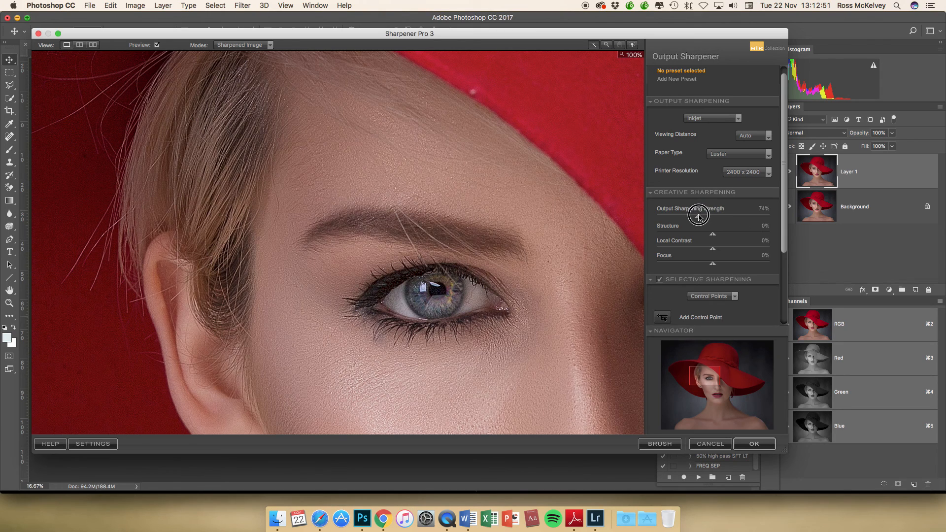
drag(700, 216, 696, 215)
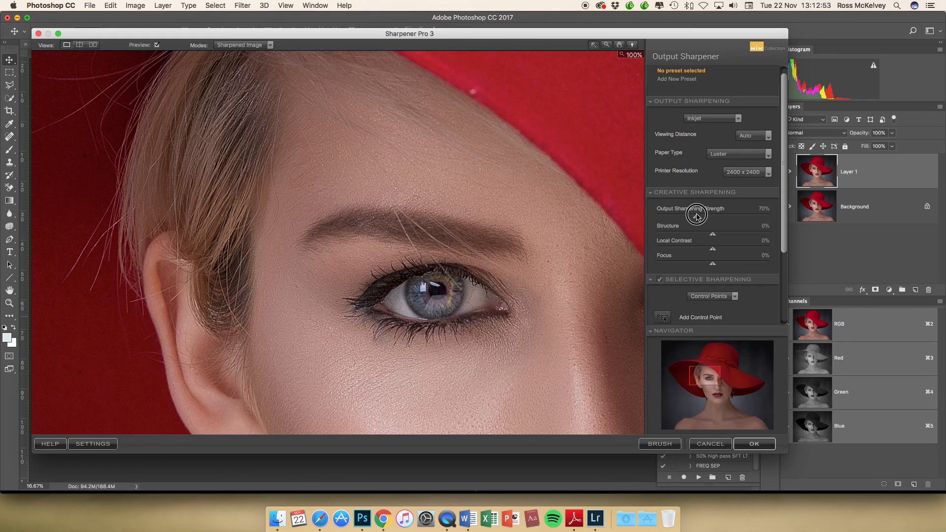
mouse_move(853, 518)
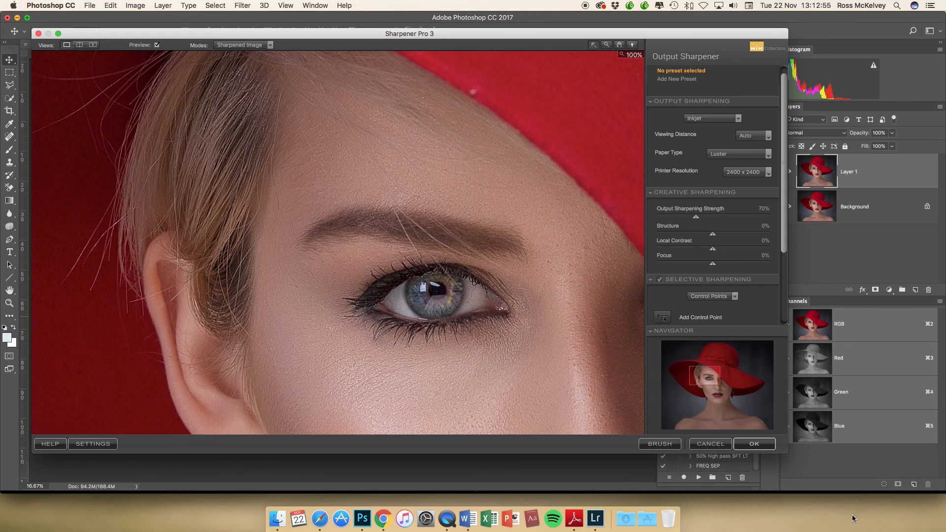
click(753, 444)
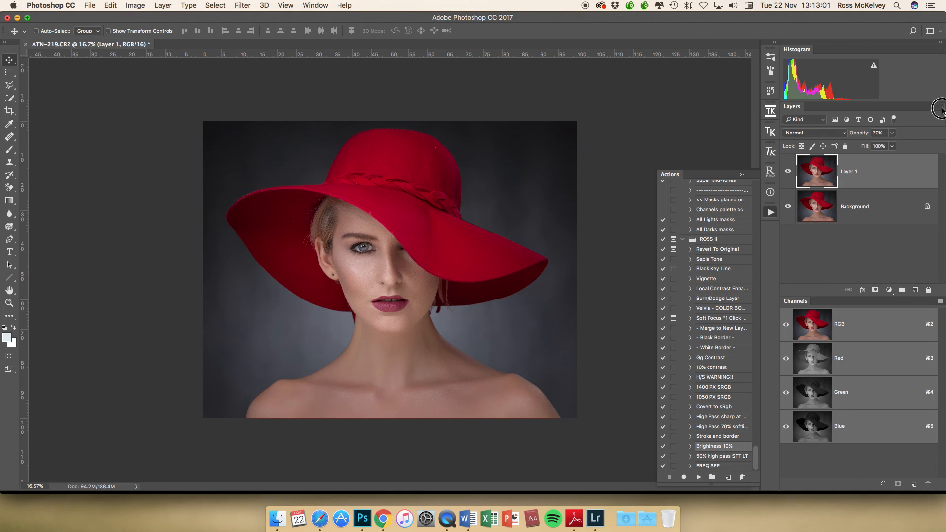
Flatten the sharpened layer, then compare the original and latest History states
click(938, 107)
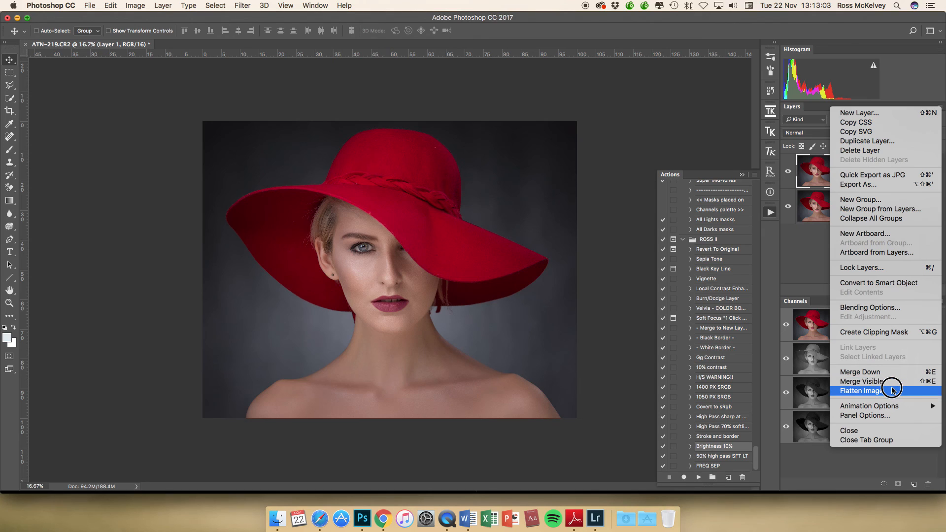
click(861, 390)
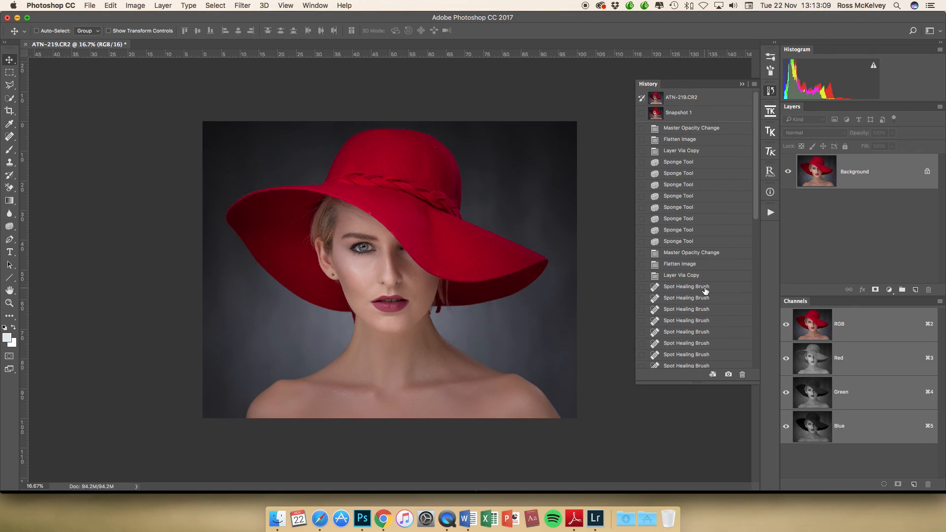
click(681, 97)
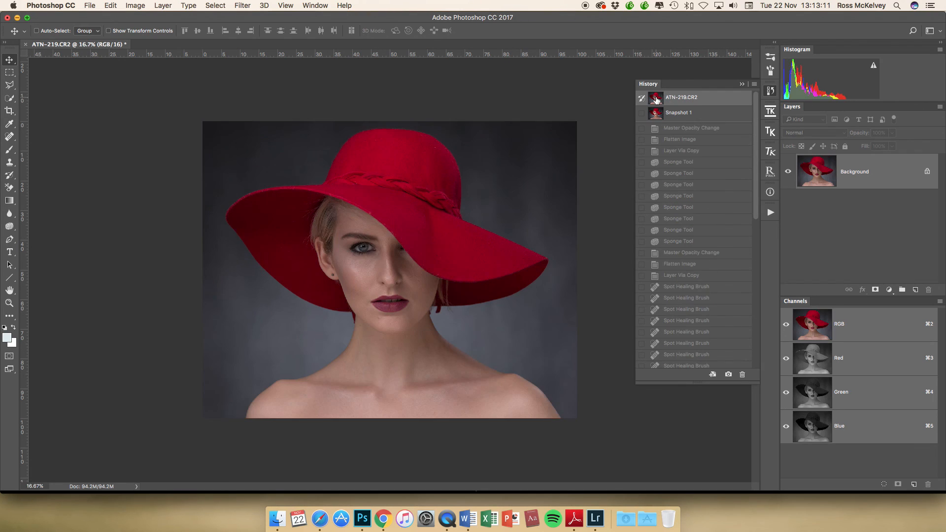
click(677, 113)
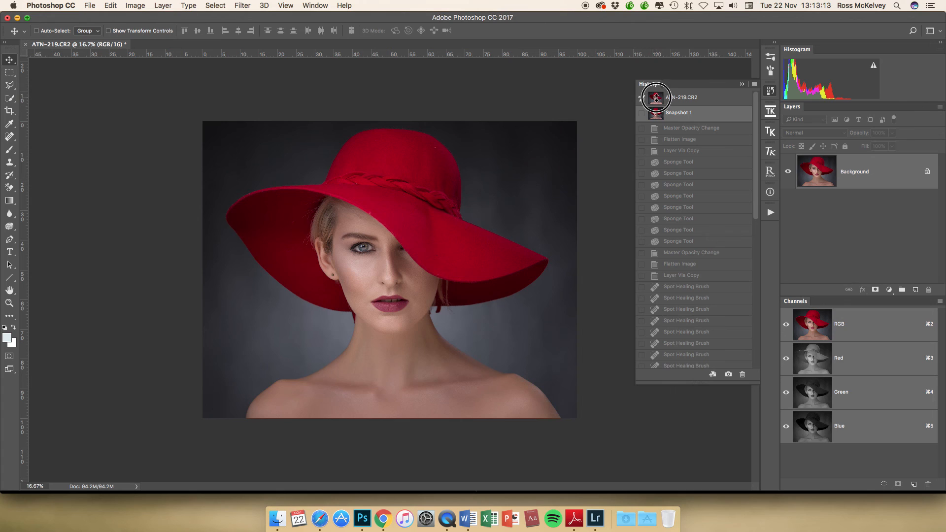